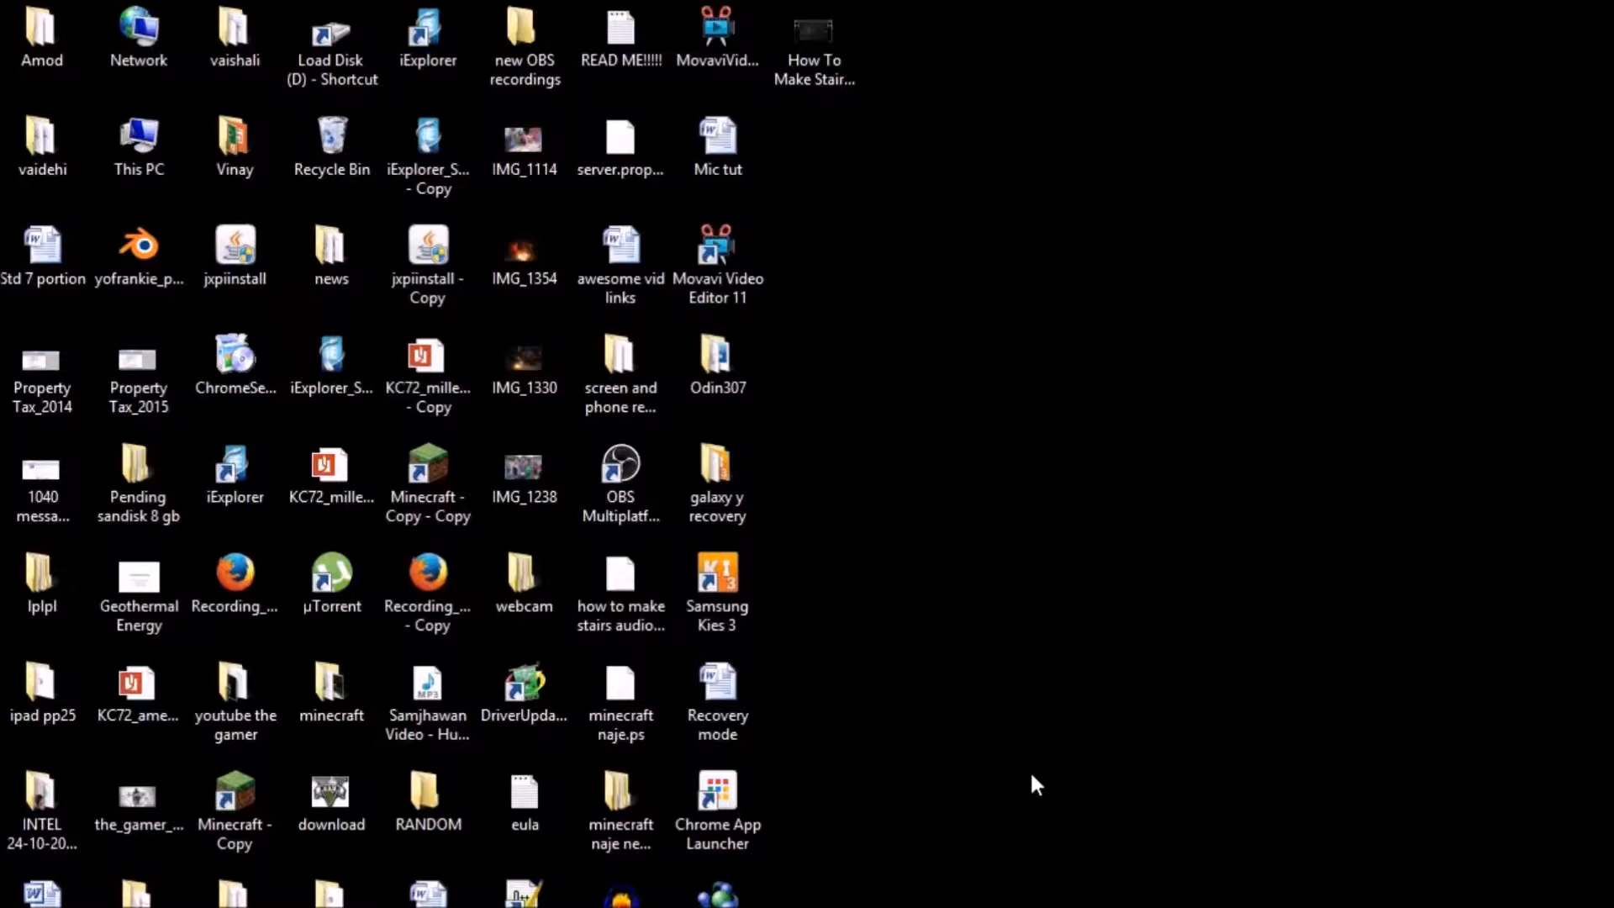
{"action": "mouse_move", "coordinate": [1312, 344]}
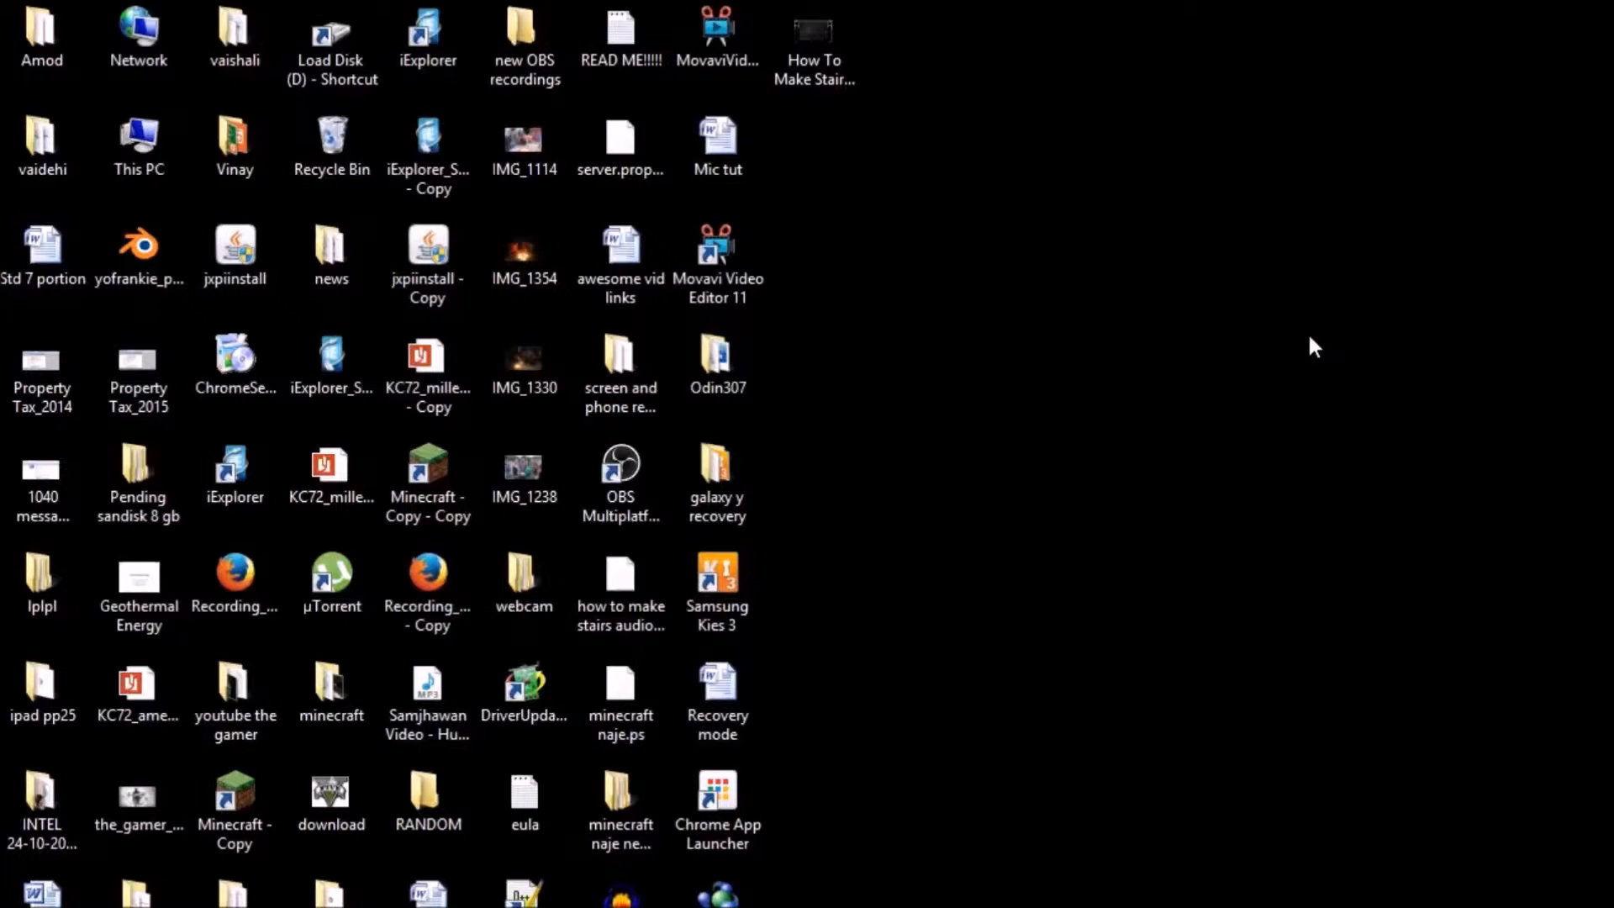
{"action": "mouse_move", "coordinate": [1310, 353]}
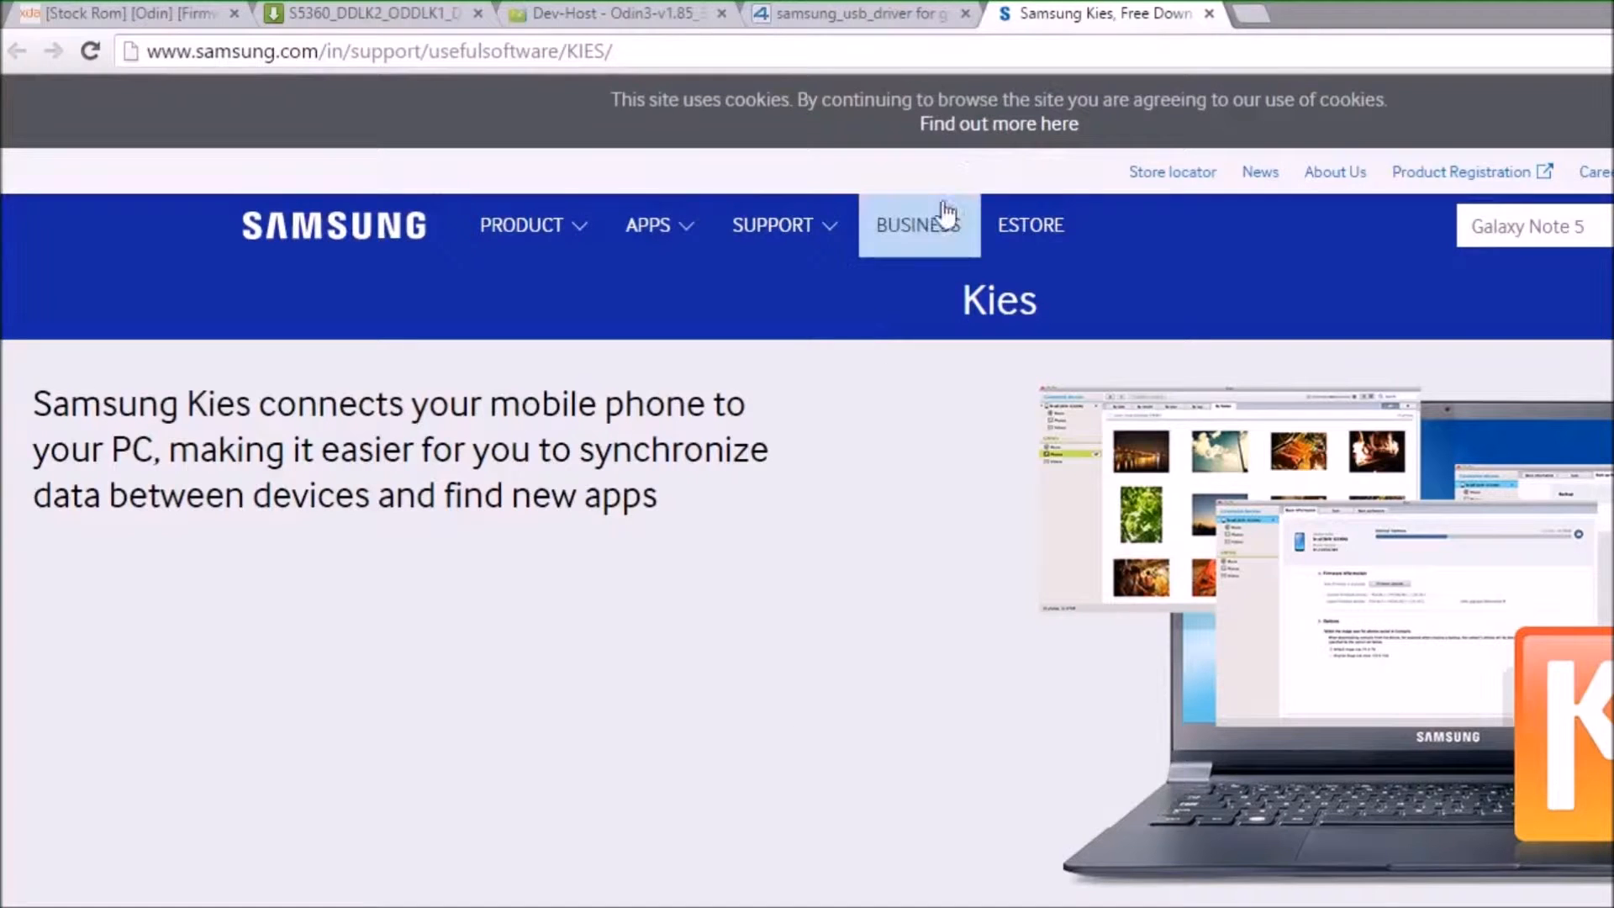
{"action": "mouse_move", "coordinate": [631, 316]}
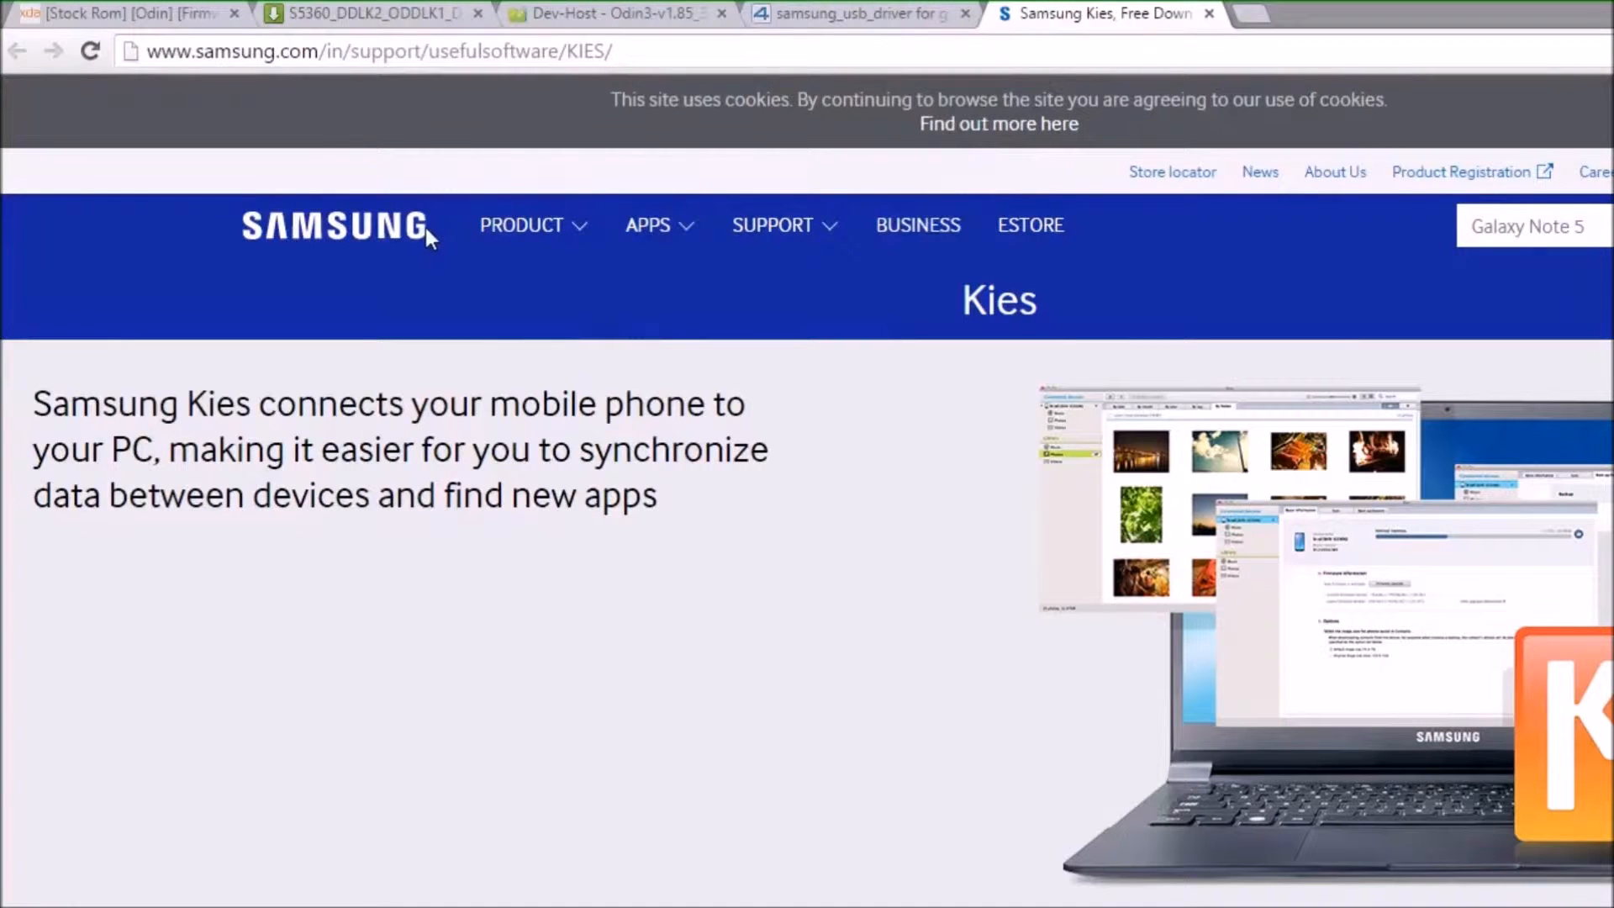
{"action": "mouse_move", "coordinate": [1149, 723]}
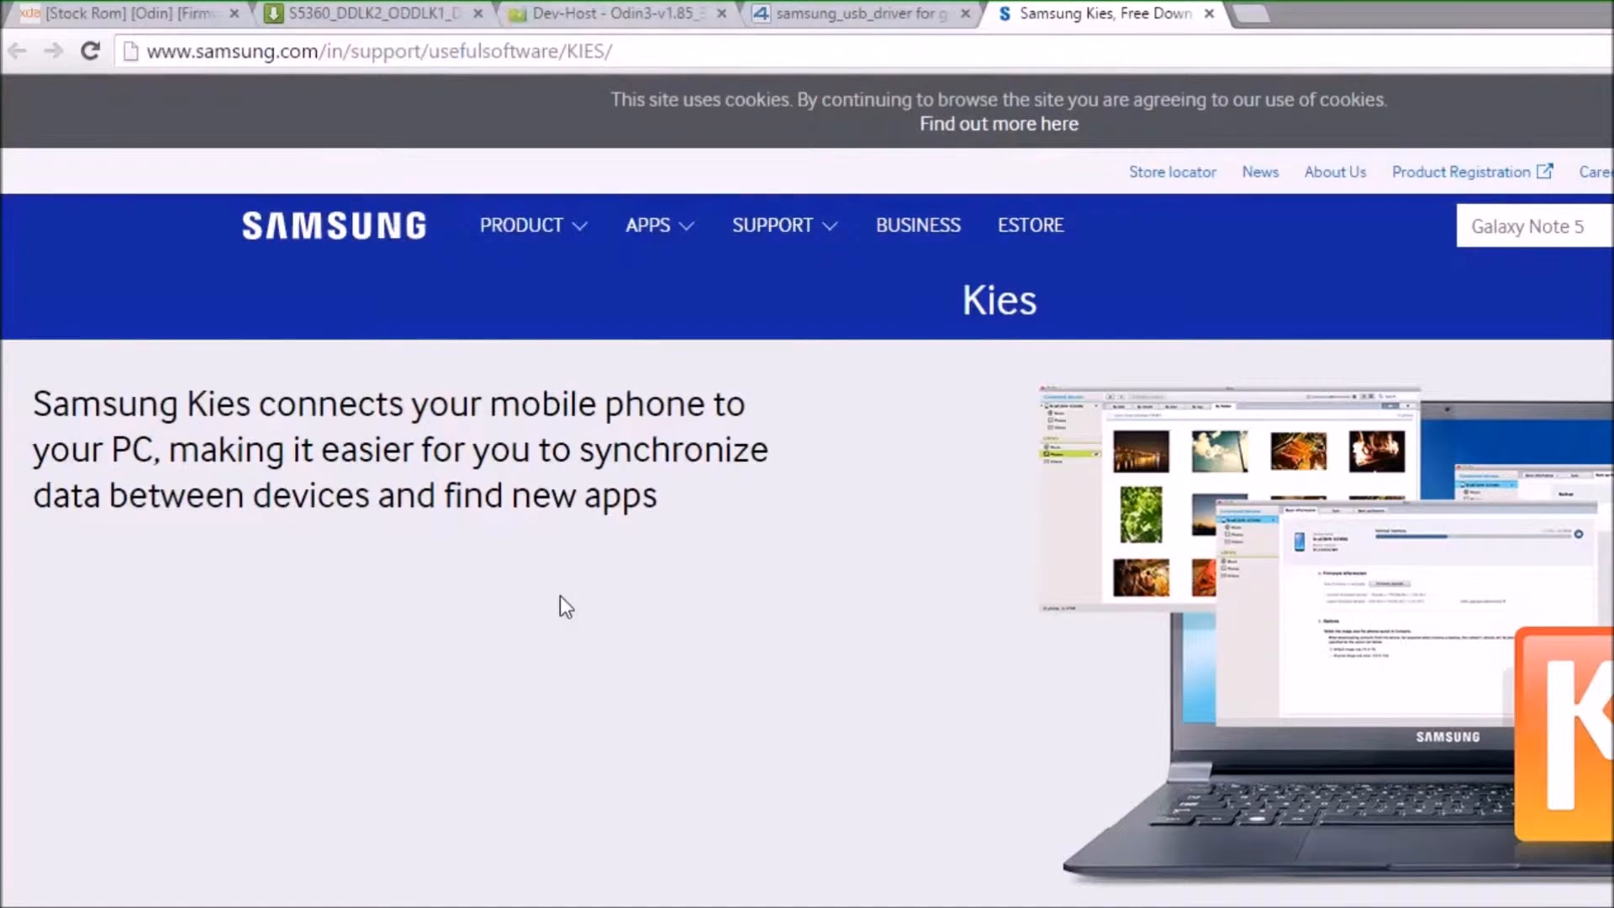
Step: Find SAMSUNG Mobile USB CDC Composite Device under USB controllers, then minimise Device Manager
{"action": "scroll", "scroll_direction": "down", "scroll_amount": 3}
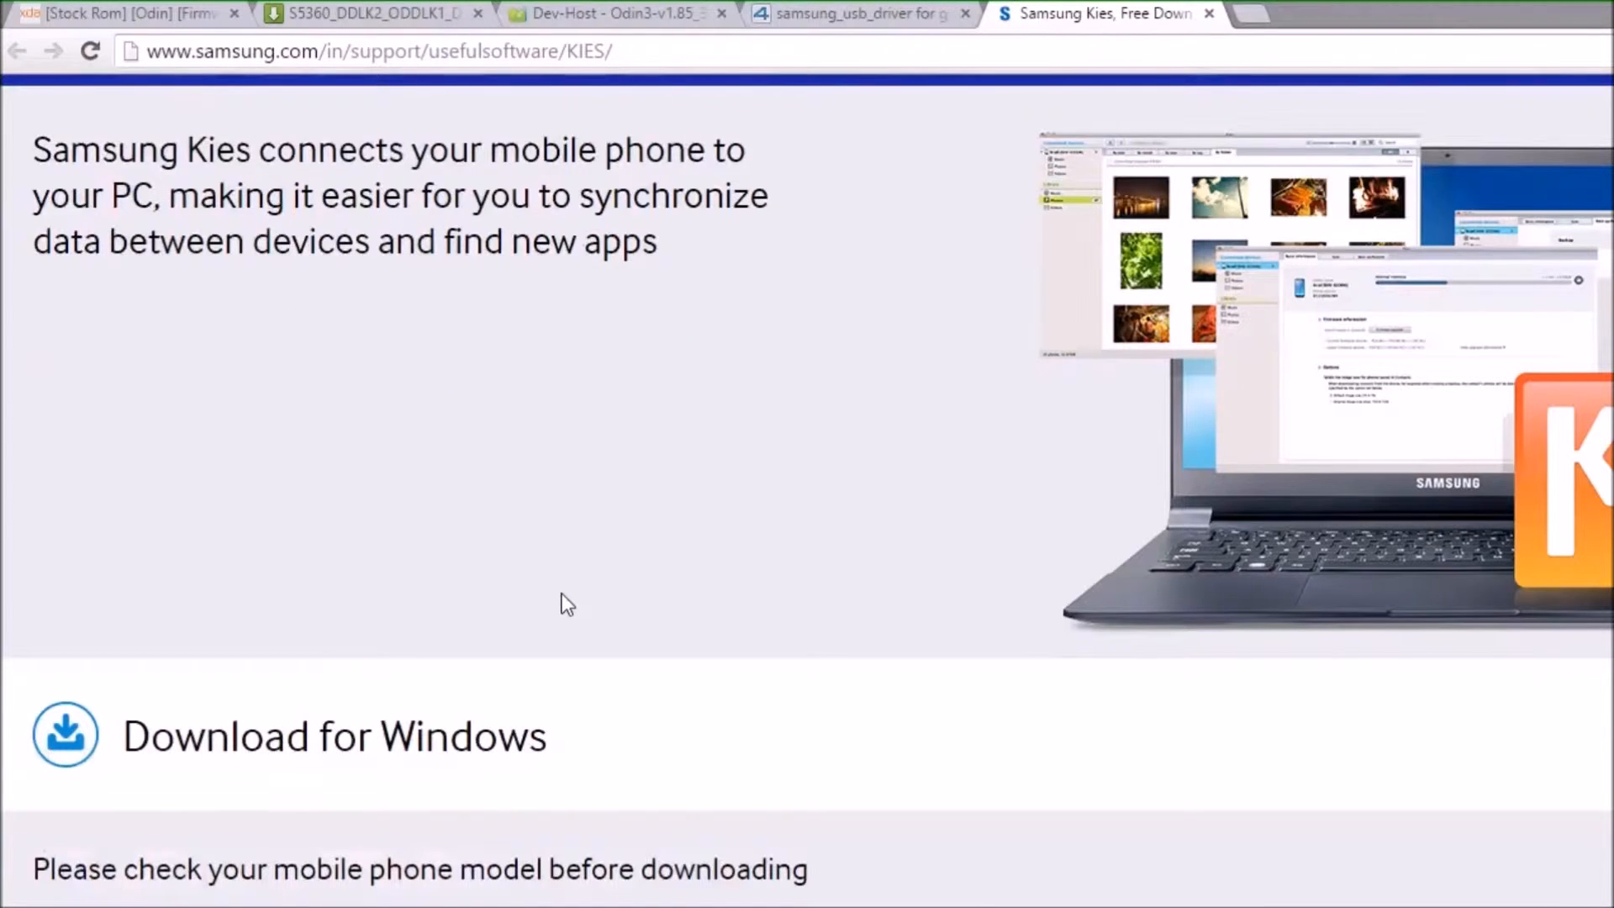
{"action": "scroll", "scroll_direction": "down", "scroll_amount": 3}
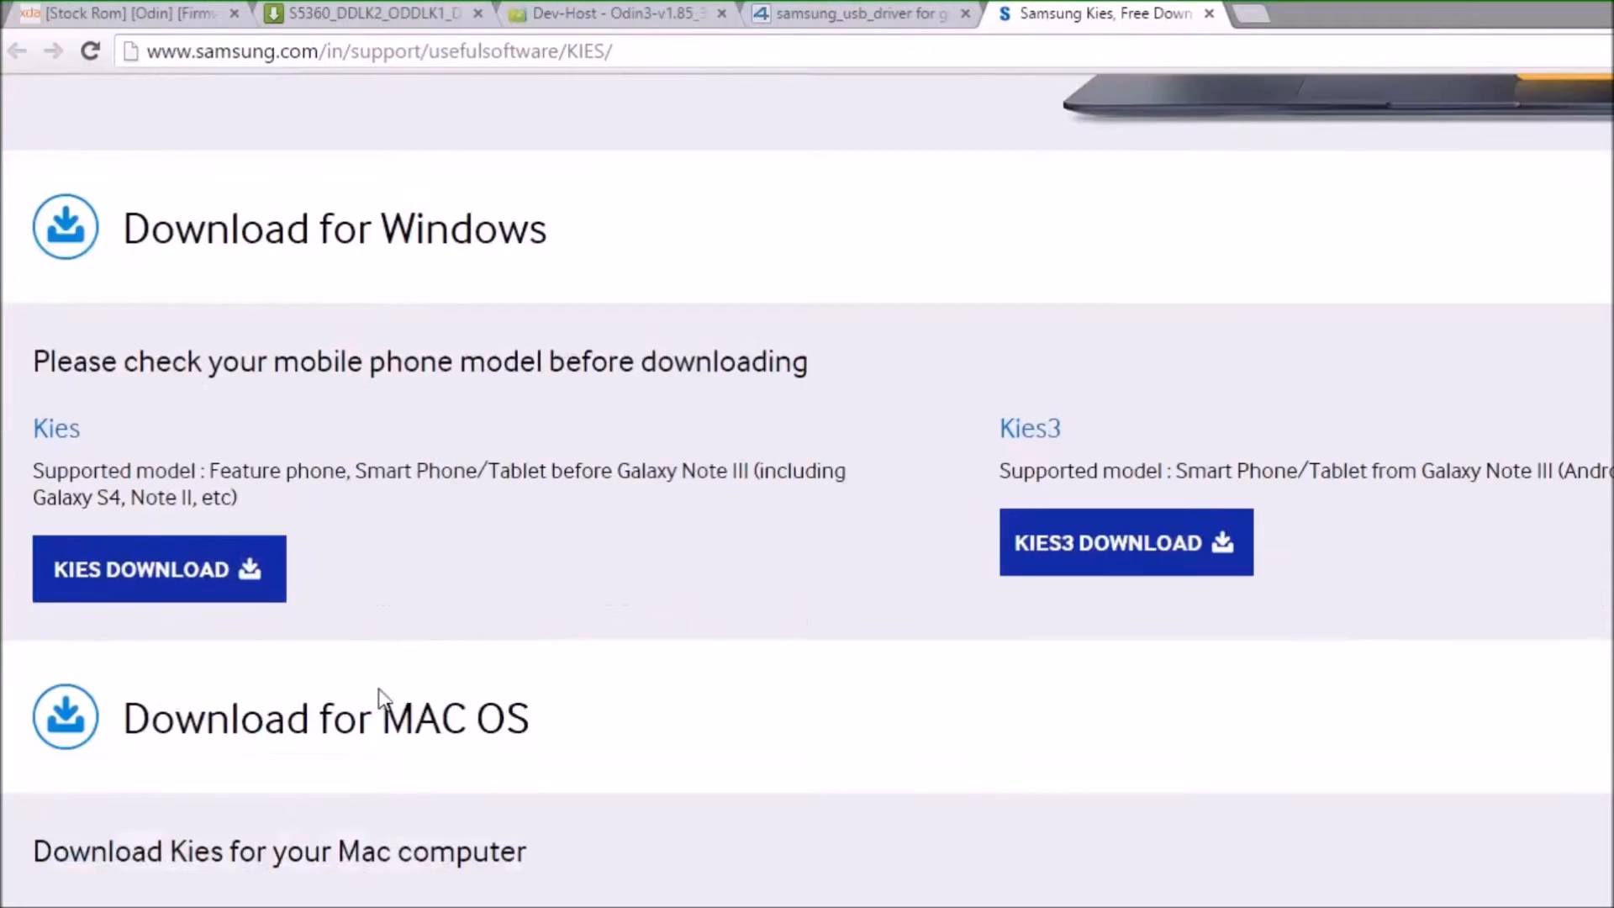
{"action": "mouse_move", "coordinate": [1132, 542]}
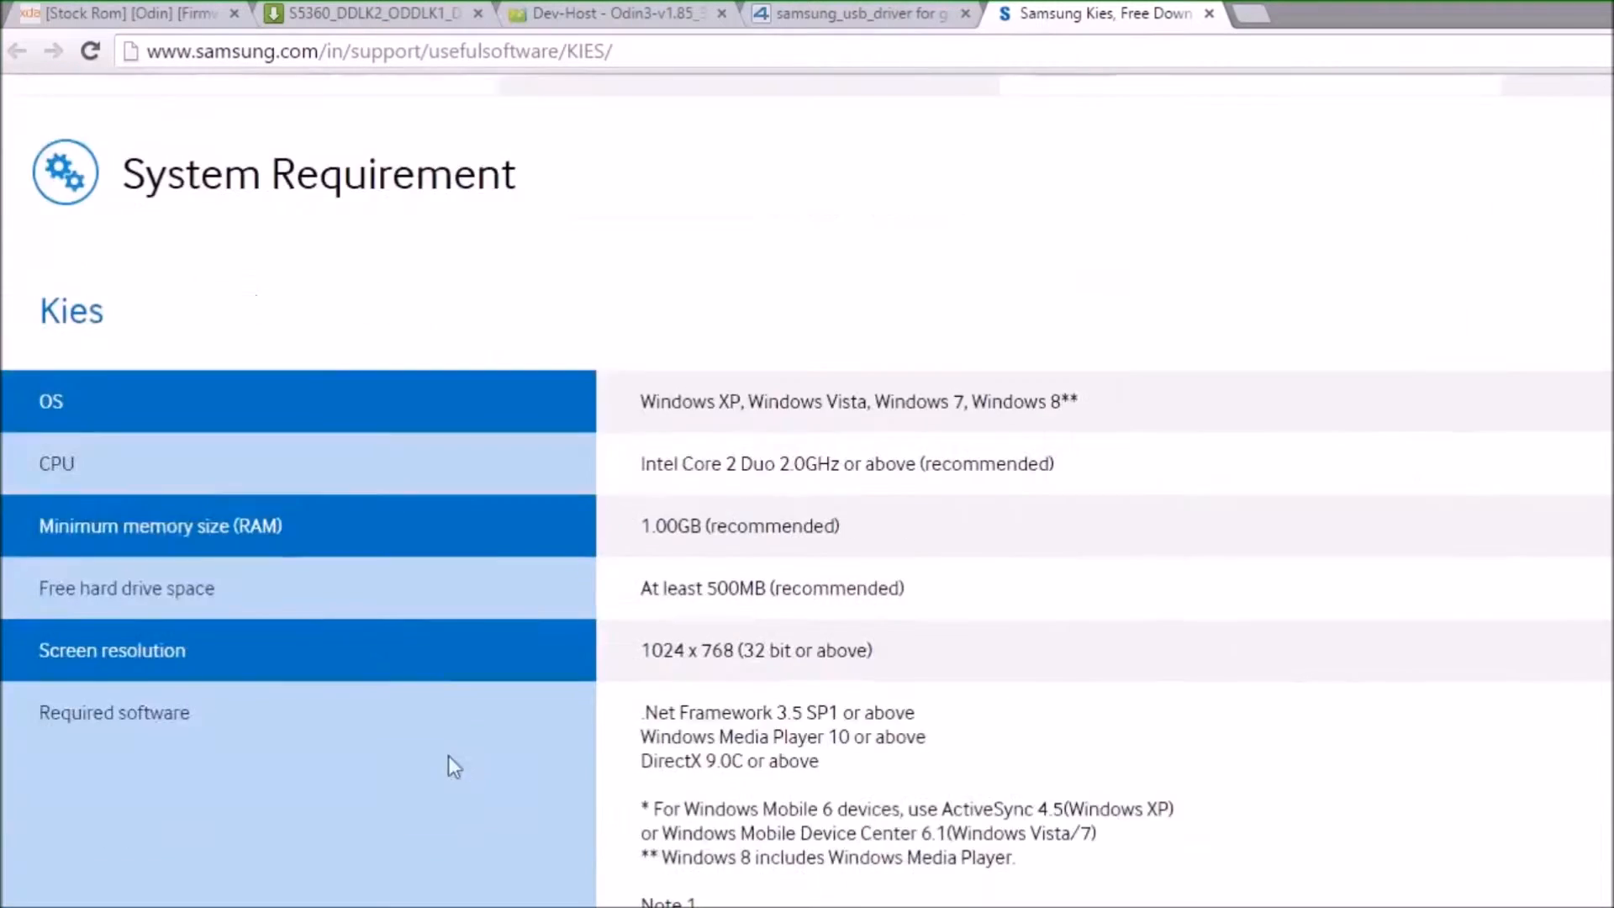
{"action": "scroll", "scroll_direction": "down", "scroll_amount": 3}
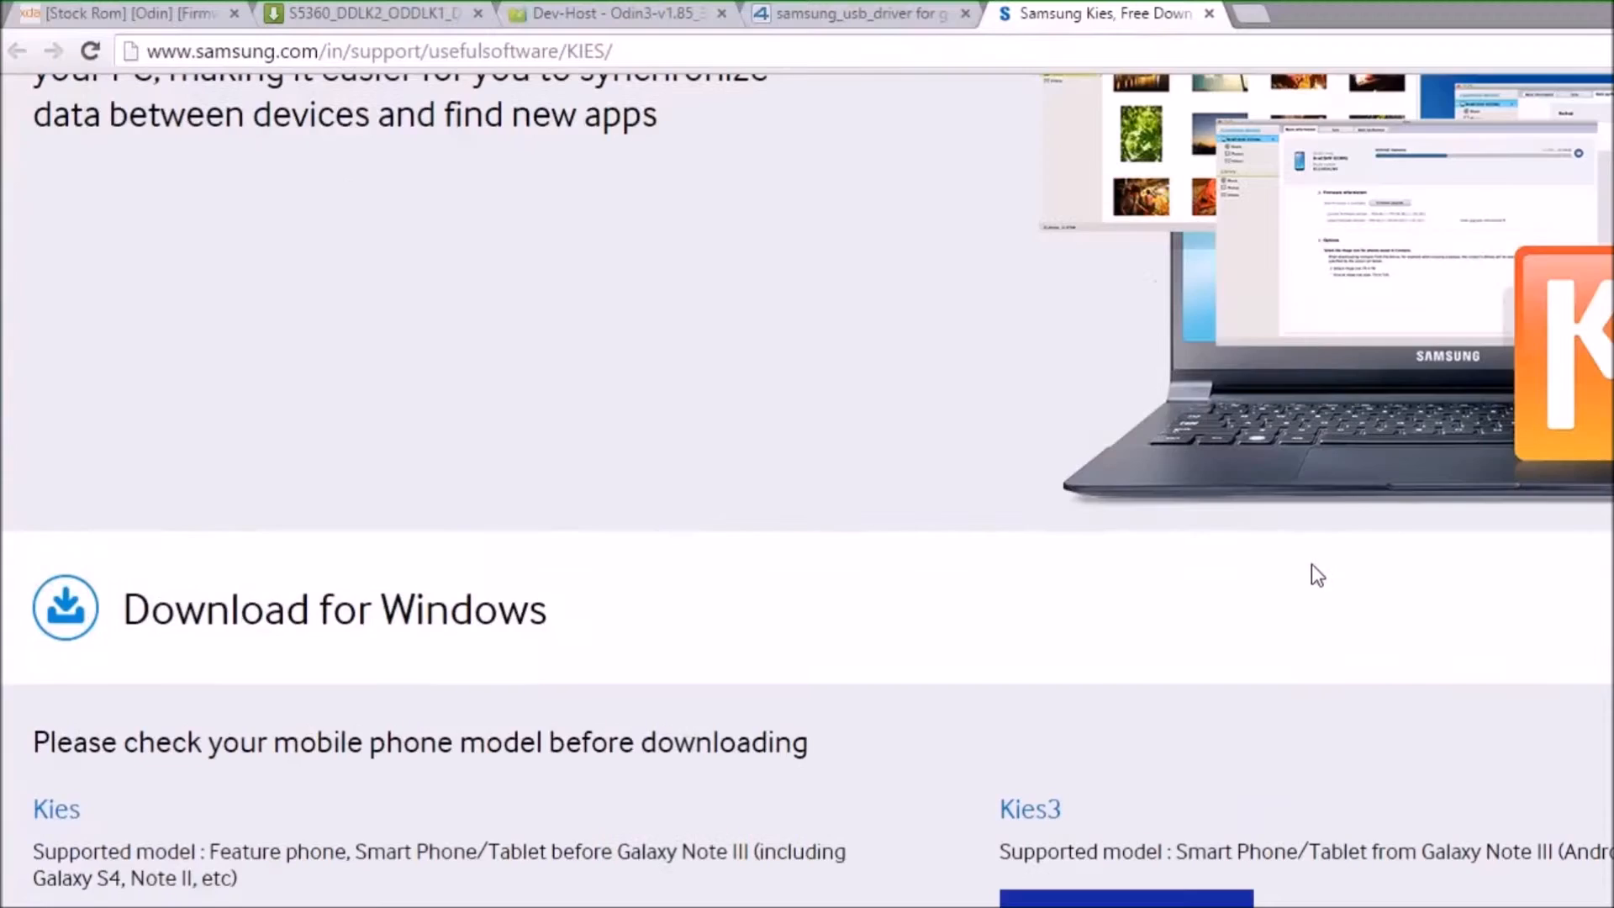
{"action": "scroll", "scroll_direction": "up", "scroll_amount": 3}
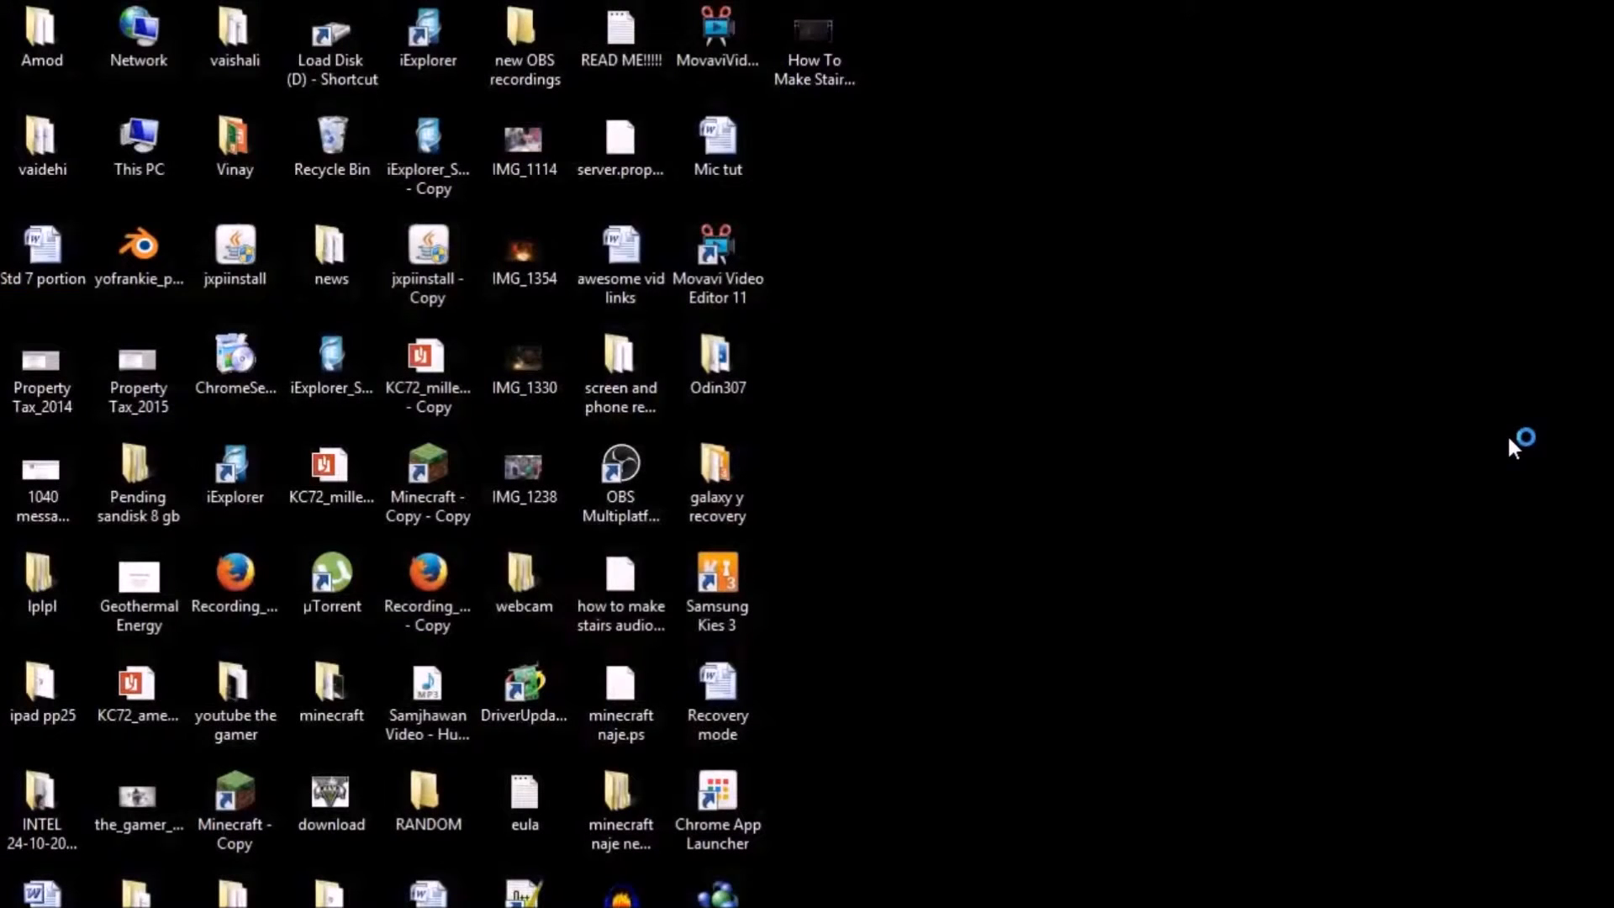
{"action": "mouse_move", "coordinate": [1500, 462]}
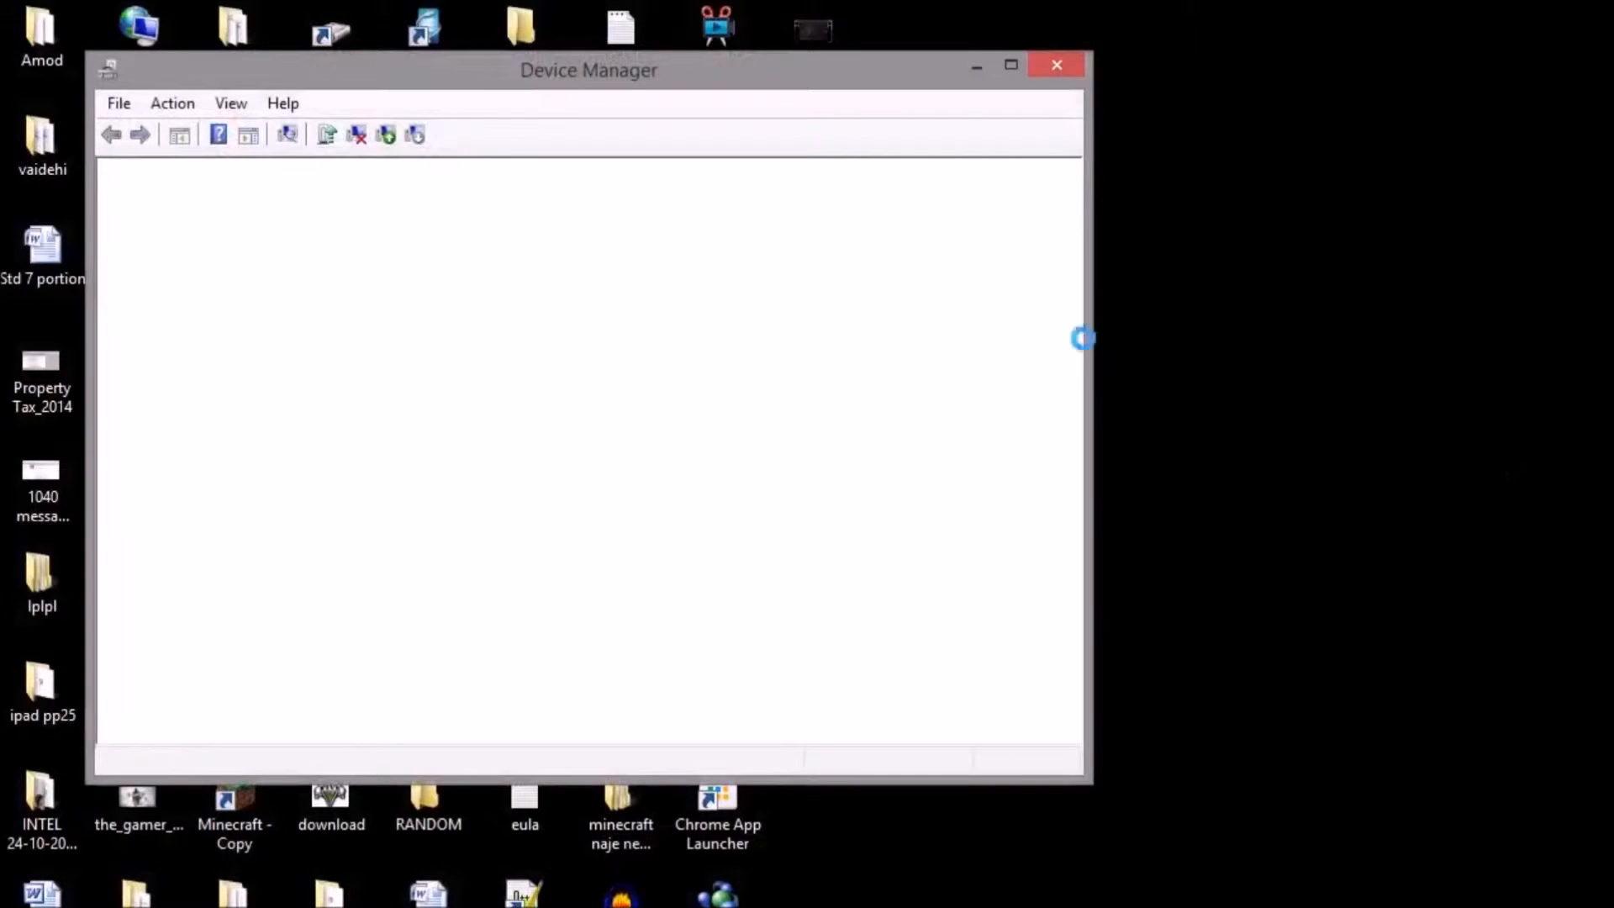
{"action": "mouse_move", "coordinate": [842, 92]}
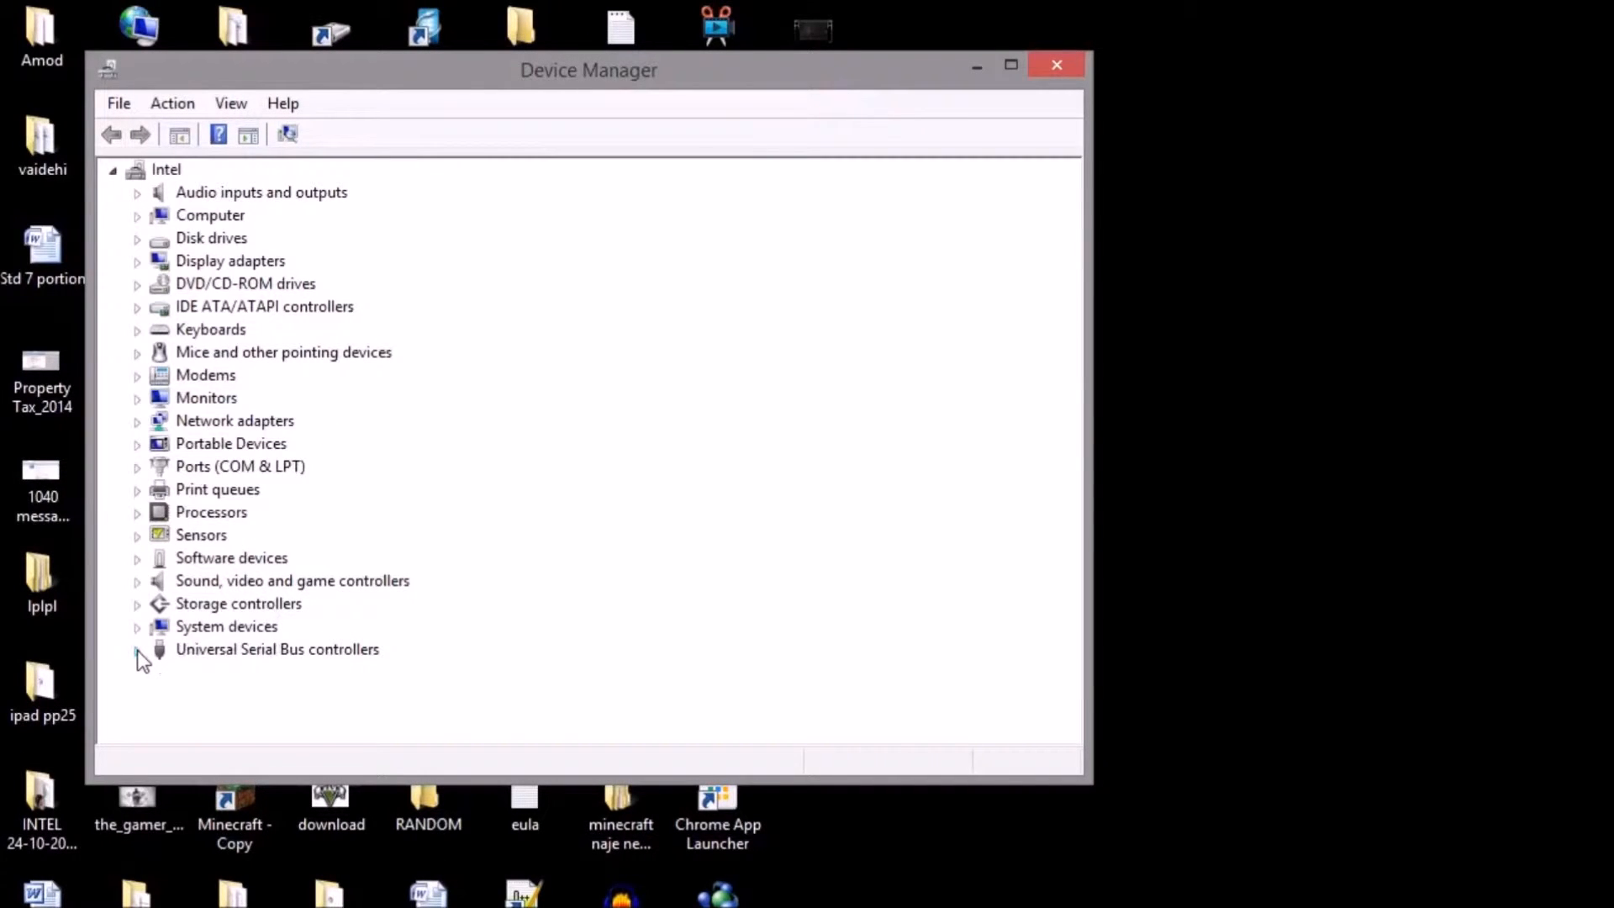
{"action": "mouse_move", "coordinate": [173, 664]}
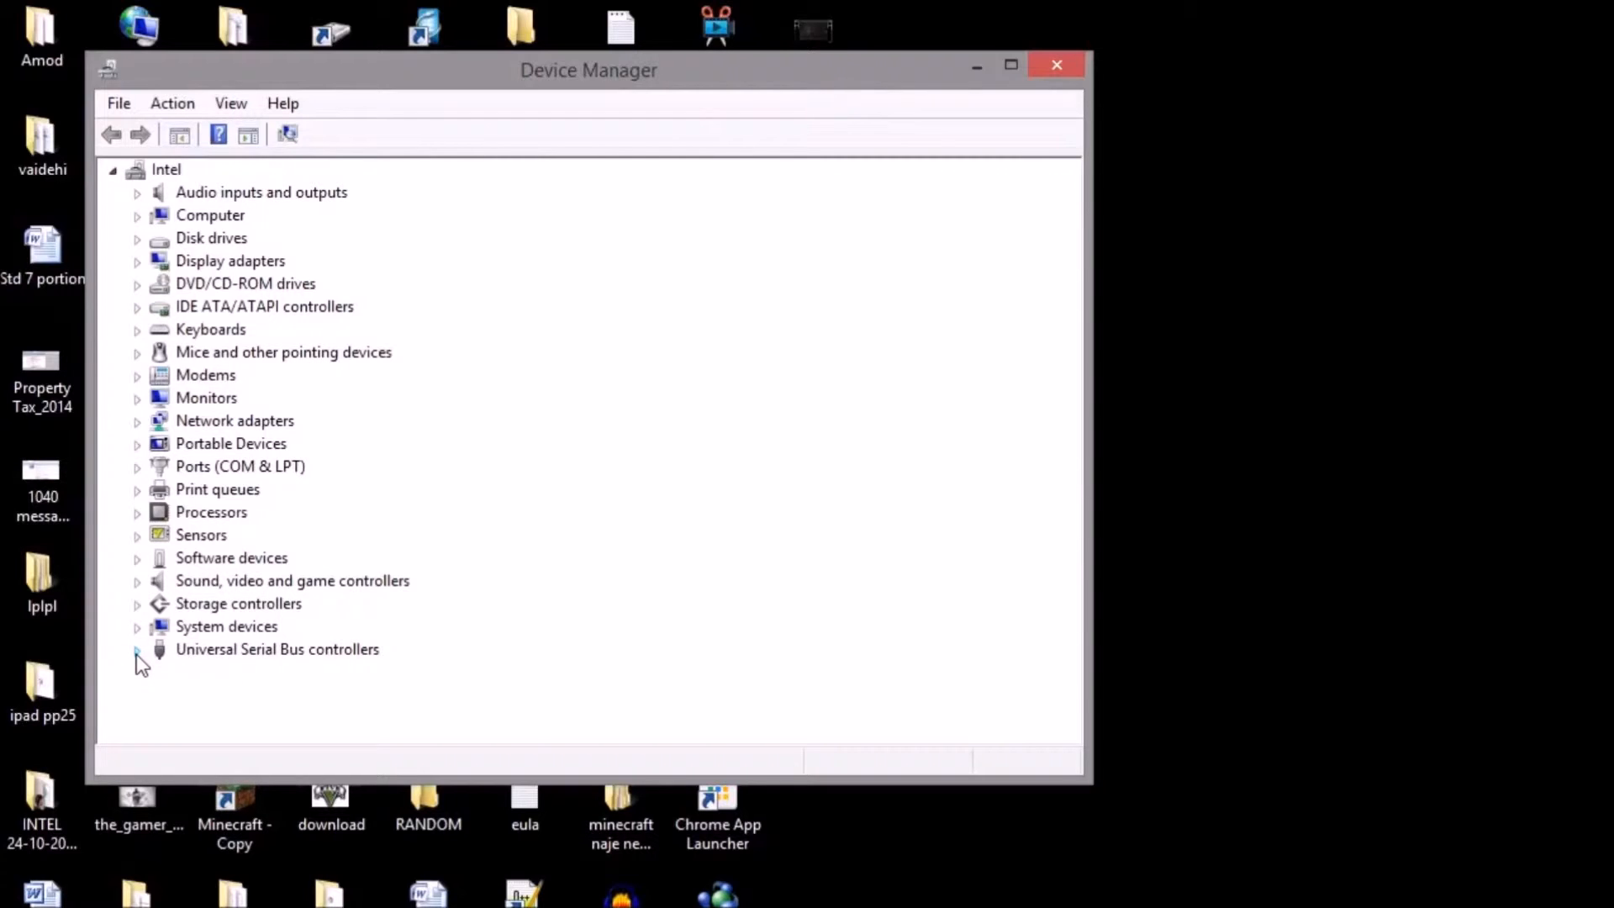
{"action": "left_click", "coordinate": [137, 648]}
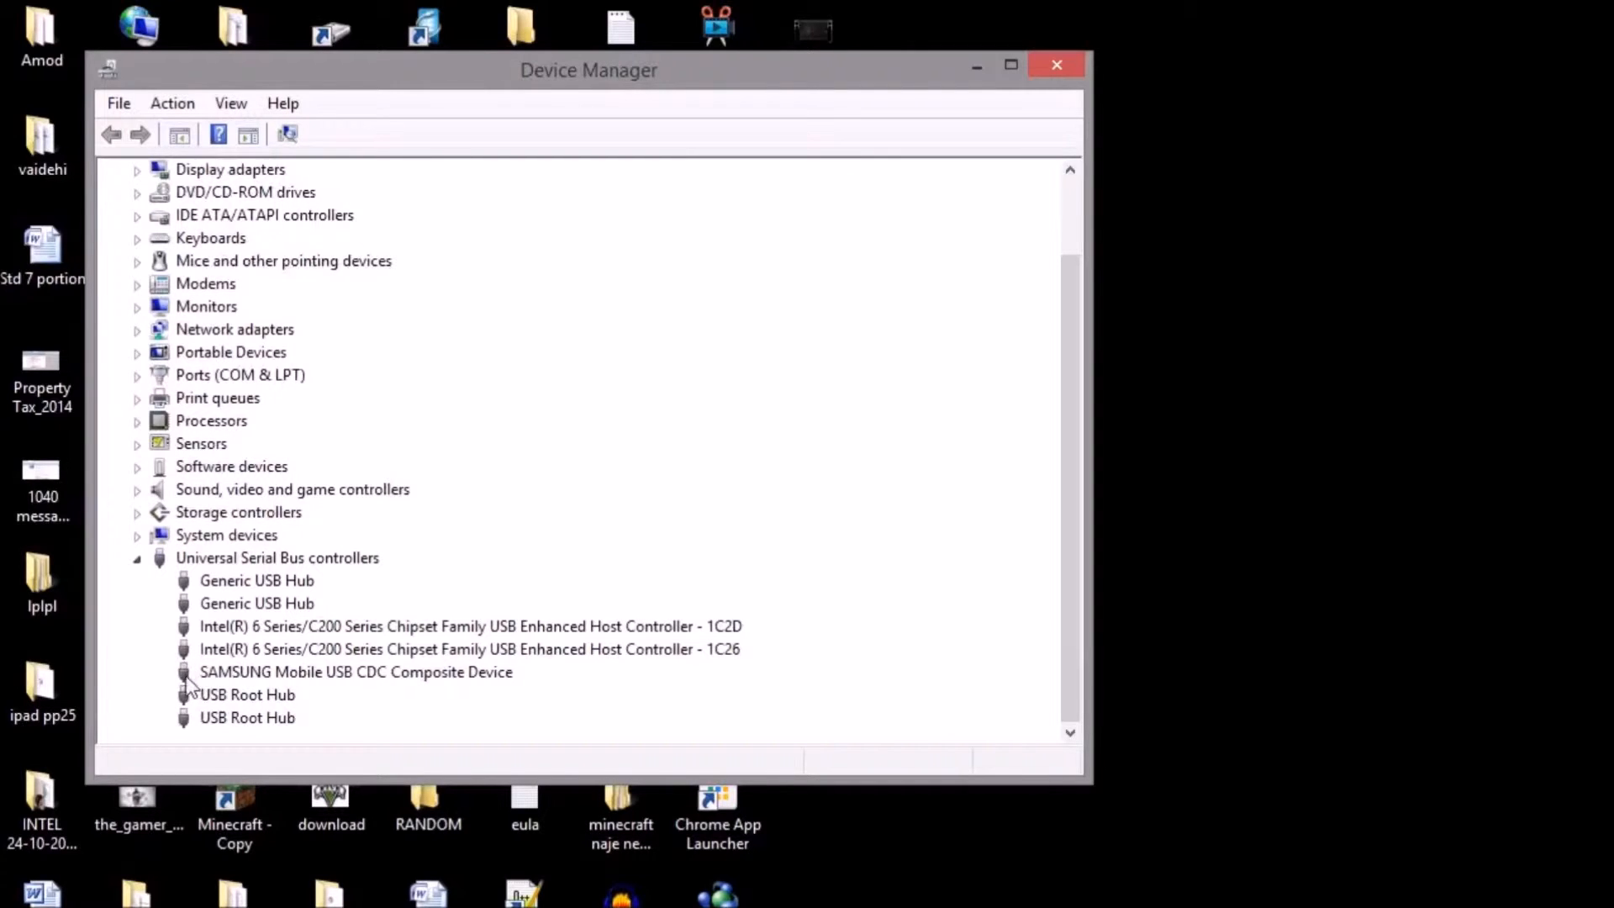
{"action": "mouse_move", "coordinate": [316, 681]}
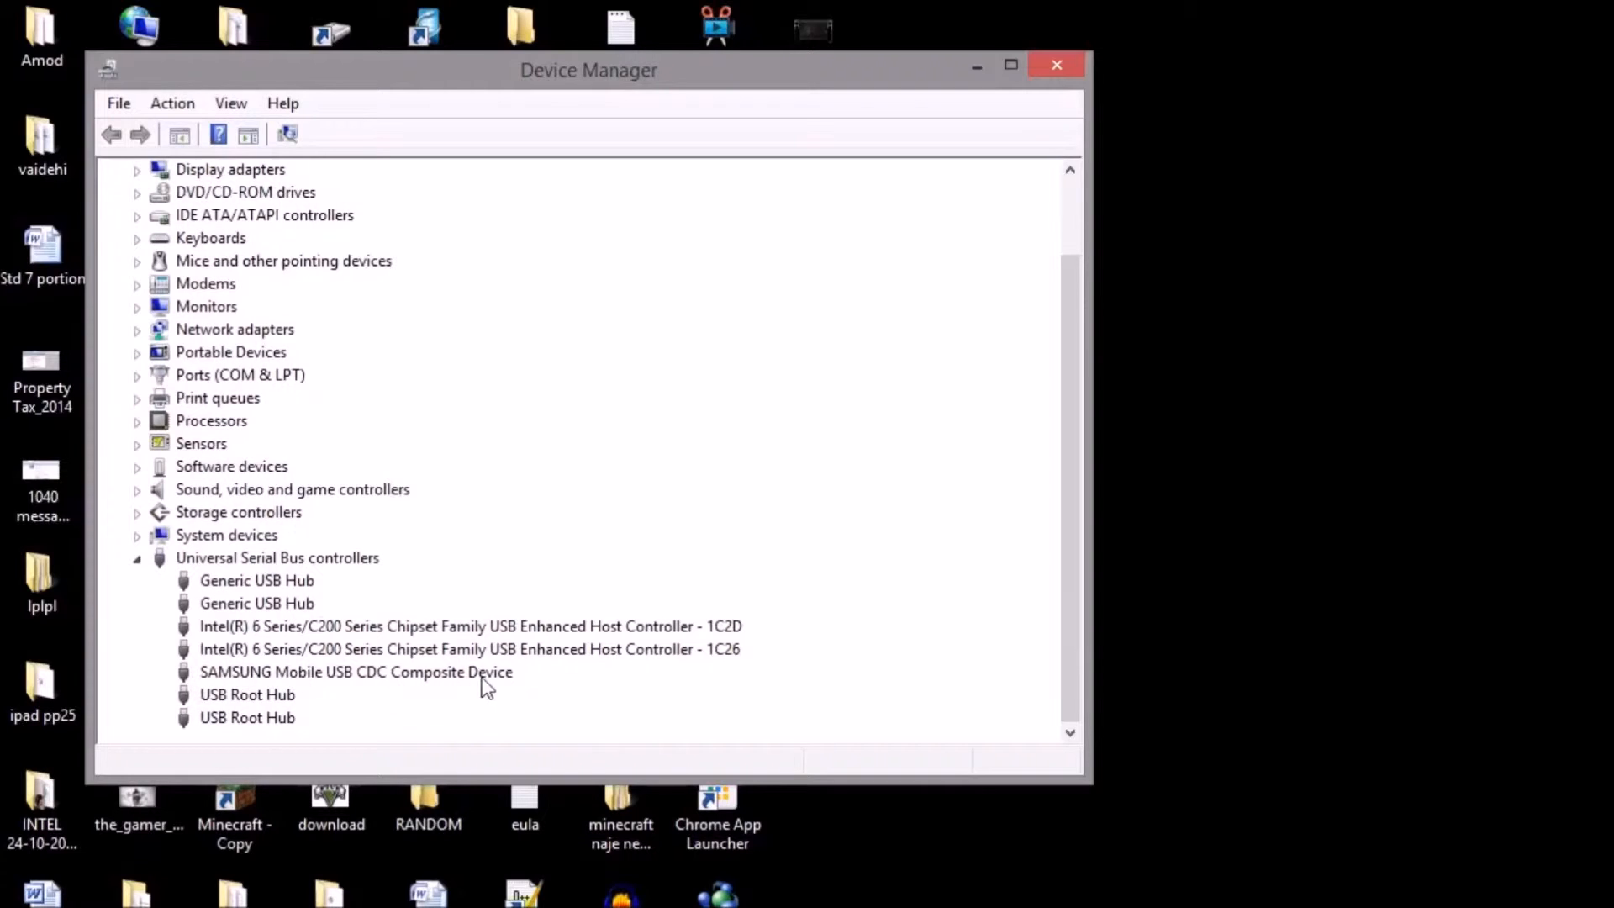
{"action": "mouse_move", "coordinate": [471, 503]}
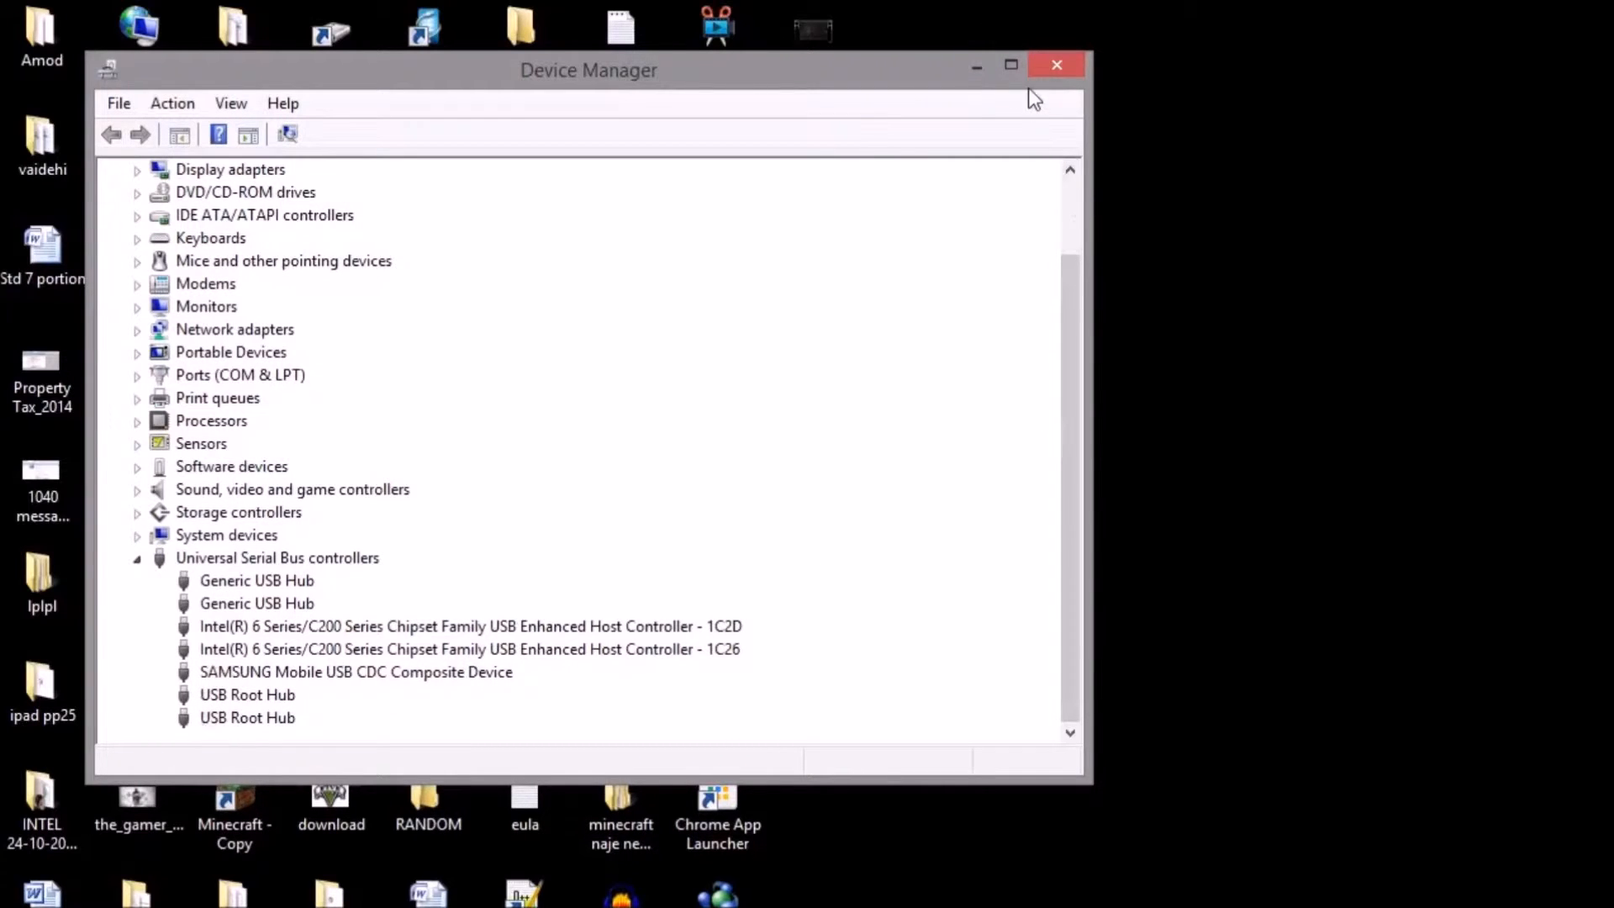
{"action": "mouse_move", "coordinate": [976, 65]}
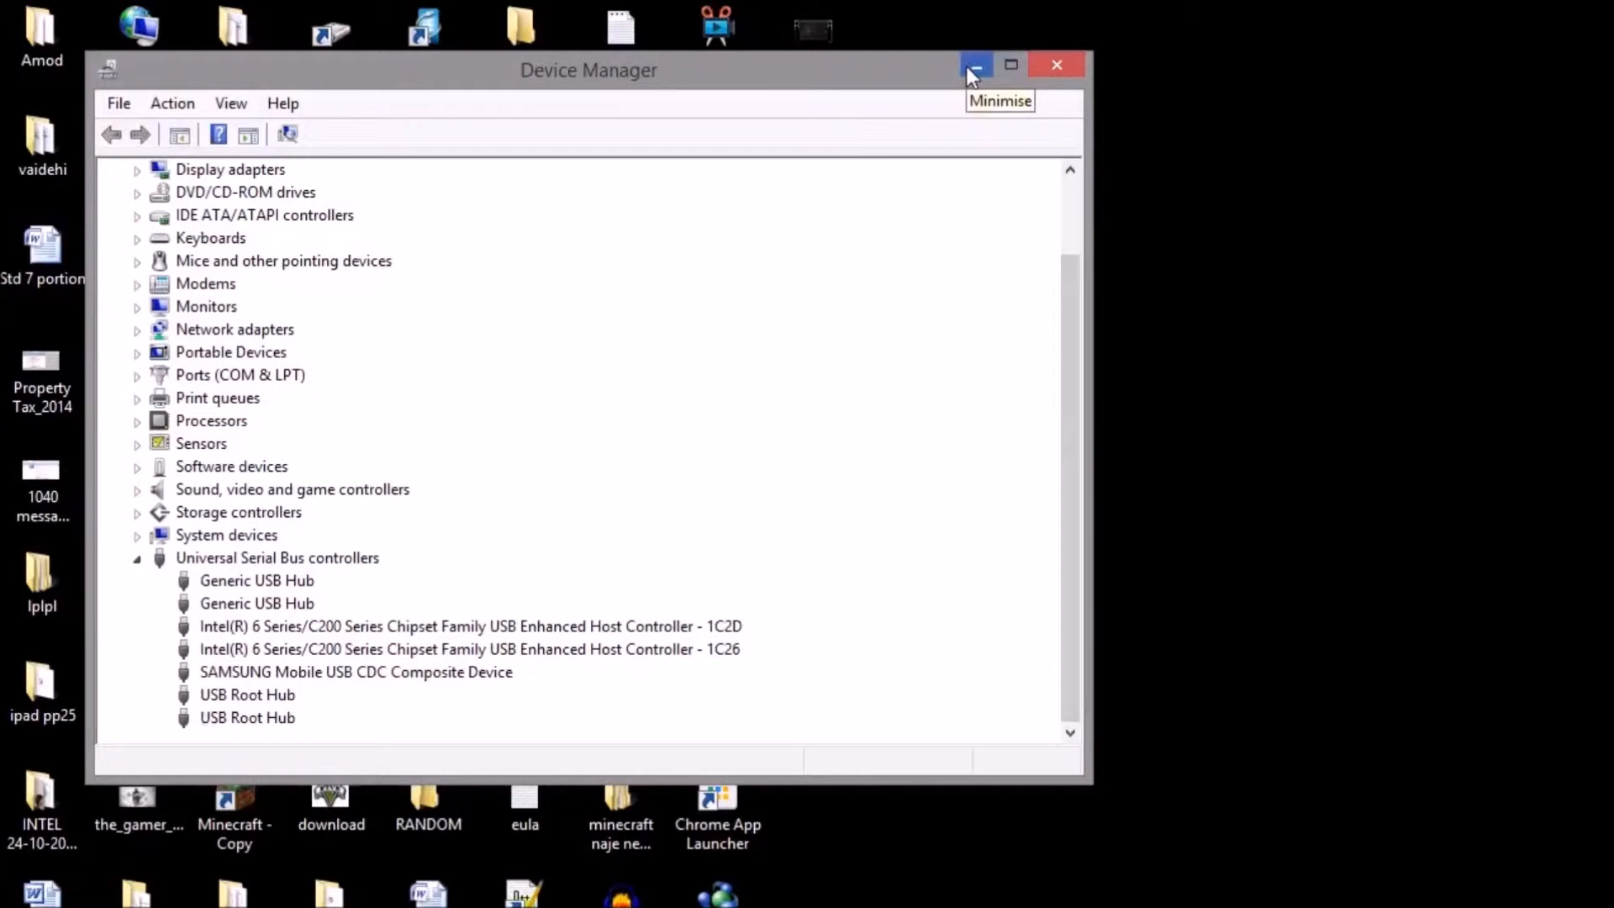
{"action": "left_click", "coordinate": [973, 65]}
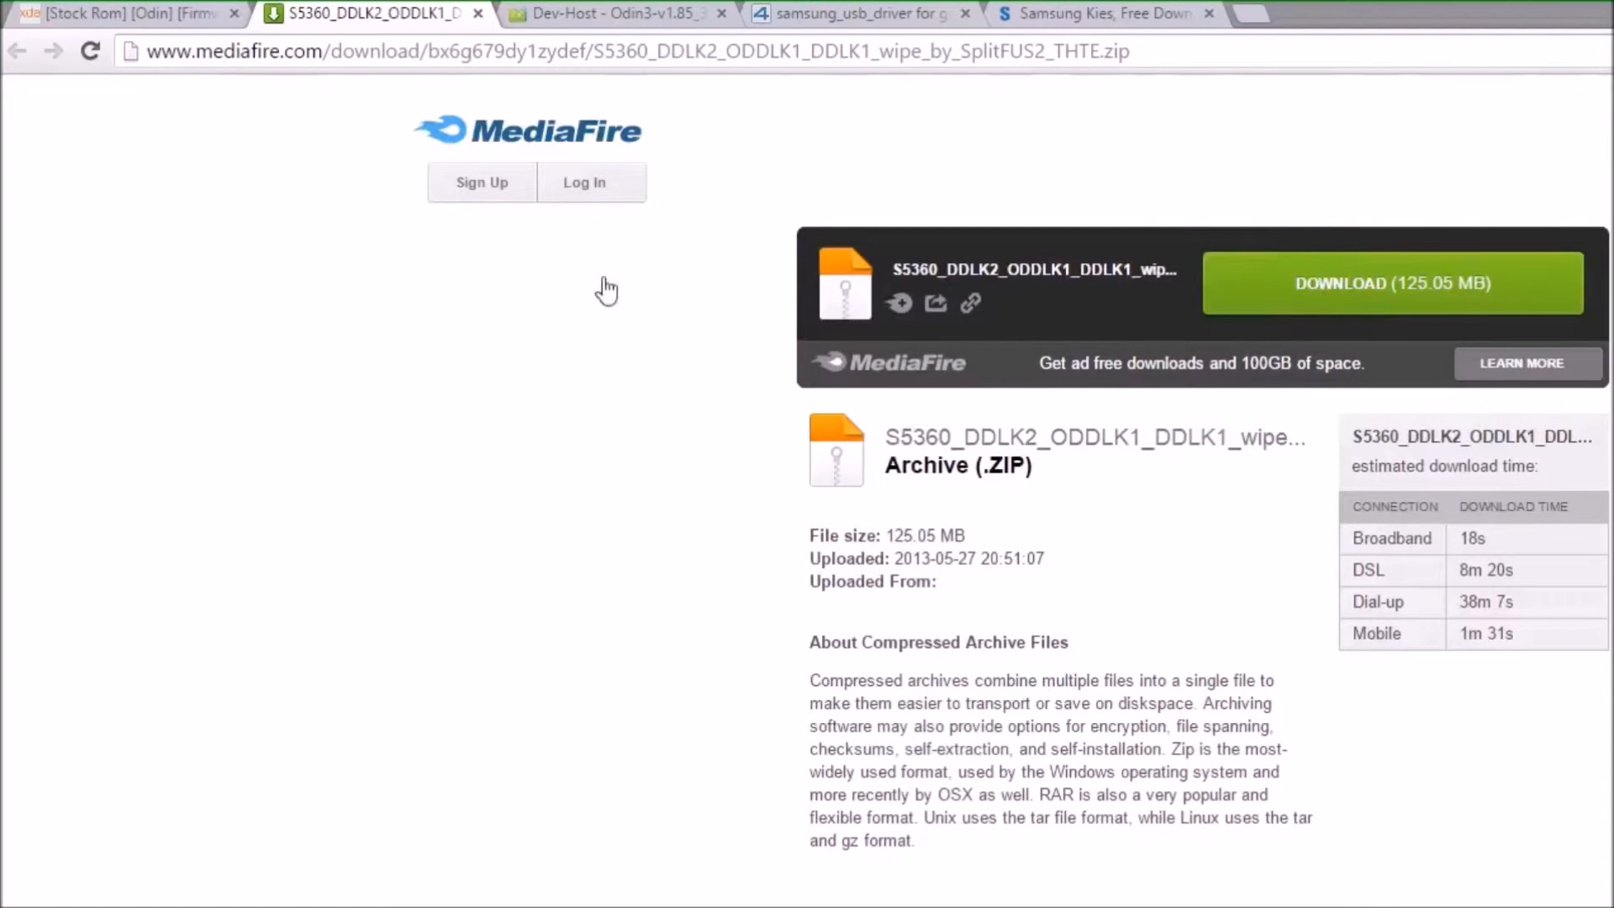
{"action": "mouse_move", "coordinate": [931, 577]}
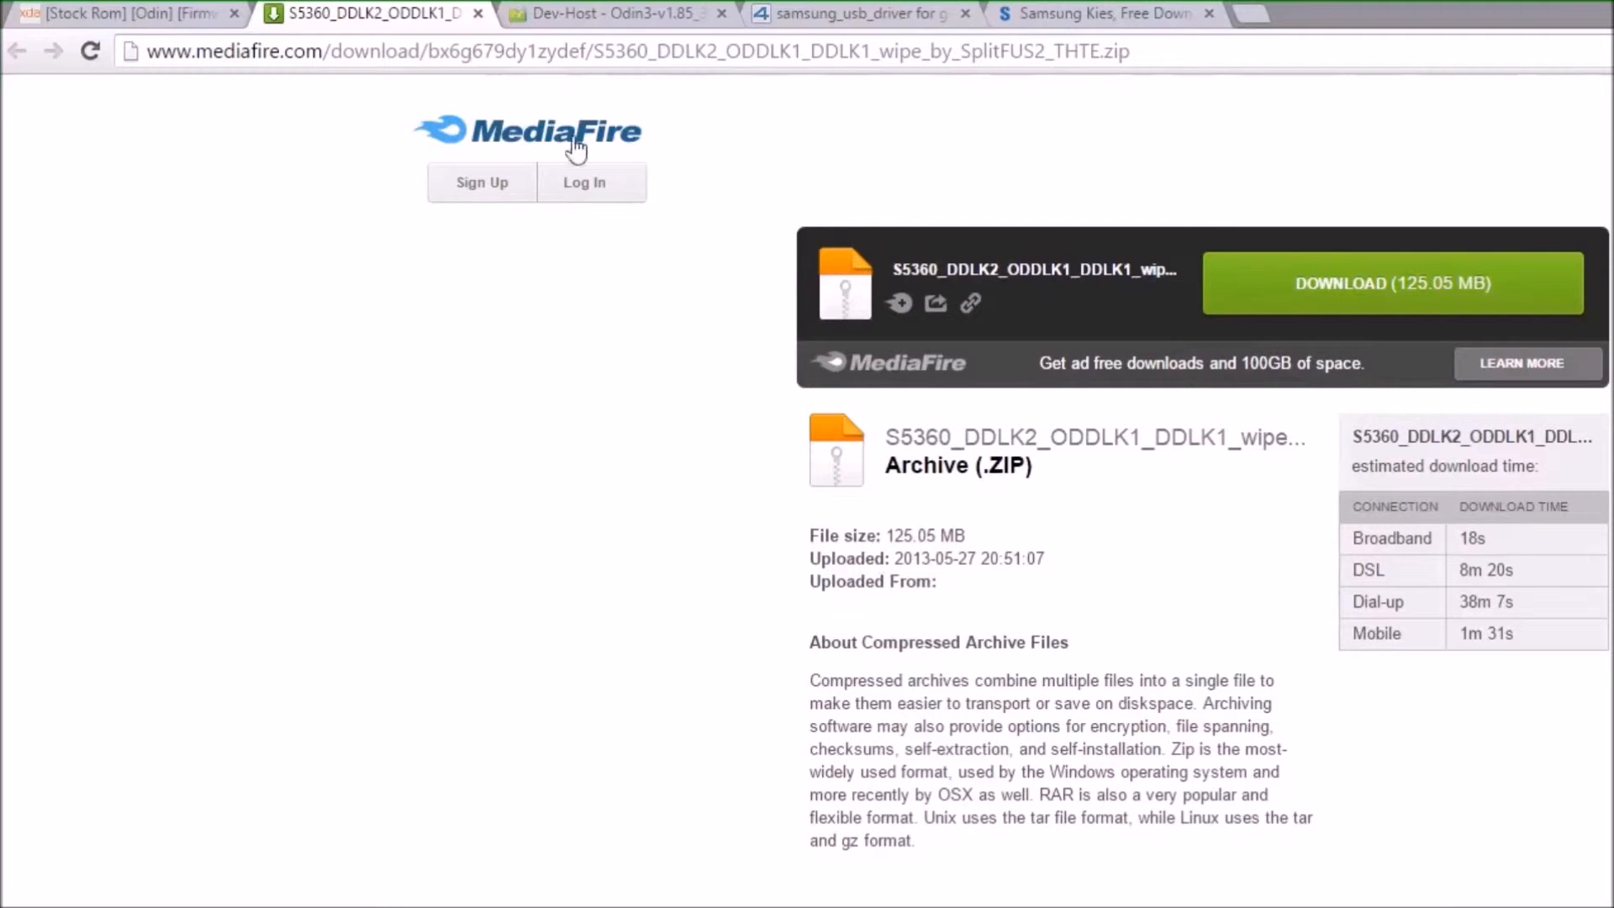
{"action": "mouse_move", "coordinate": [1252, 338]}
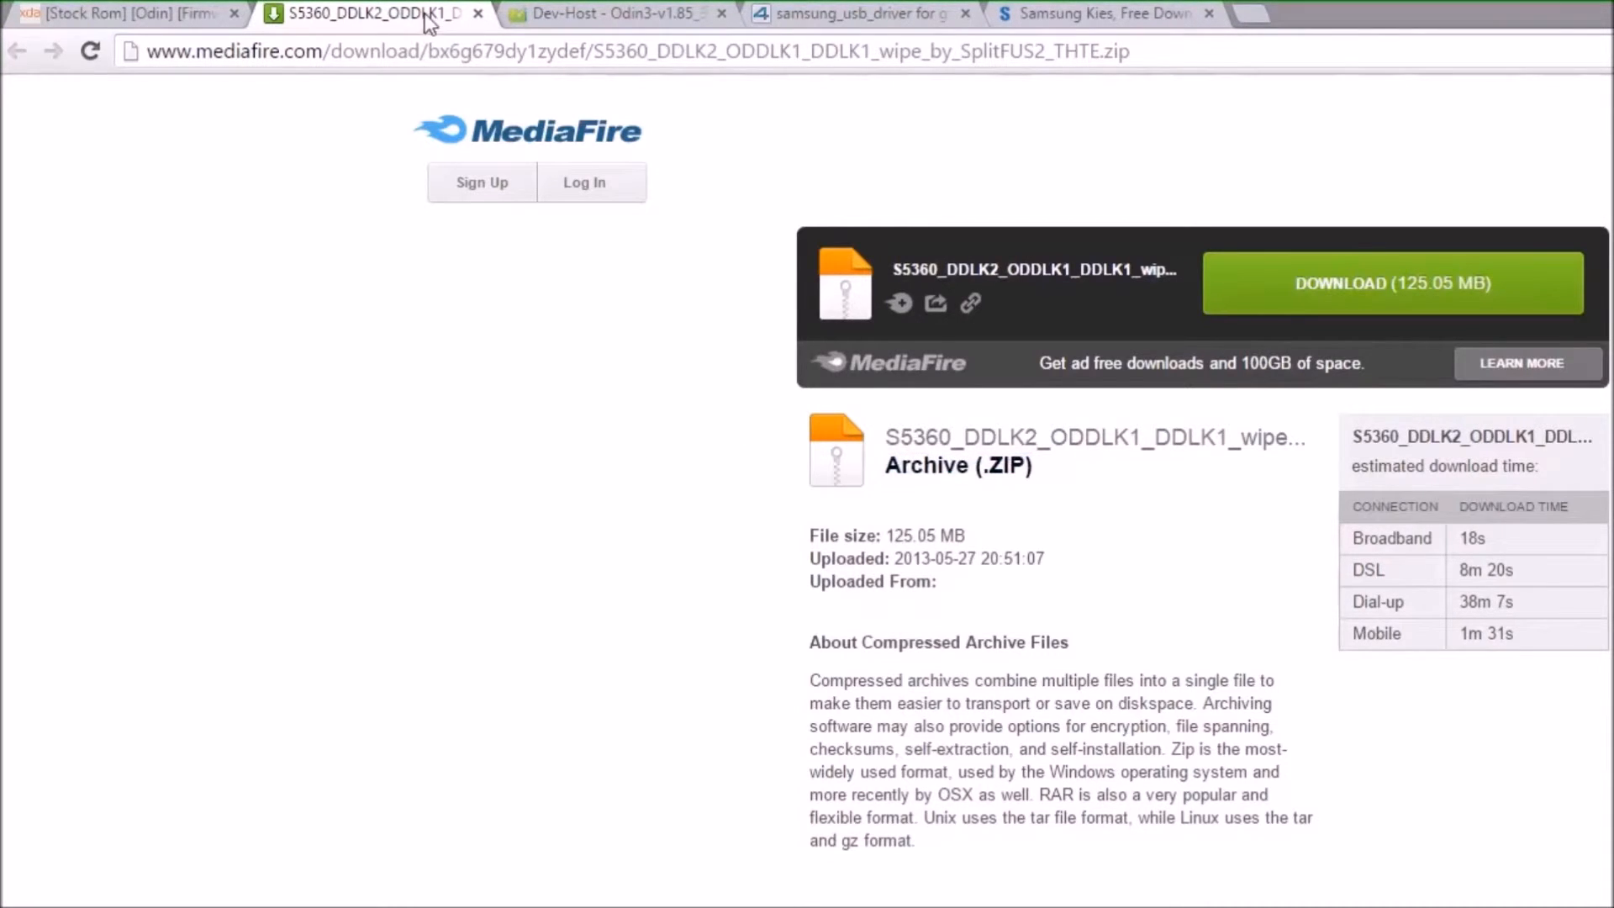
{"action": "mouse_move", "coordinate": [607, 14]}
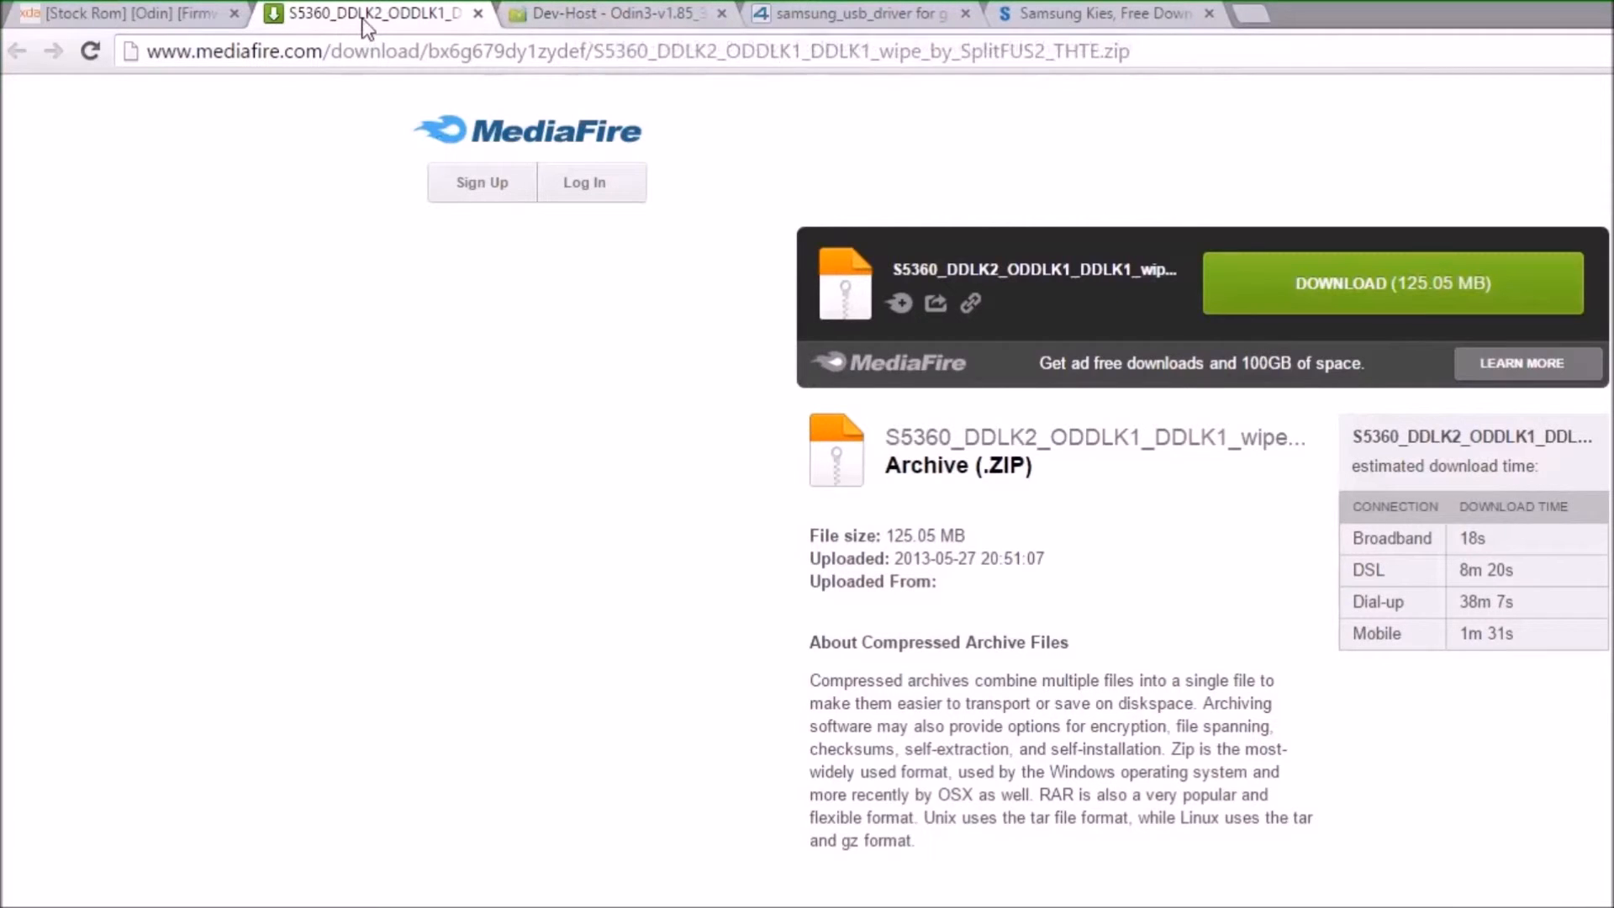
Step: Look over the MediaFire S5360 firmware page, then switch to the Dev-Host Odin3-v1.85 tab
{"action": "left_click", "coordinate": [1096, 13]}
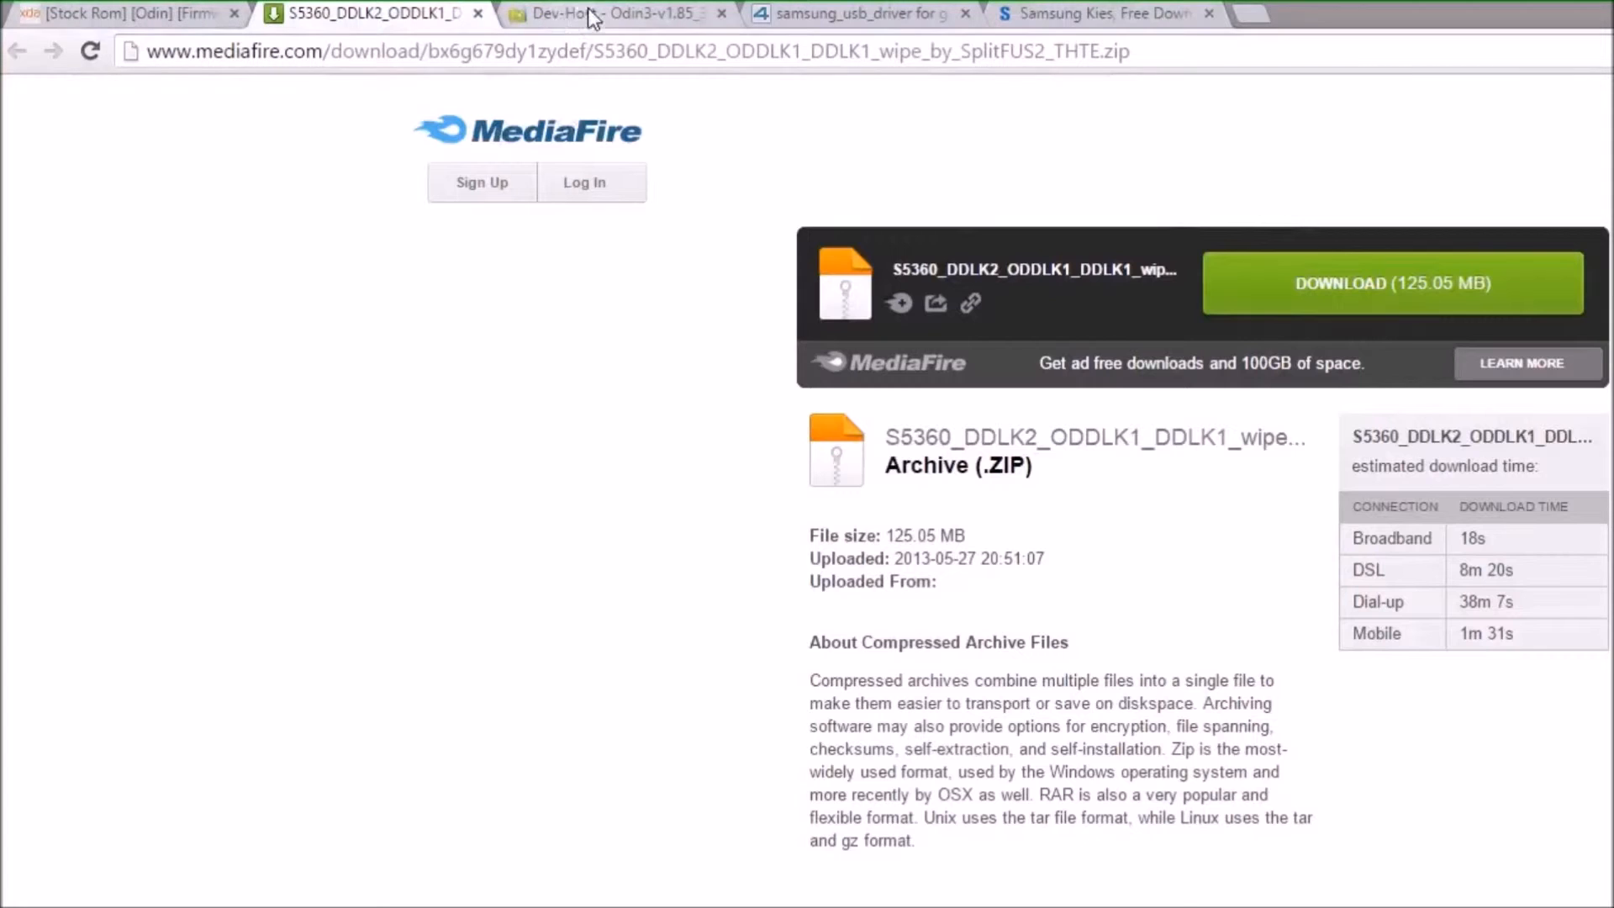
{"action": "left_click", "coordinate": [602, 14]}
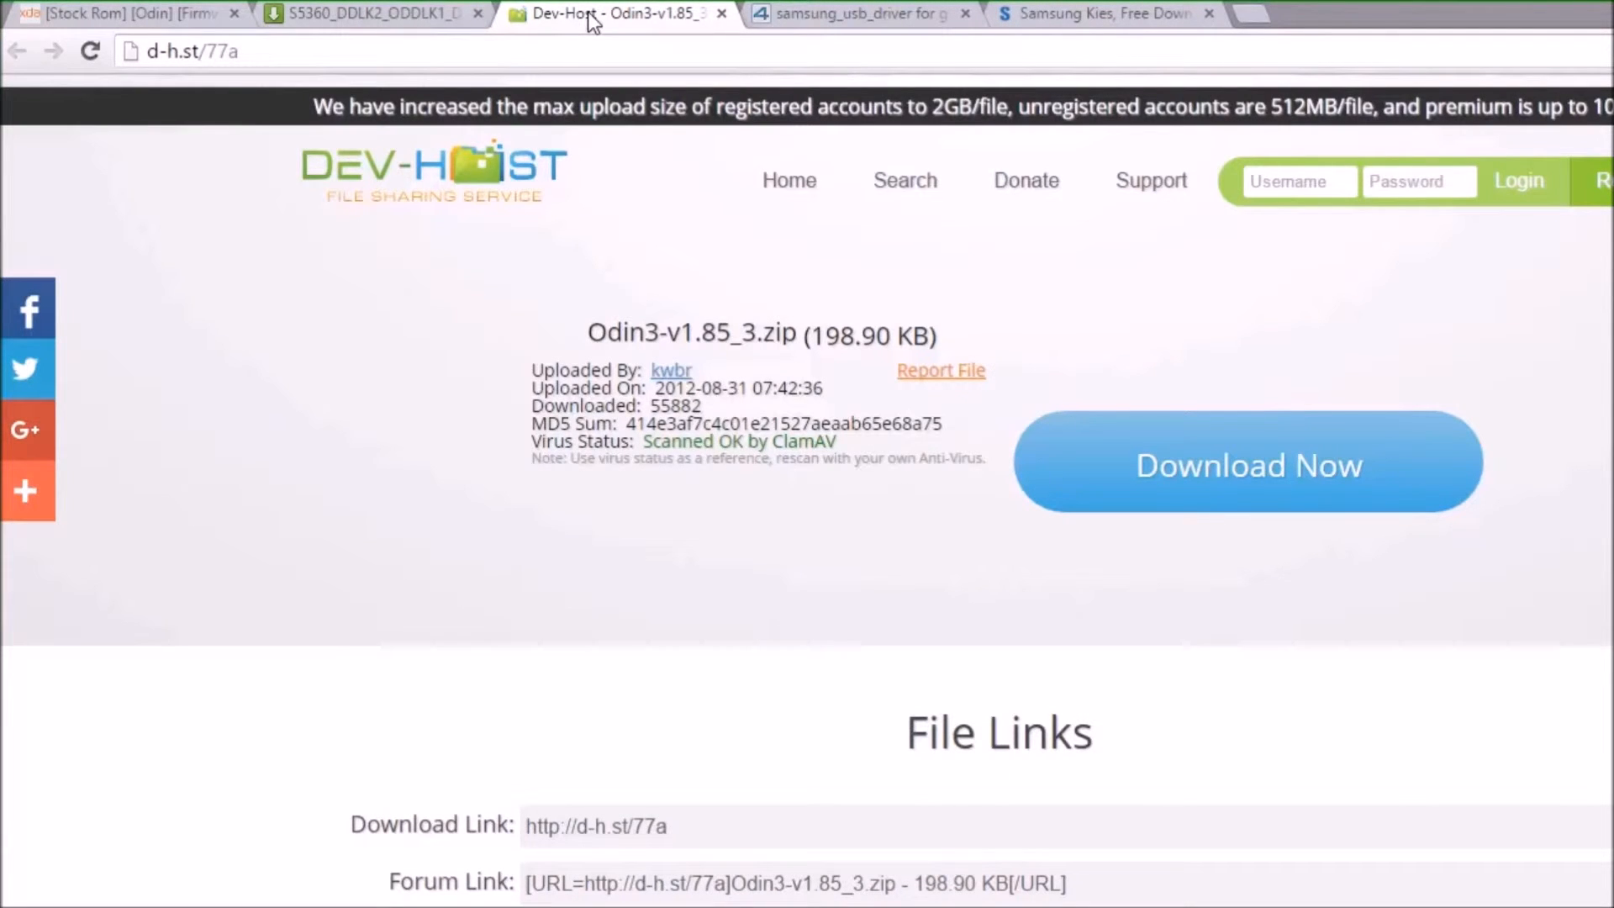
{"action": "mouse_move", "coordinate": [590, 43]}
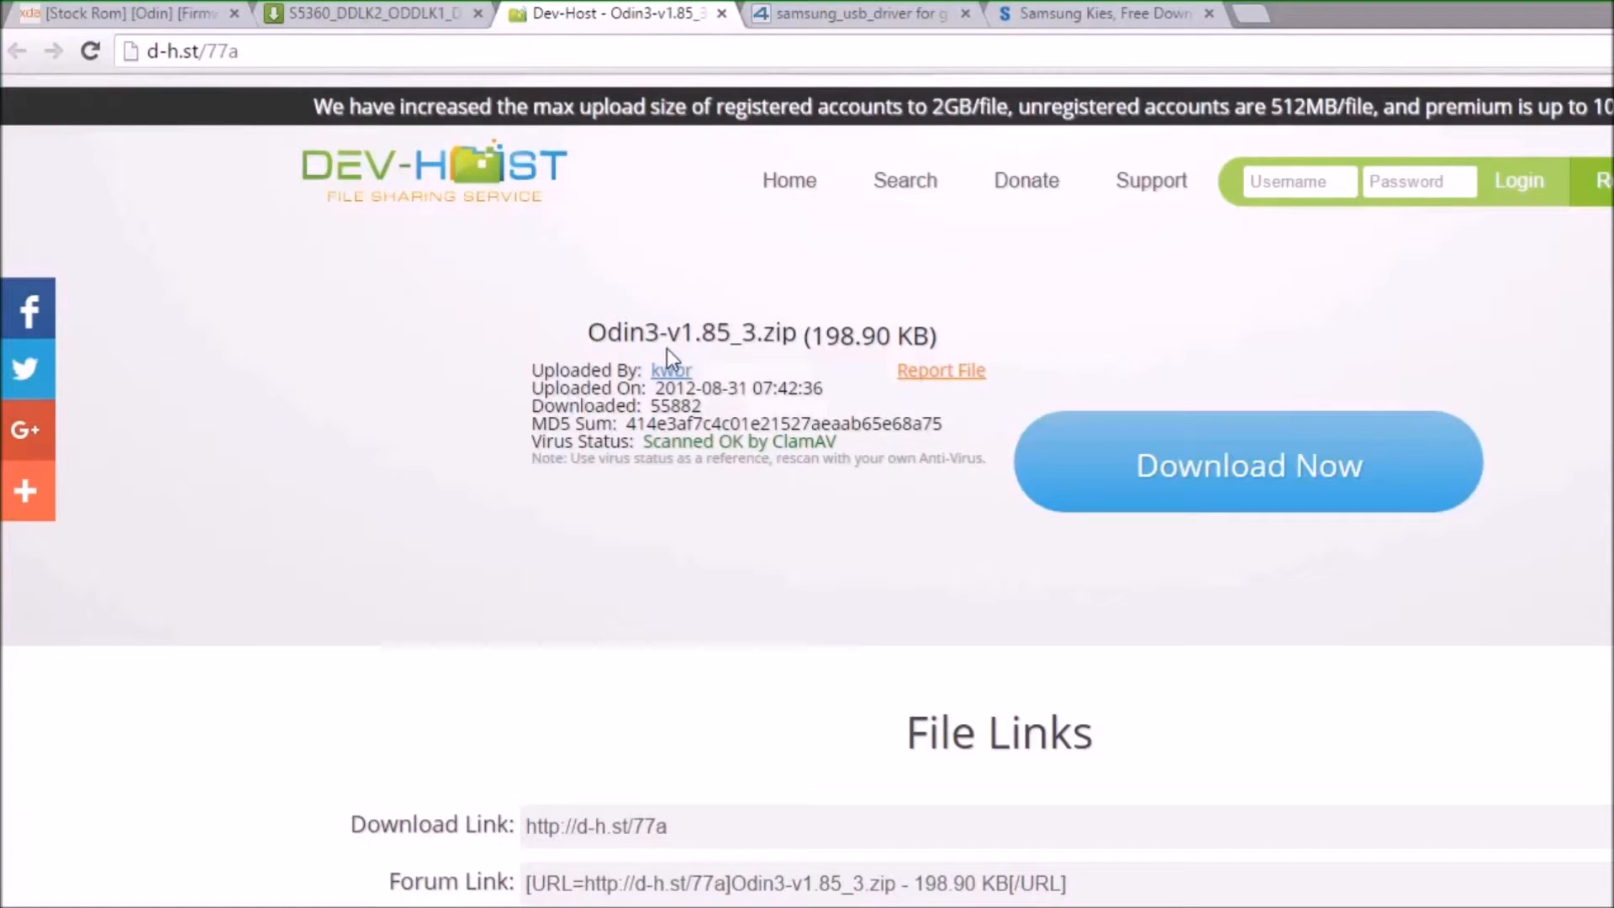
{"action": "mouse_move", "coordinate": [1476, 485]}
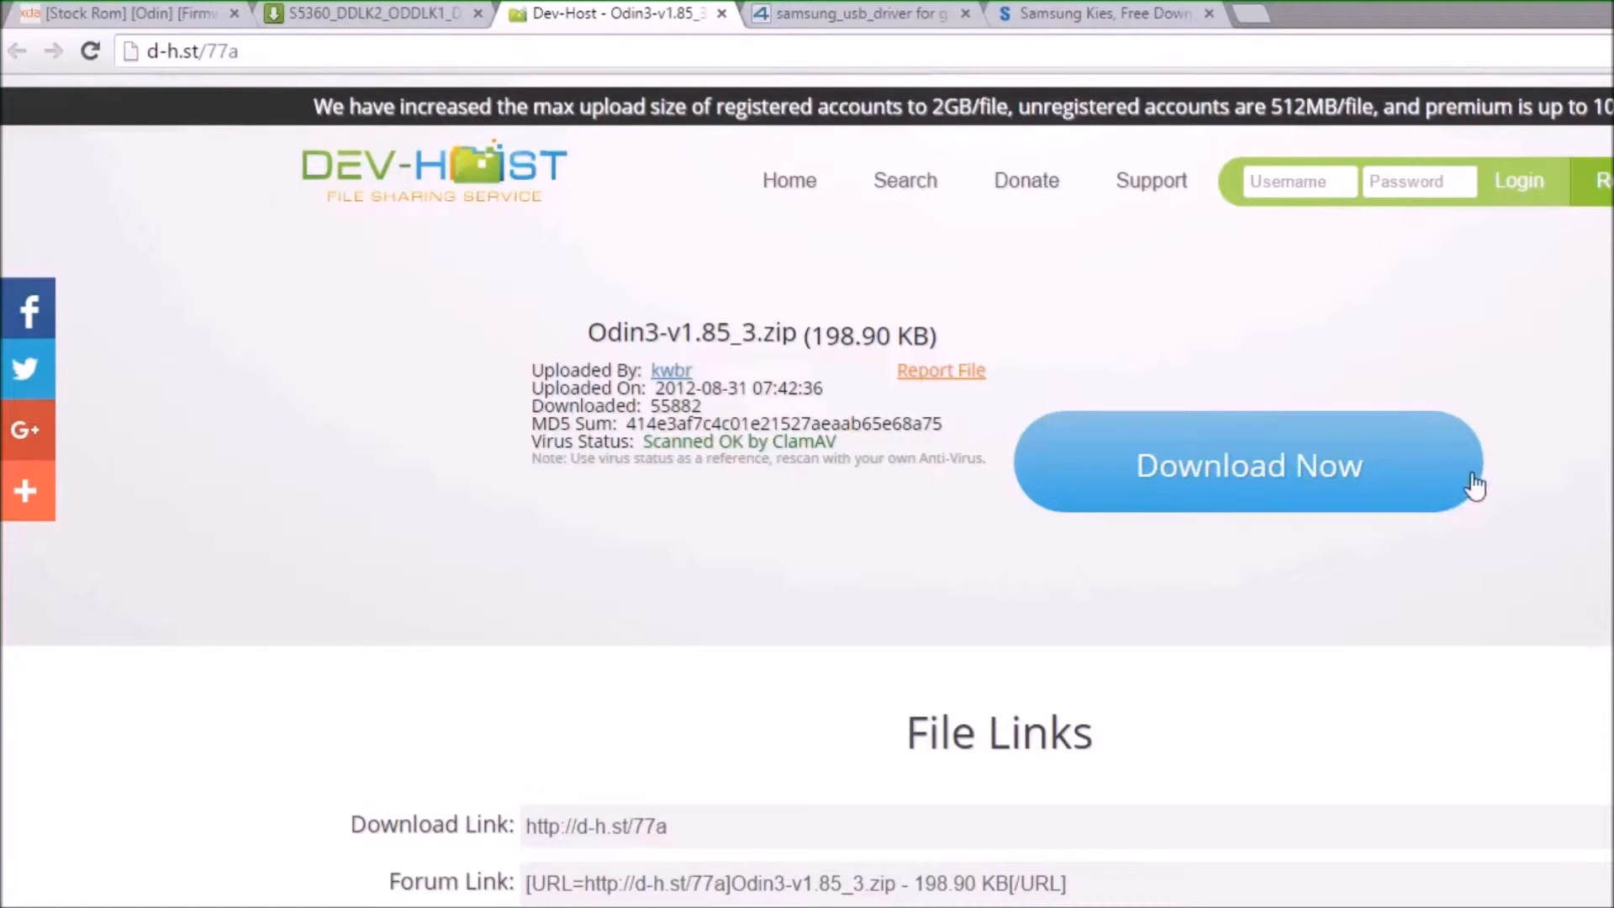
{"action": "mouse_move", "coordinate": [1003, 426]}
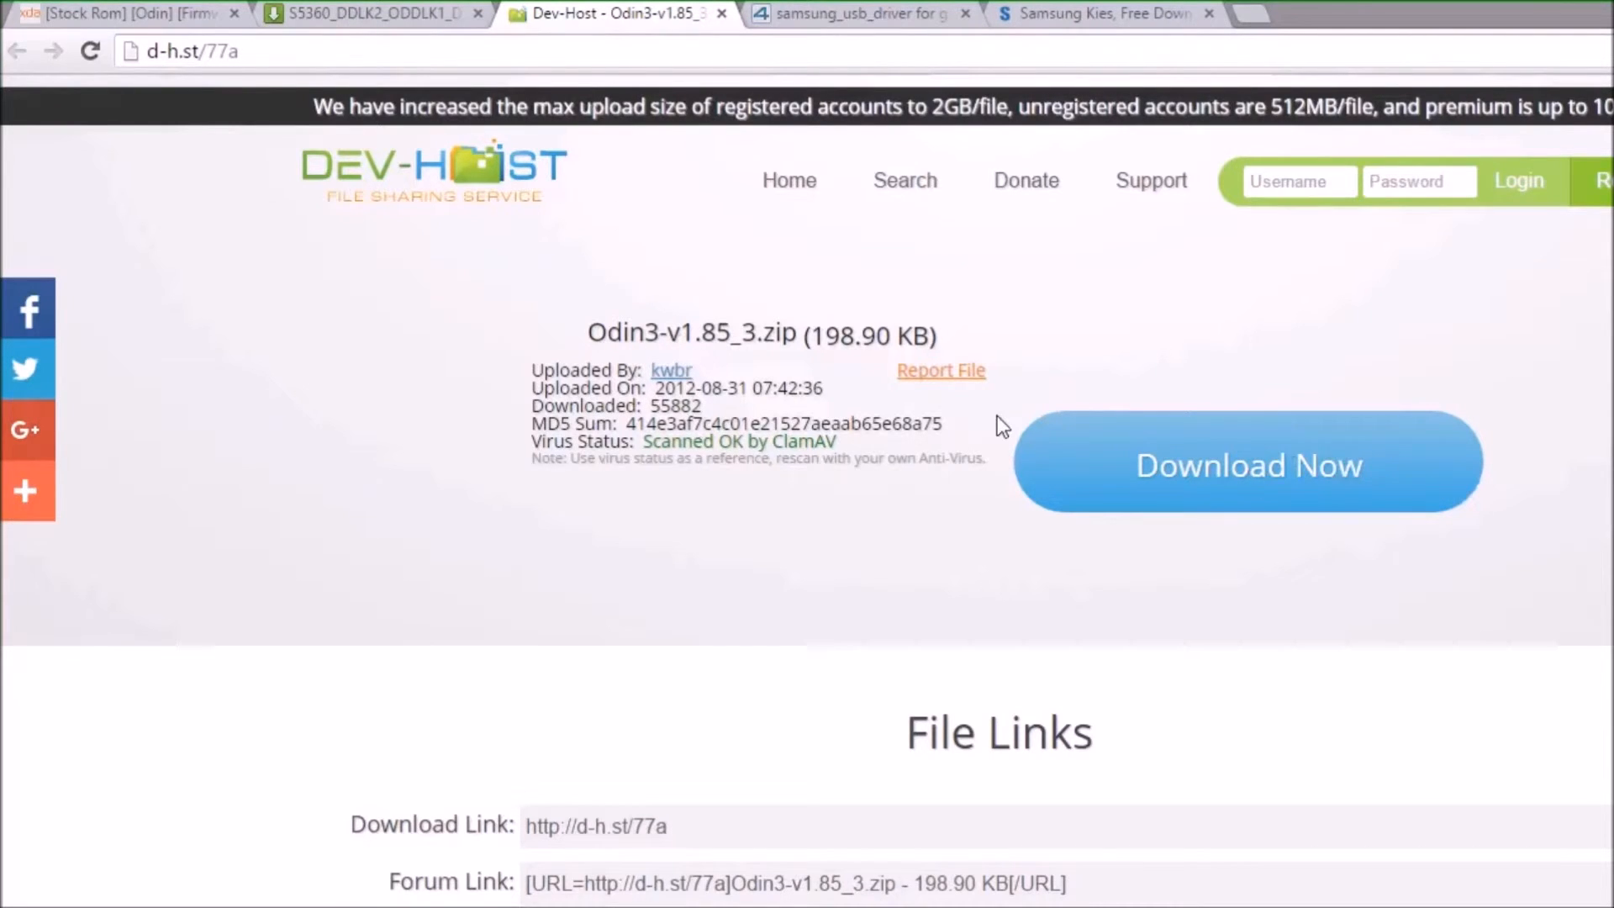
{"action": "mouse_move", "coordinate": [344, 391]}
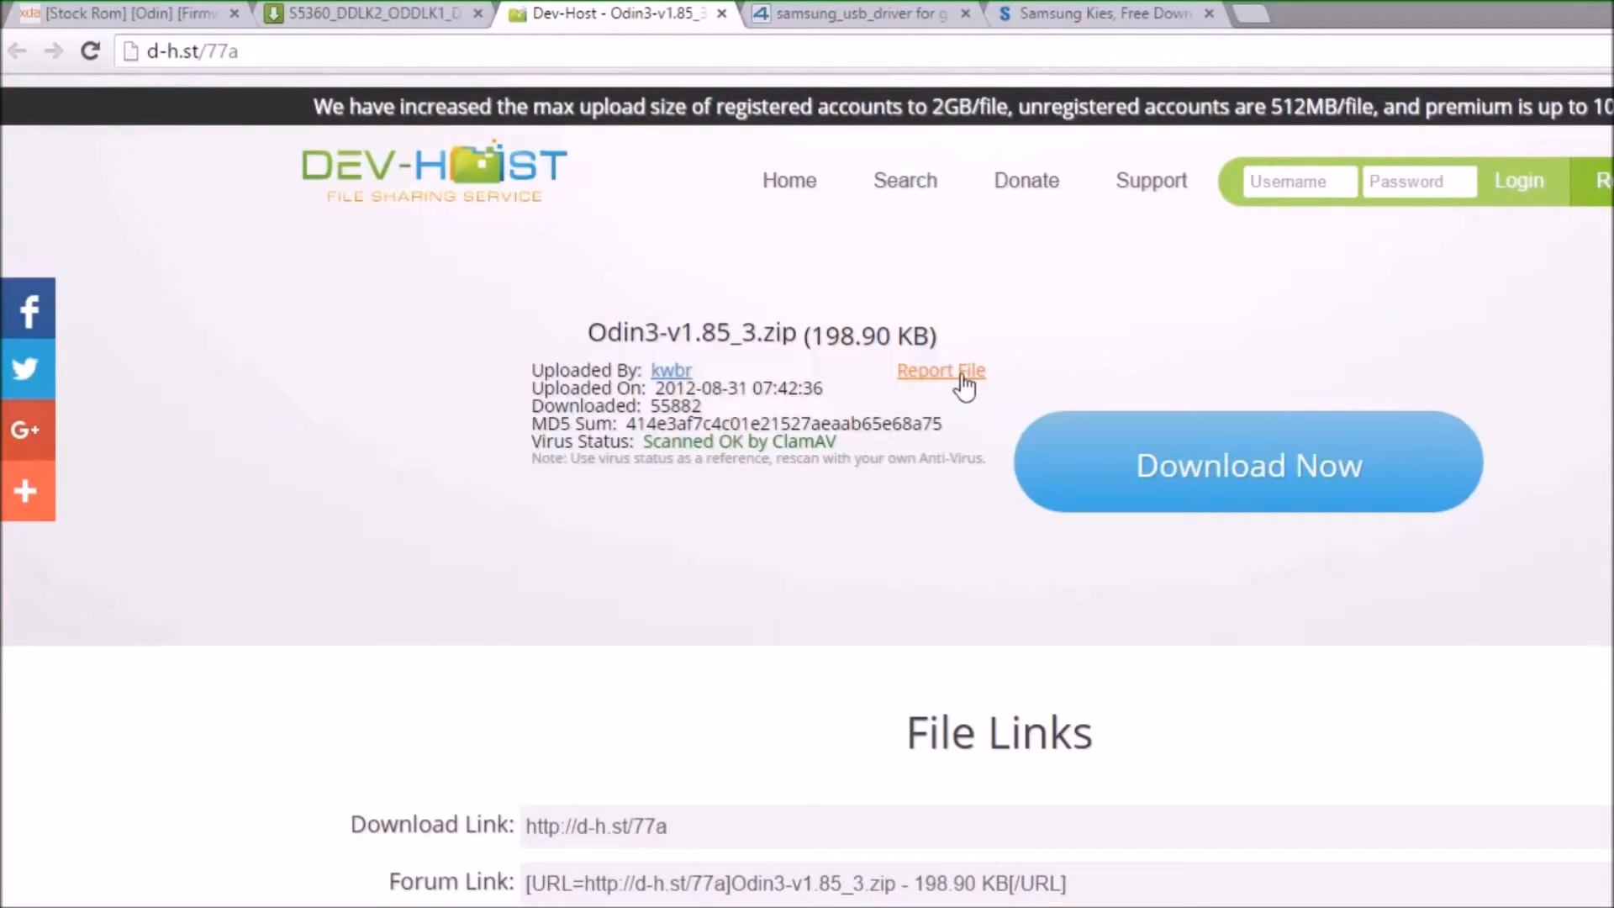
{"action": "mouse_move", "coordinate": [710, 395]}
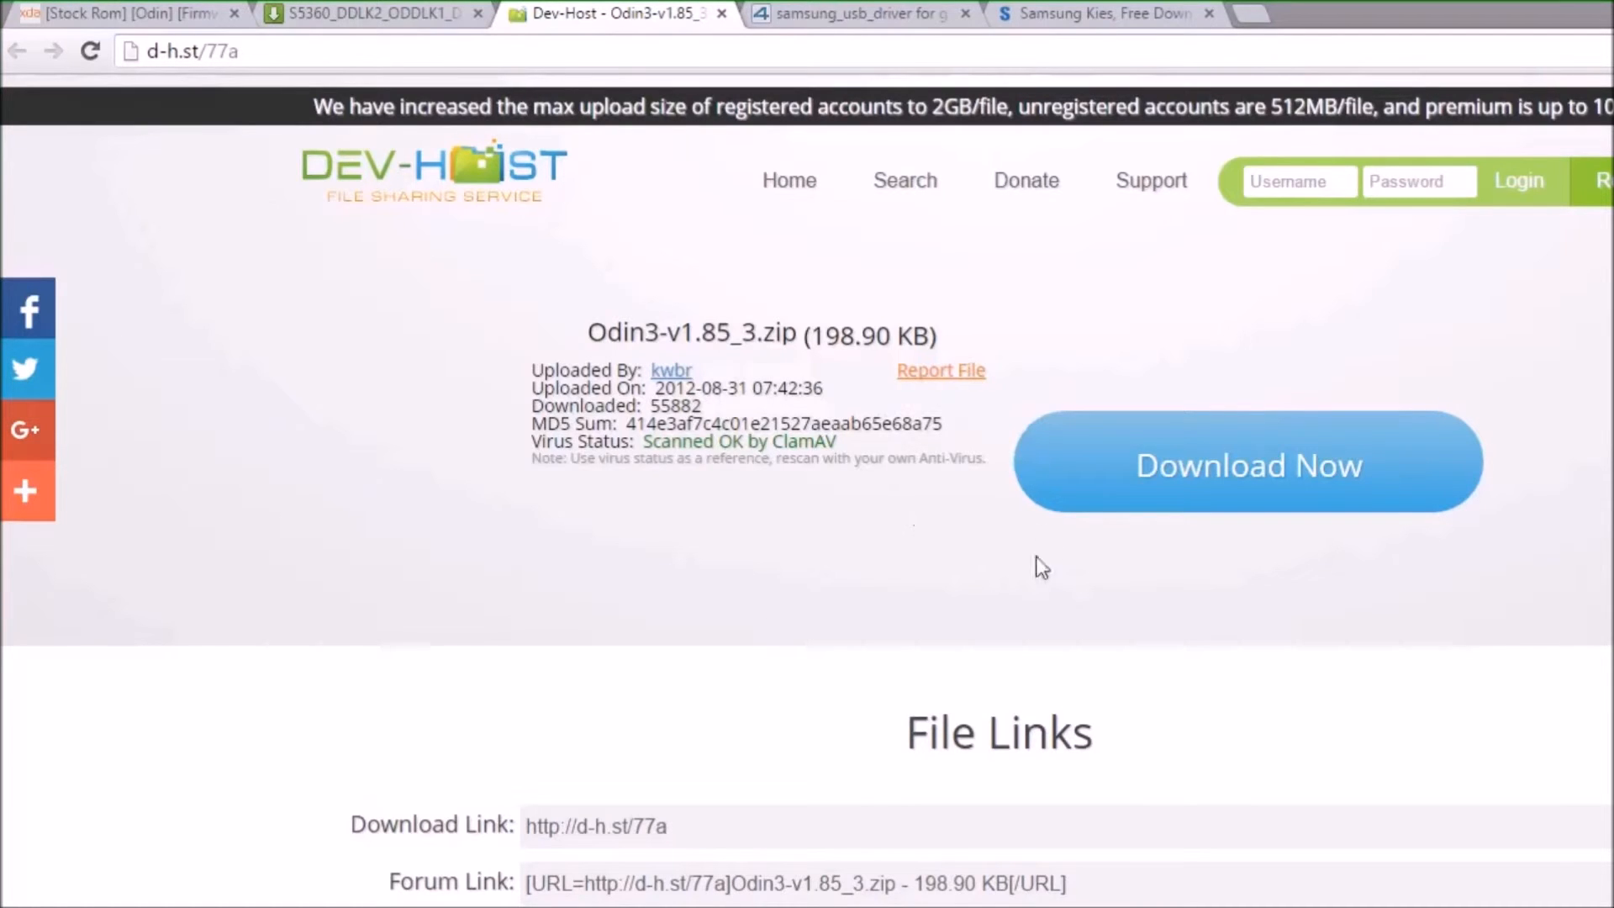
{"action": "mouse_move", "coordinate": [1353, 311]}
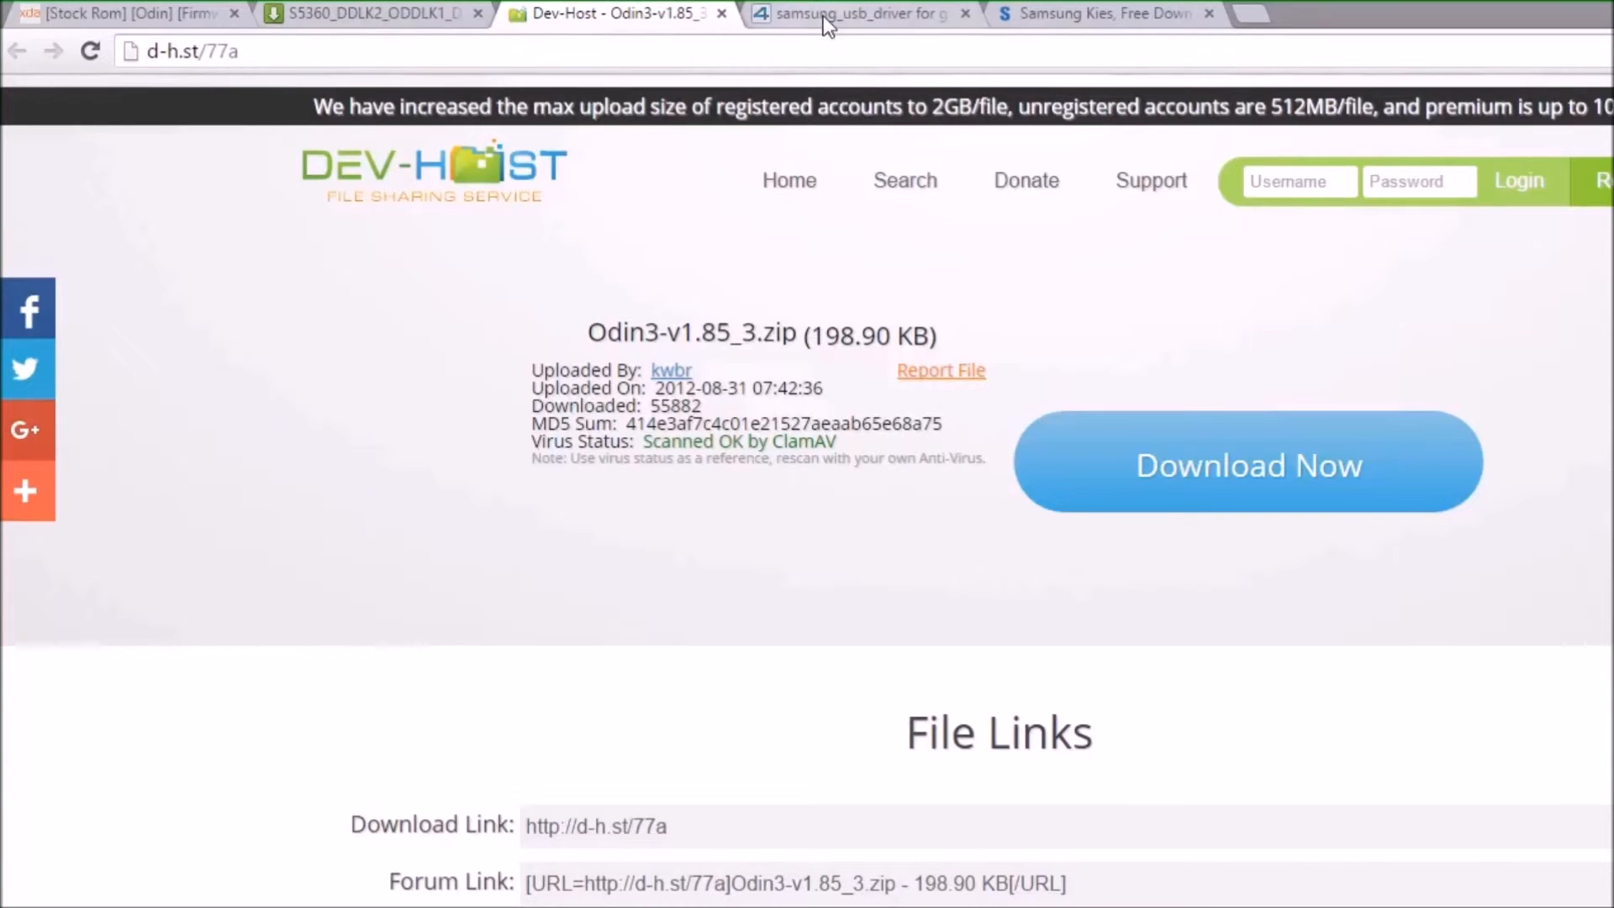
Step: Revisit the Samsung Kies, MediaFire firmware and Dev-Host Odin3 download tabs
{"action": "left_click", "coordinate": [1101, 14]}
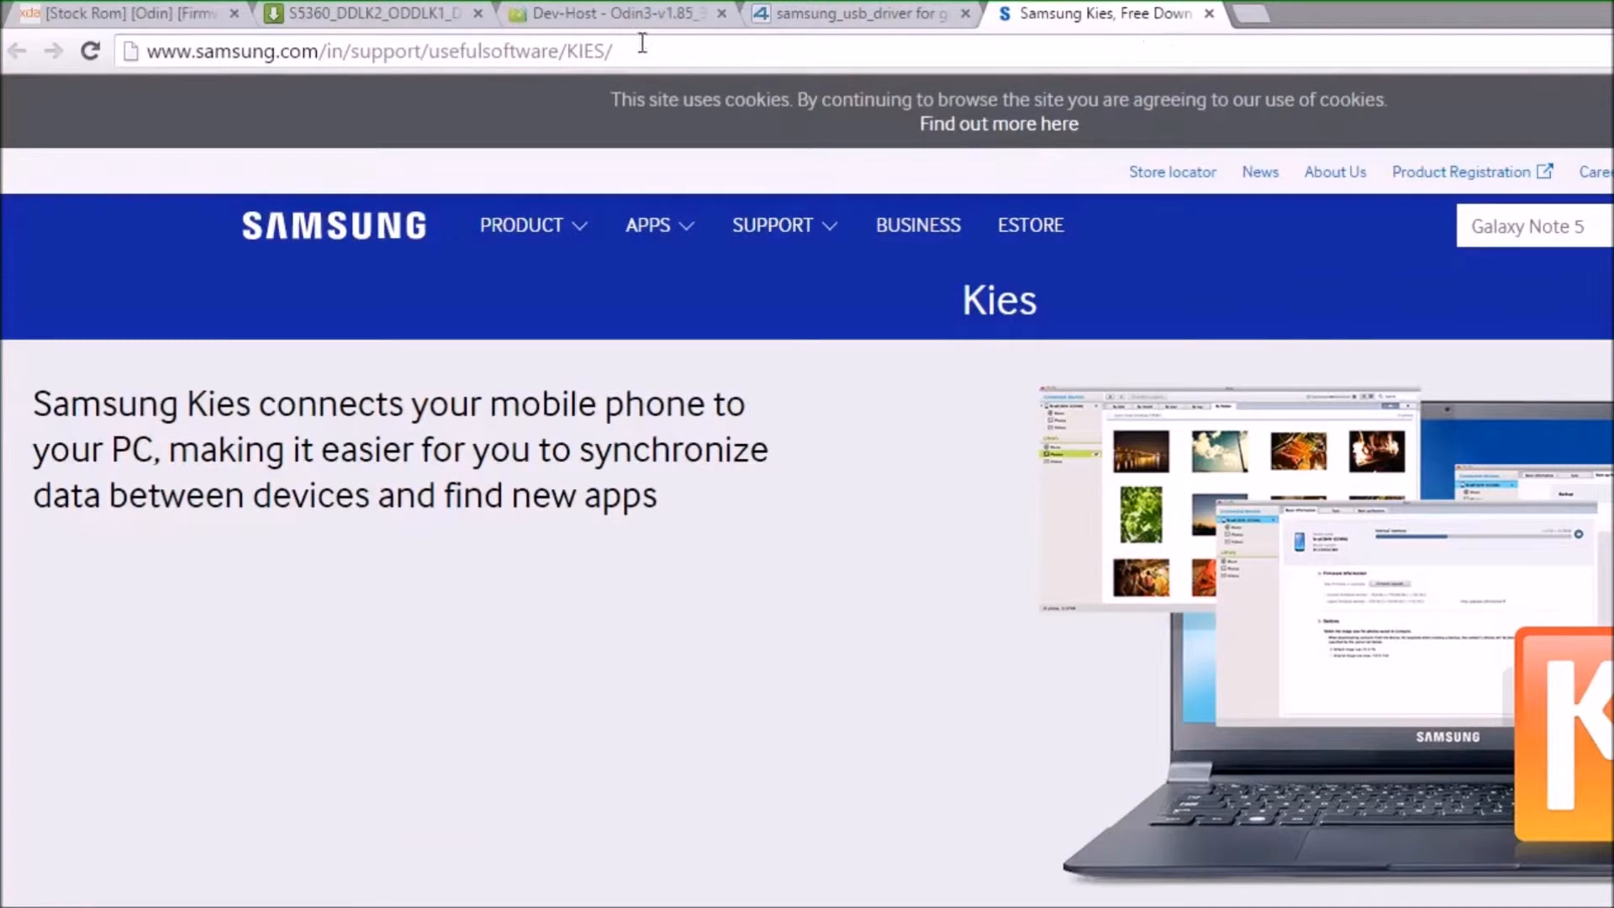
{"action": "left_click", "coordinate": [366, 13]}
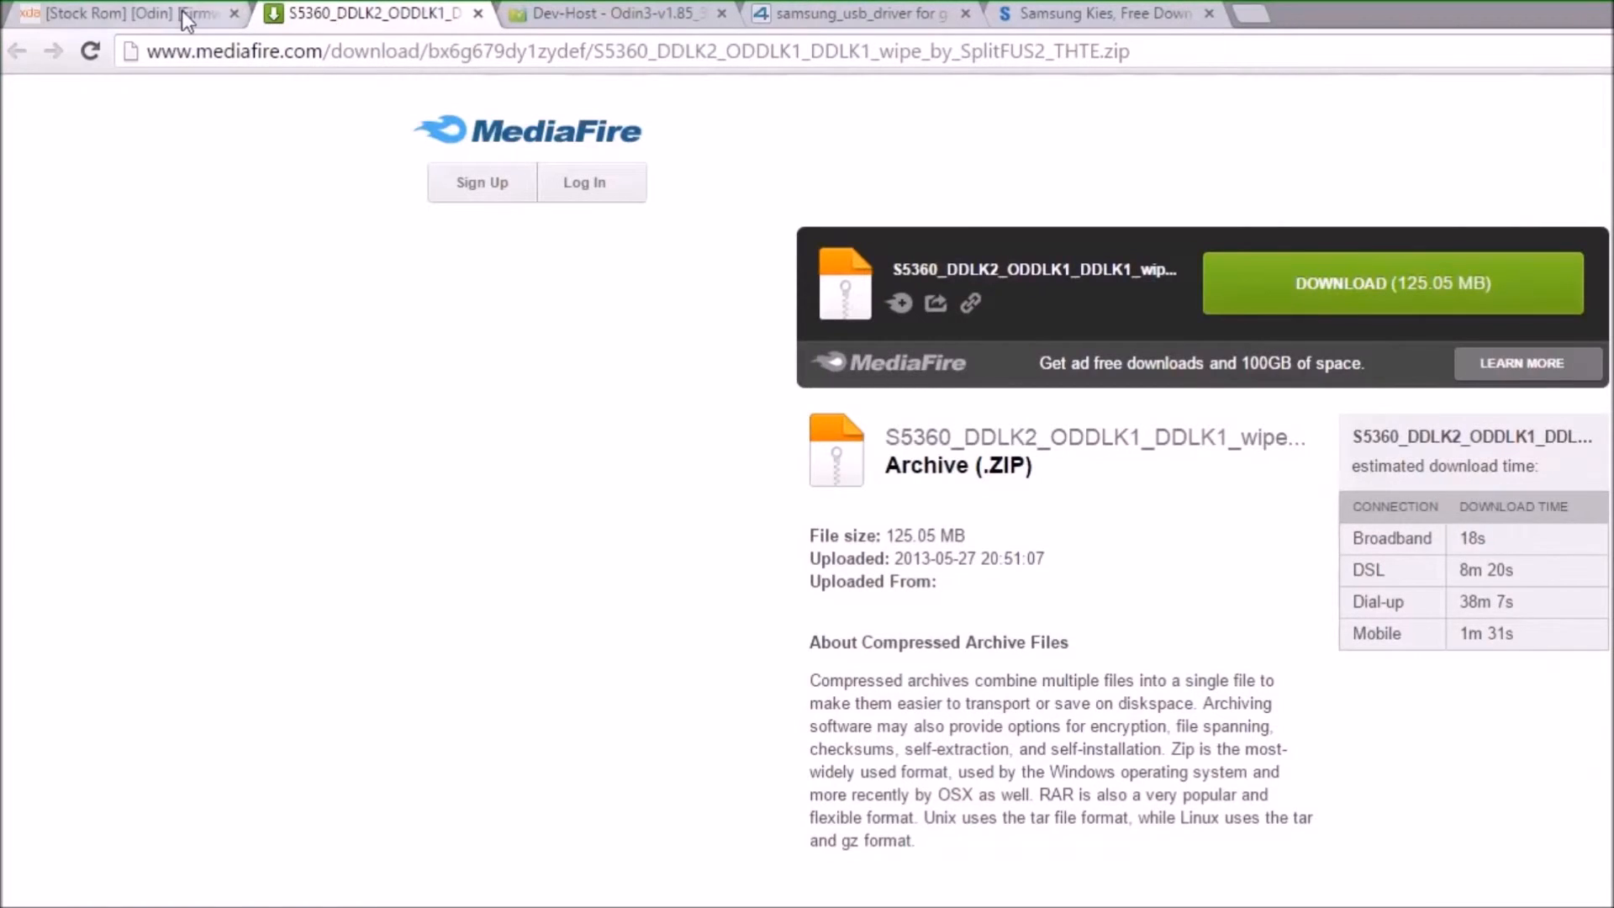
{"action": "left_click", "coordinate": [613, 13]}
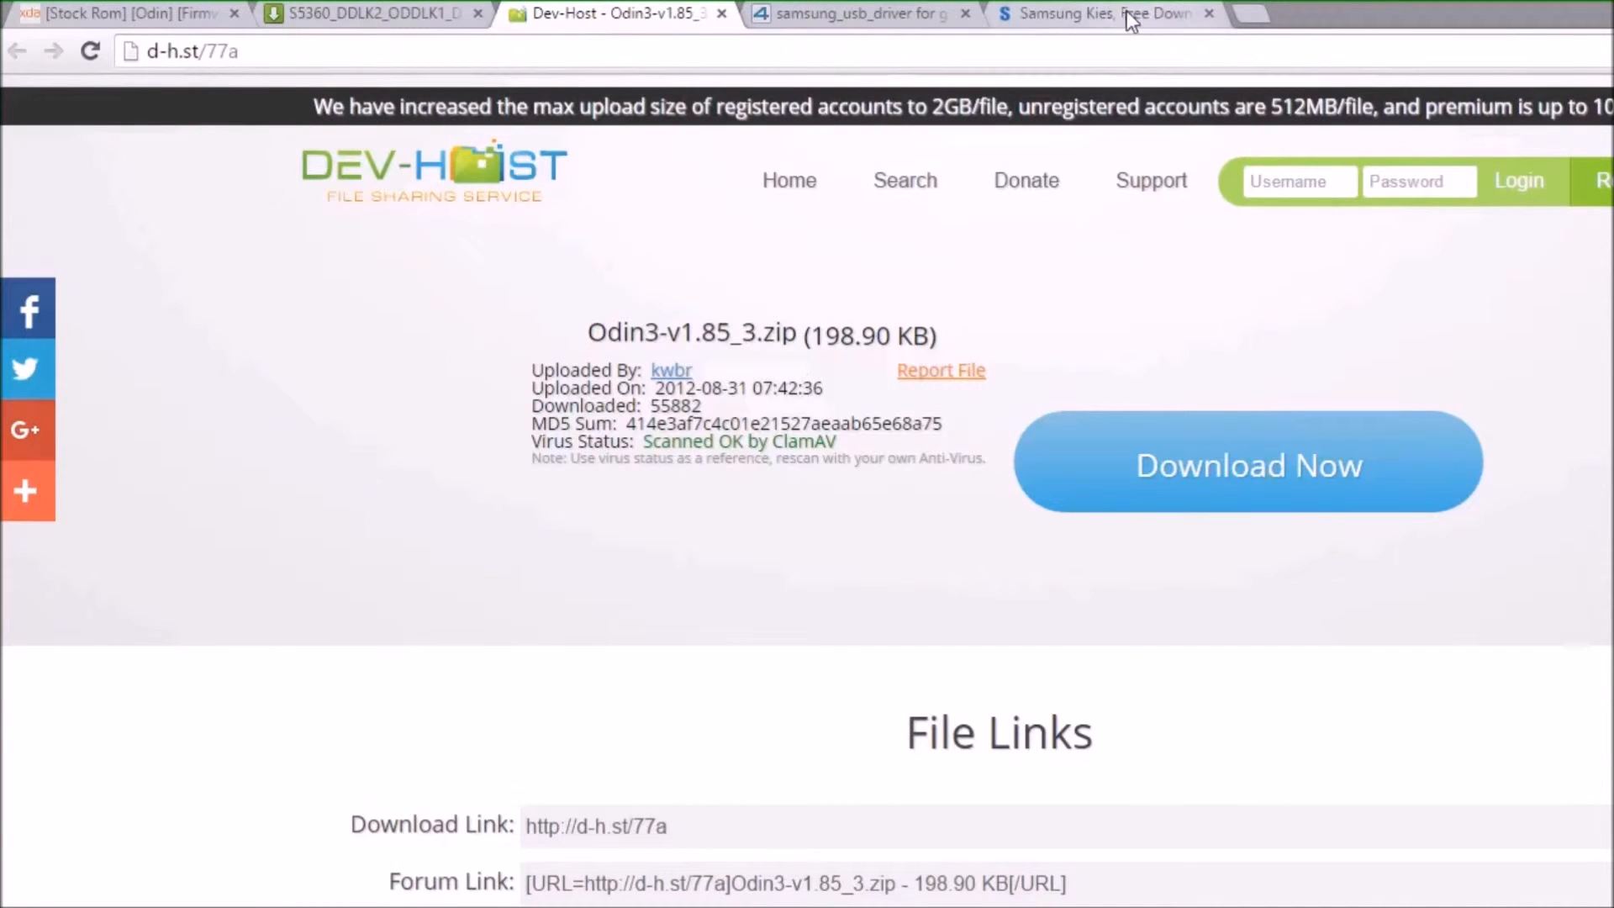
{"action": "left_click", "coordinate": [371, 13]}
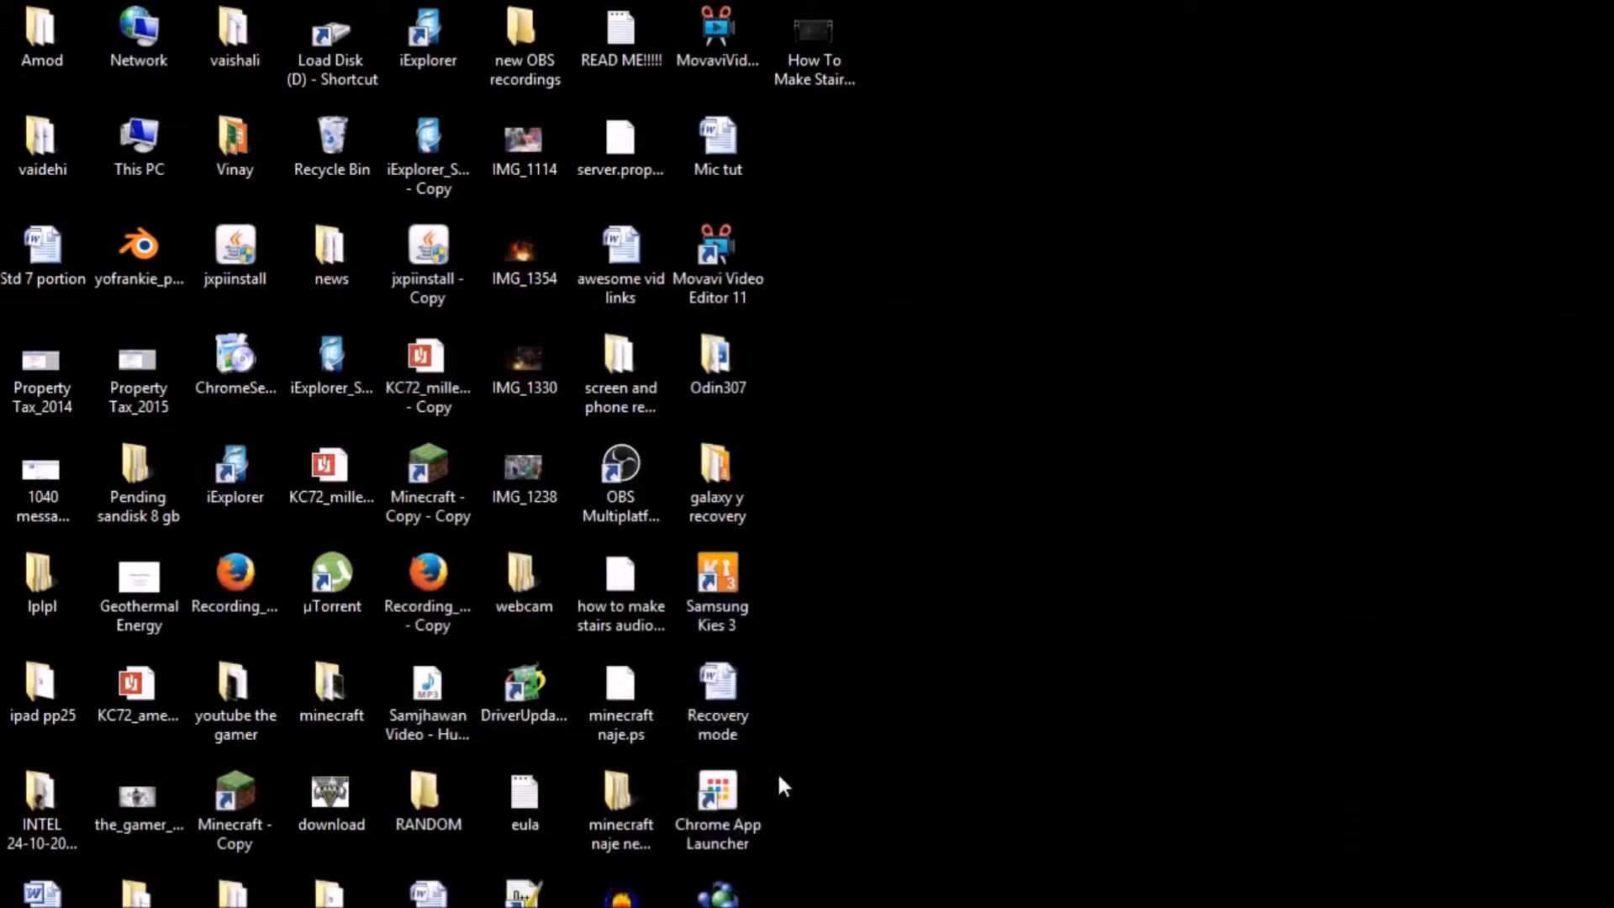
Step: Open the Odin307 desktop folder and select the Odin3 v1.85 application
{"action": "left_click", "coordinate": [717, 365]}
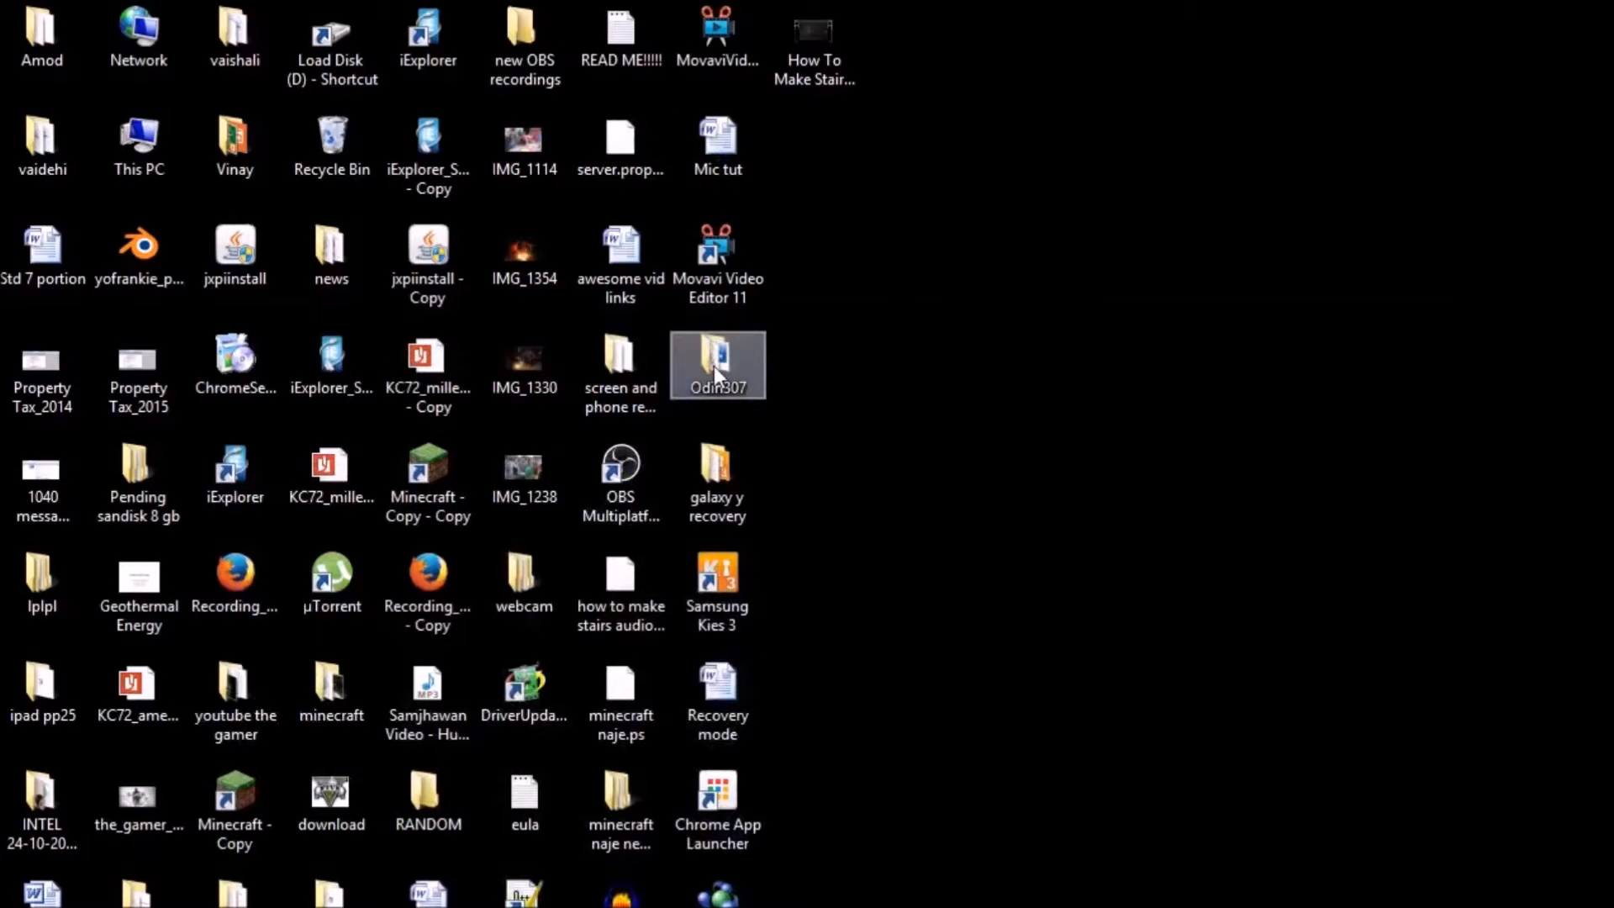
{"action": "double_click", "coordinate": [716, 364]}
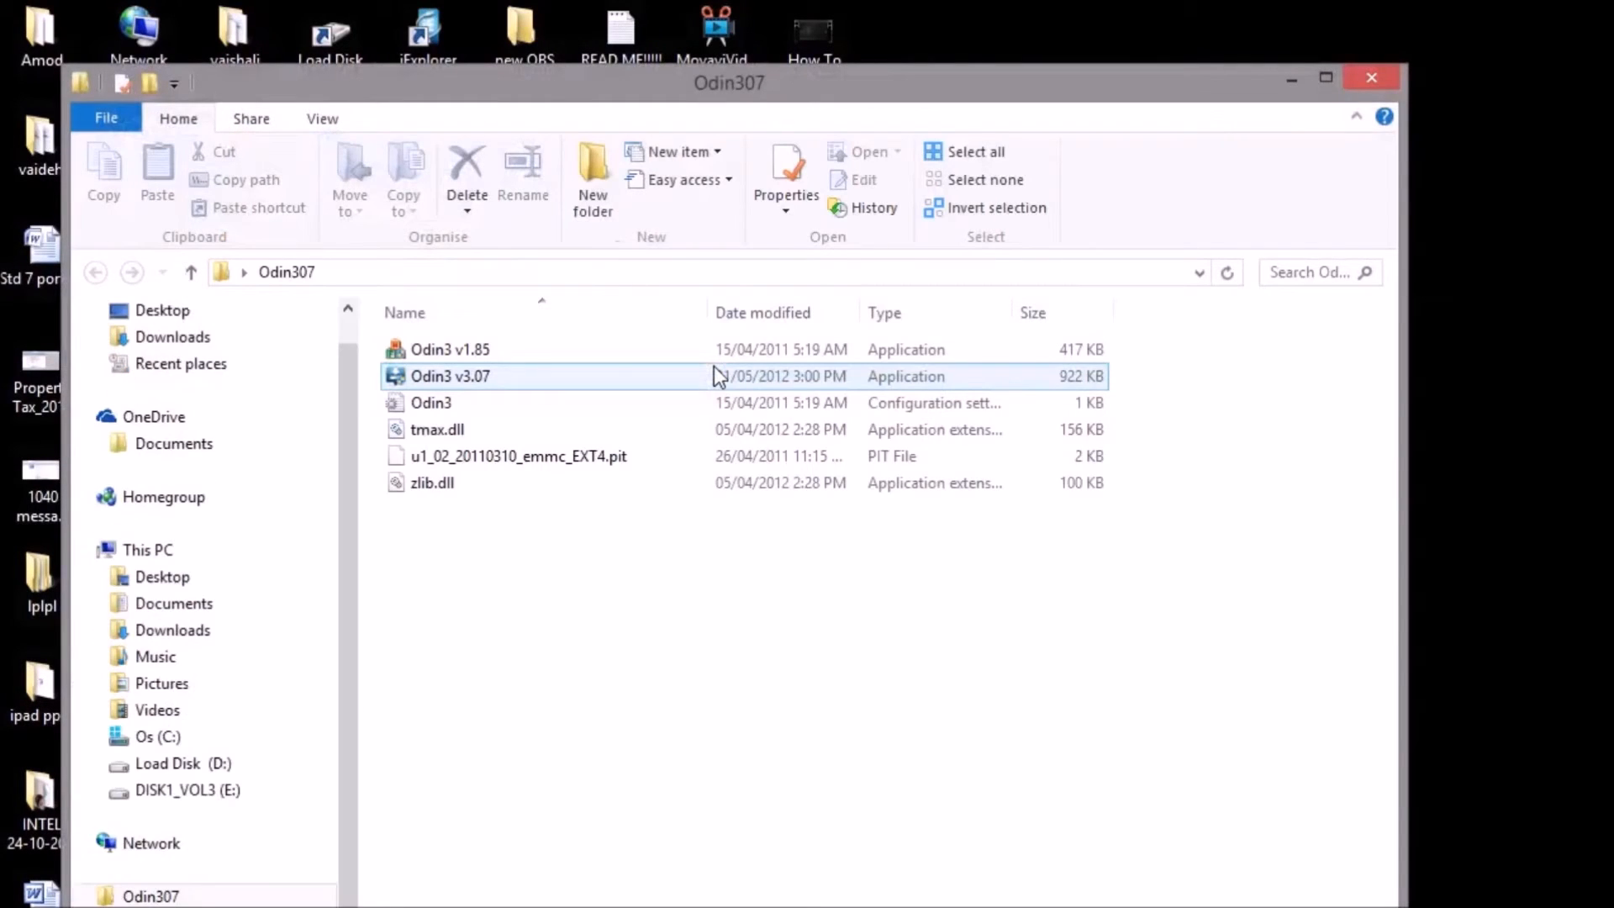
{"action": "left_click", "coordinate": [450, 349]}
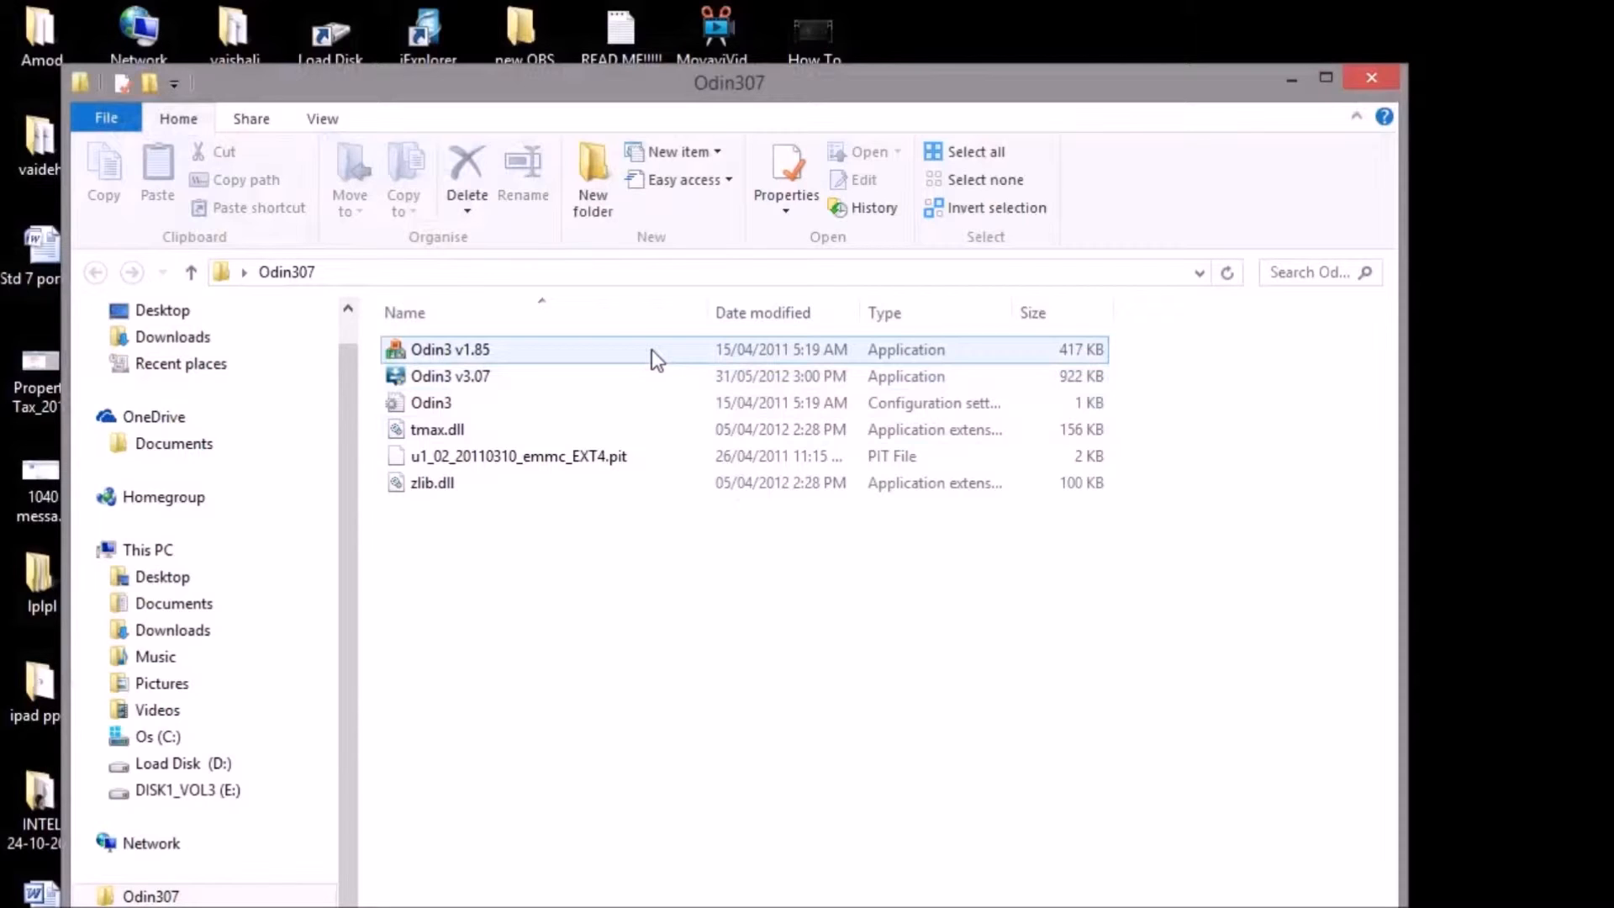
{"action": "left_click", "coordinate": [450, 376]}
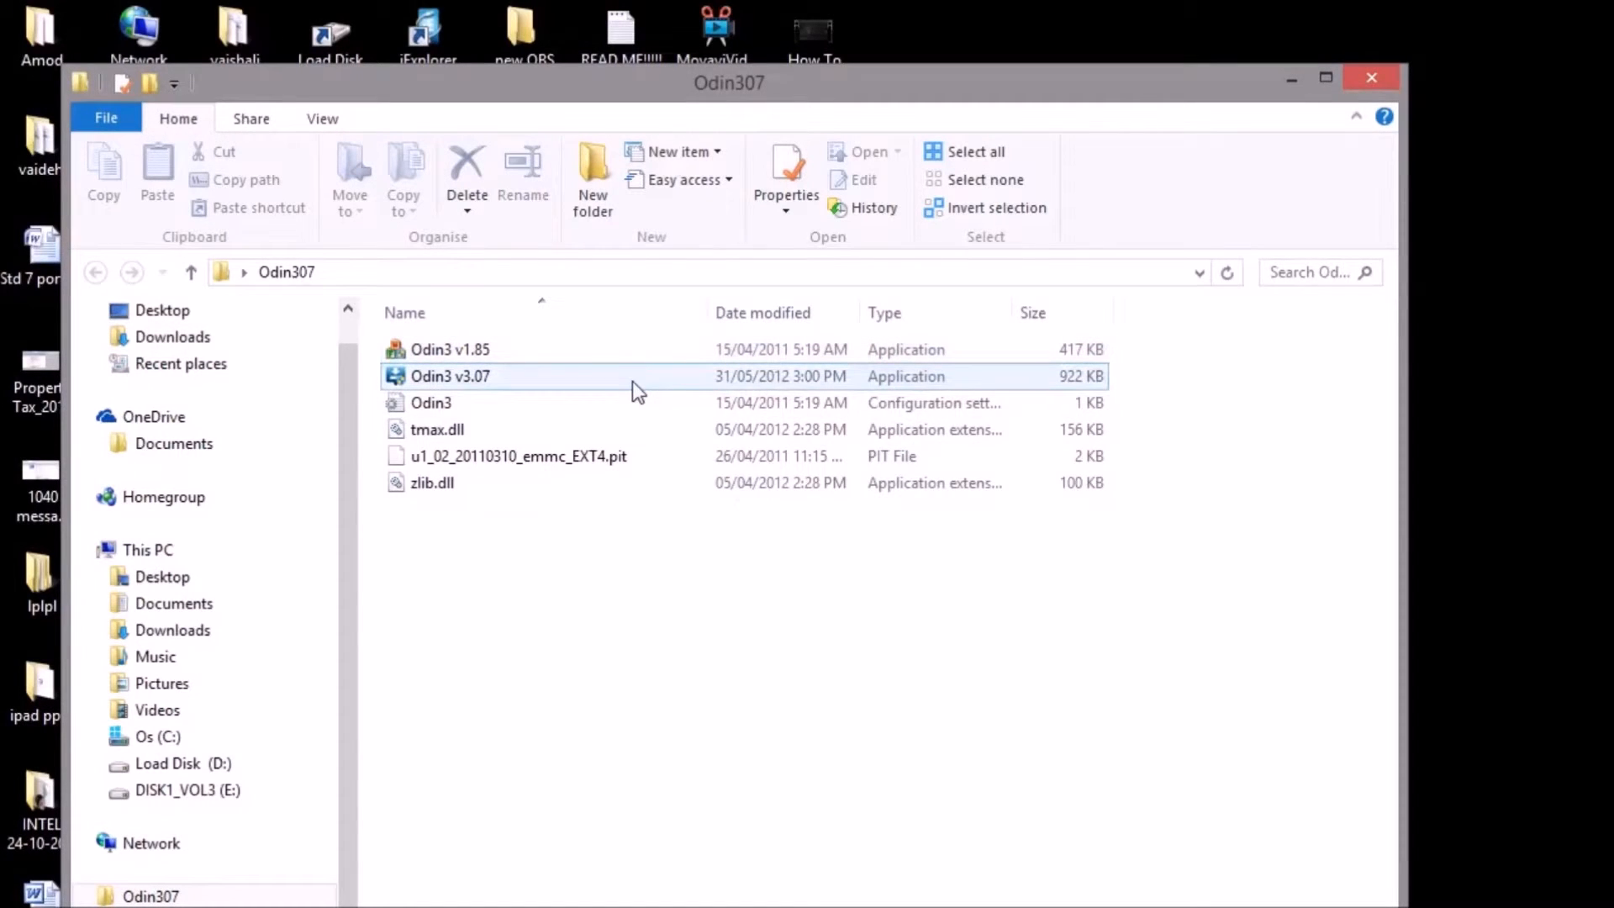
{"action": "left_click", "coordinate": [449, 376]}
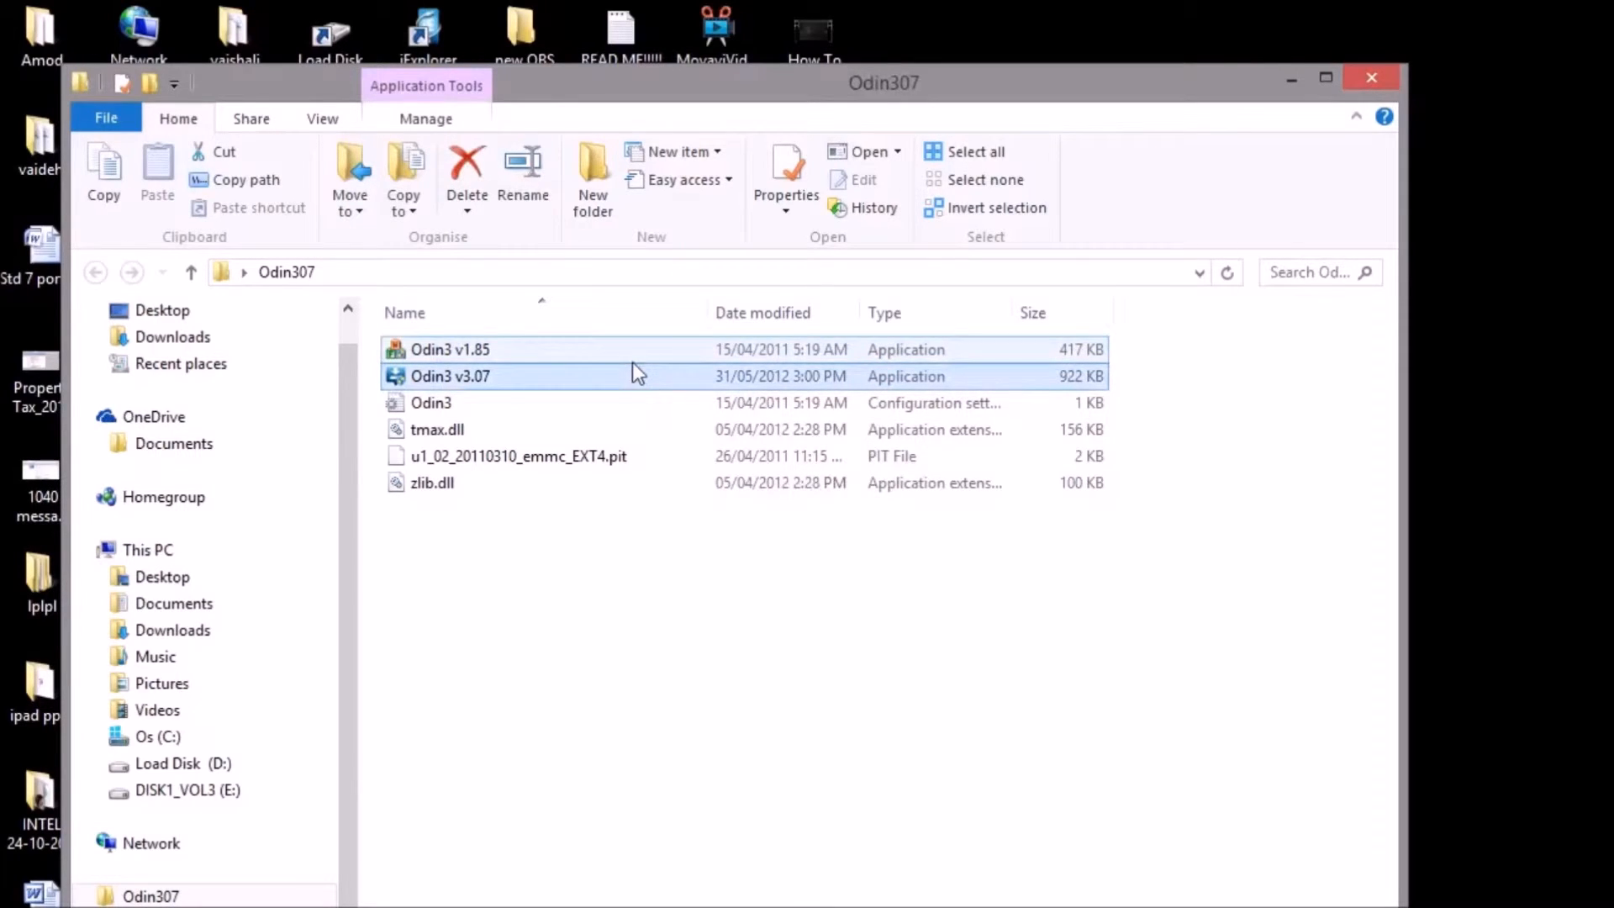
{"action": "left_click", "coordinate": [449, 348]}
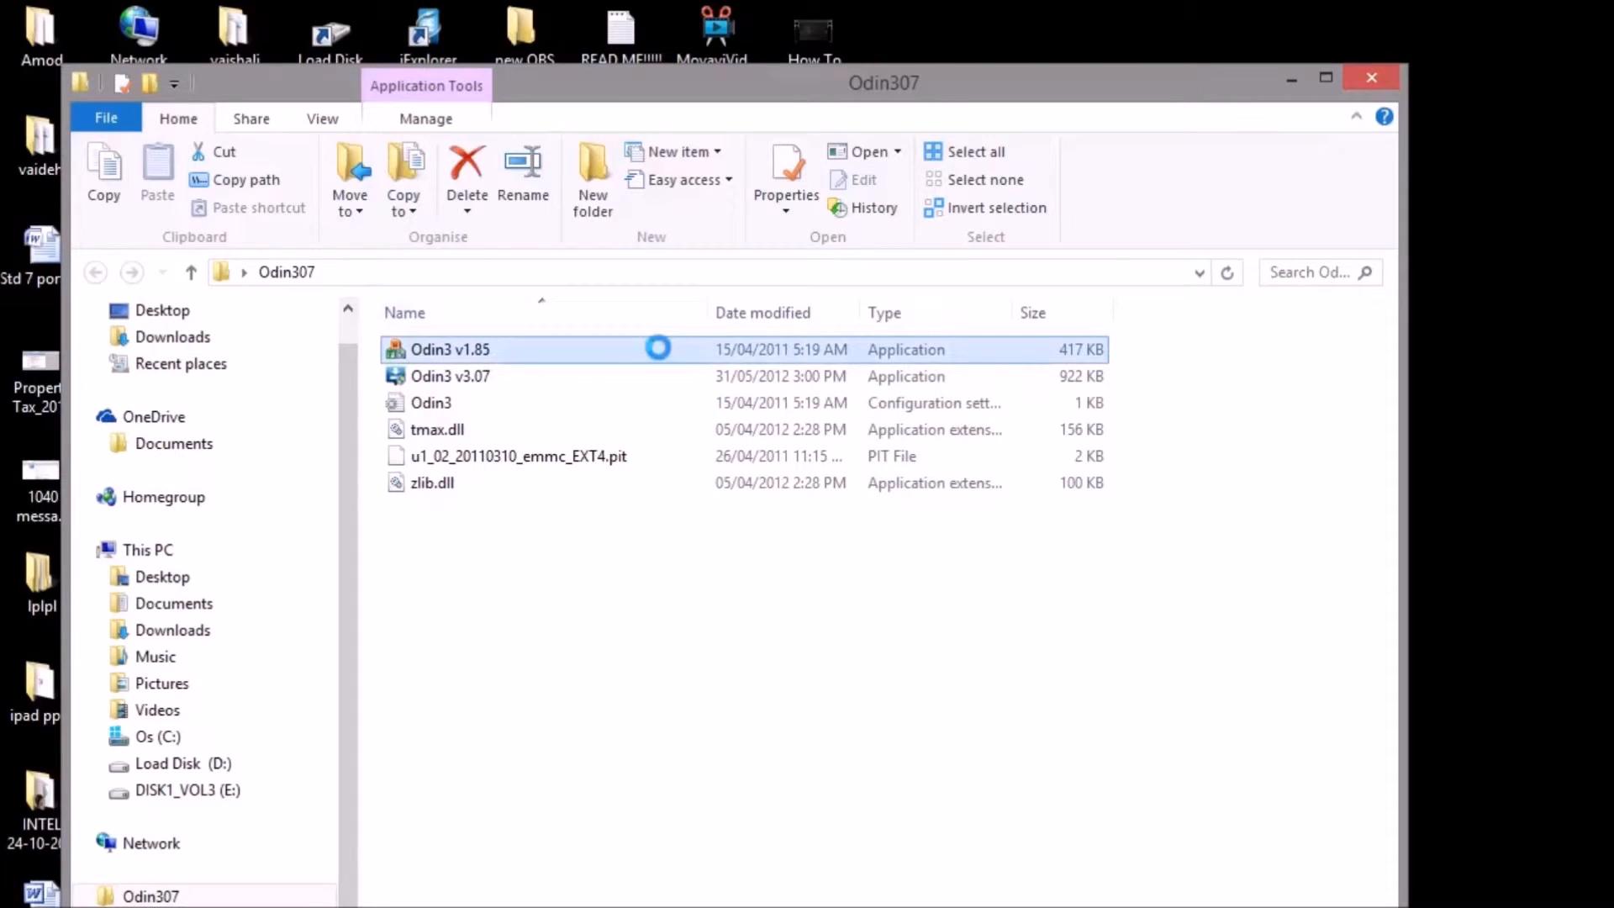
Step: Run Odin3 v1.85 as administrator
{"action": "right_click", "coordinate": [450, 349]}
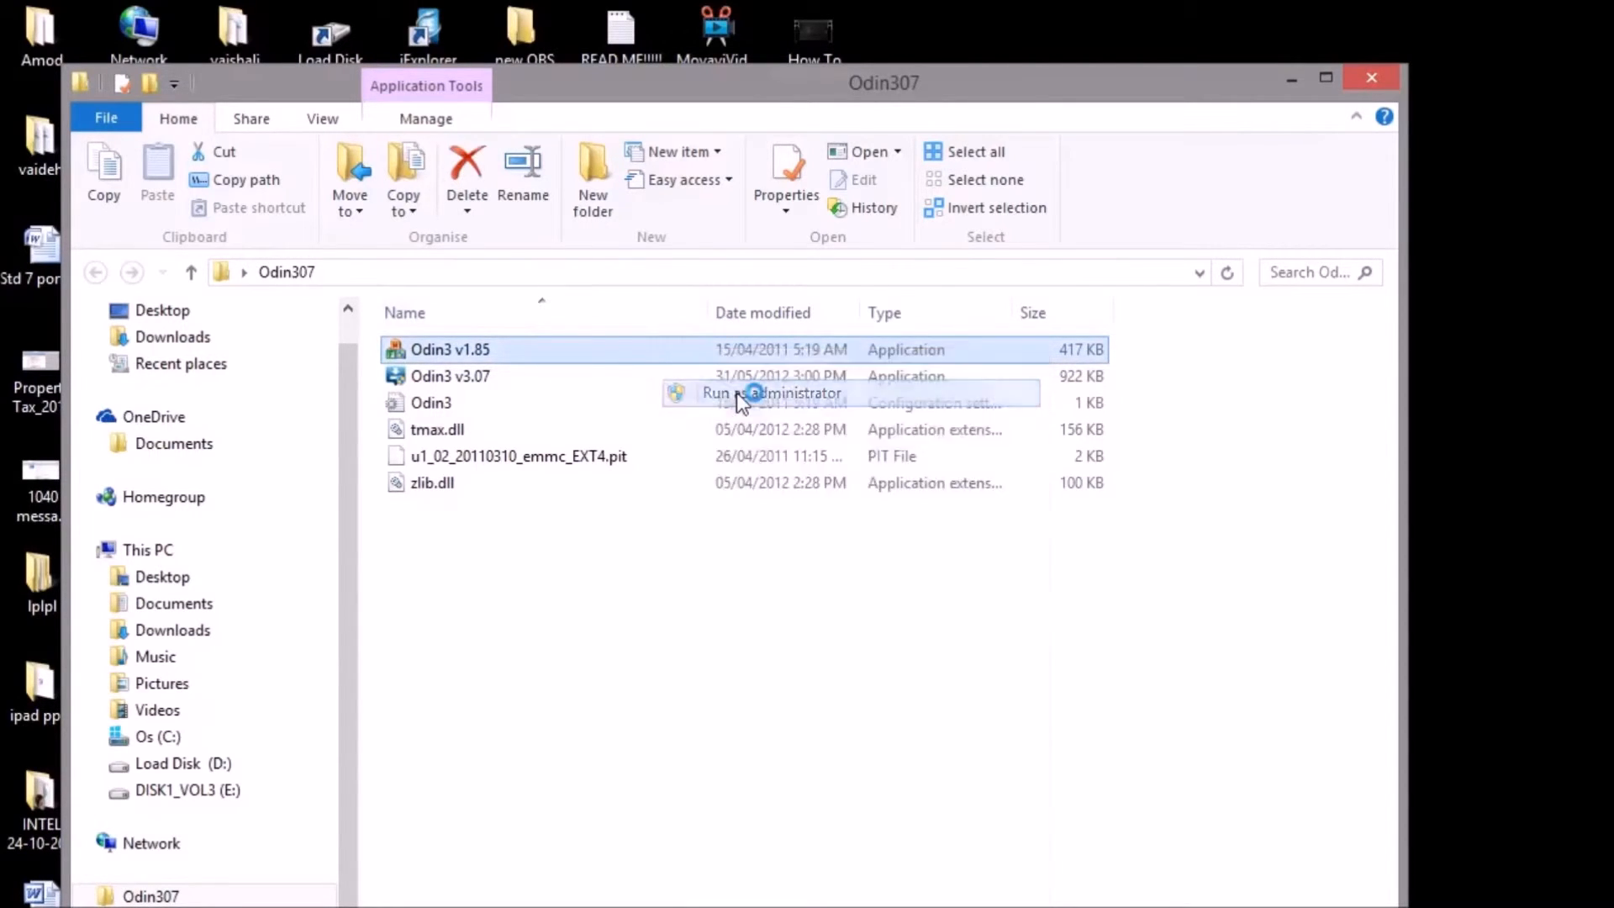
{"action": "left_click", "coordinate": [770, 394]}
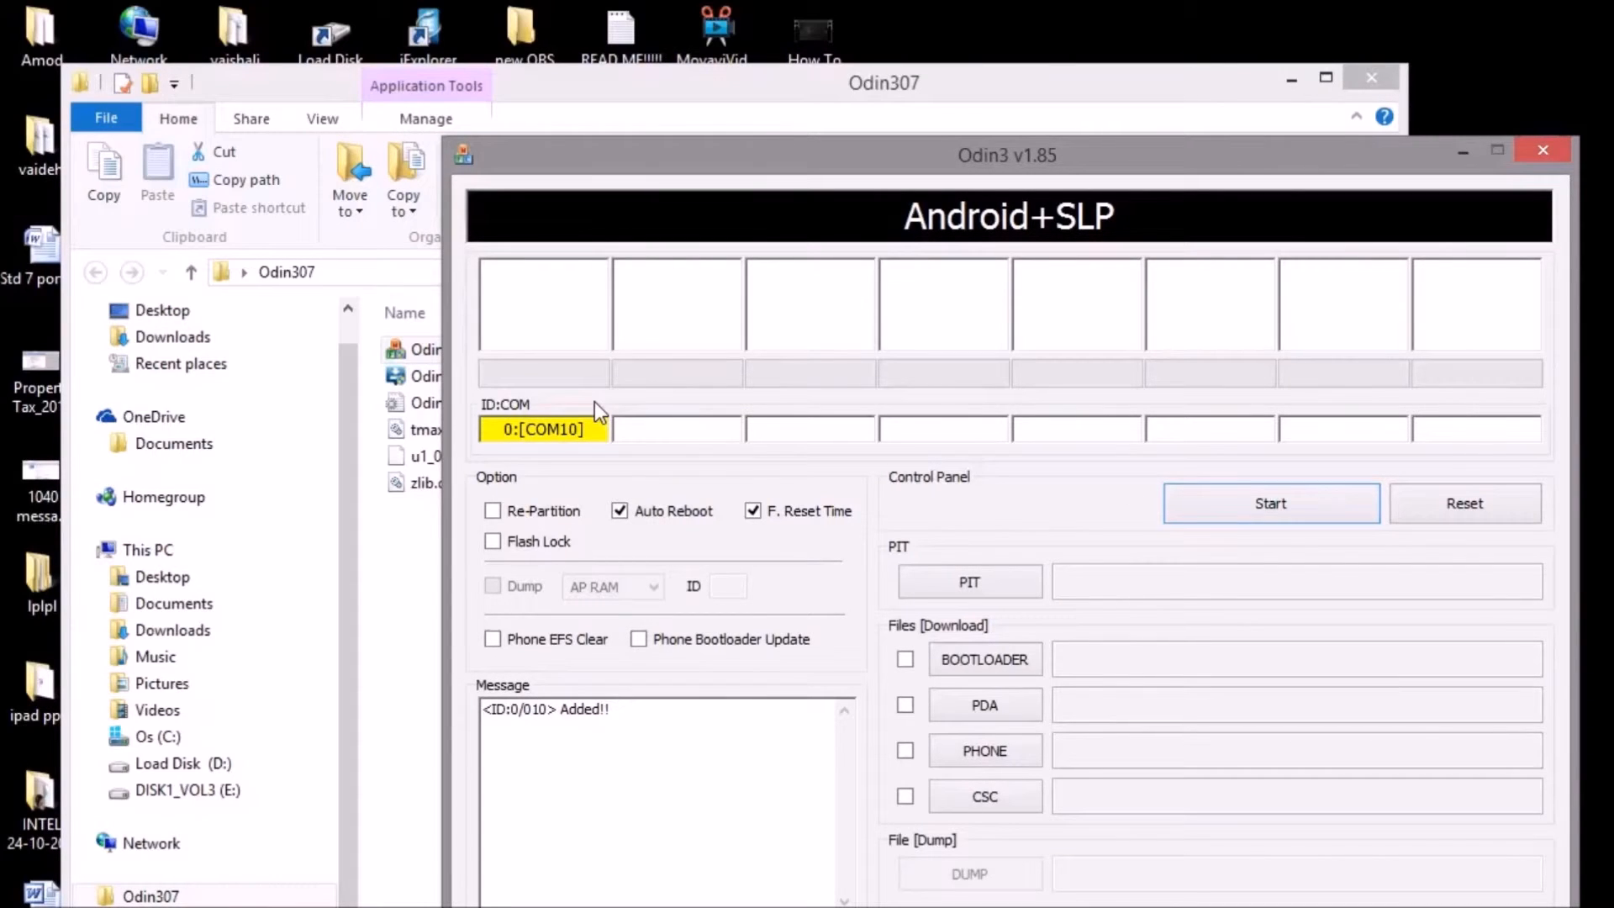
{"action": "double_click", "coordinate": [542, 430]}
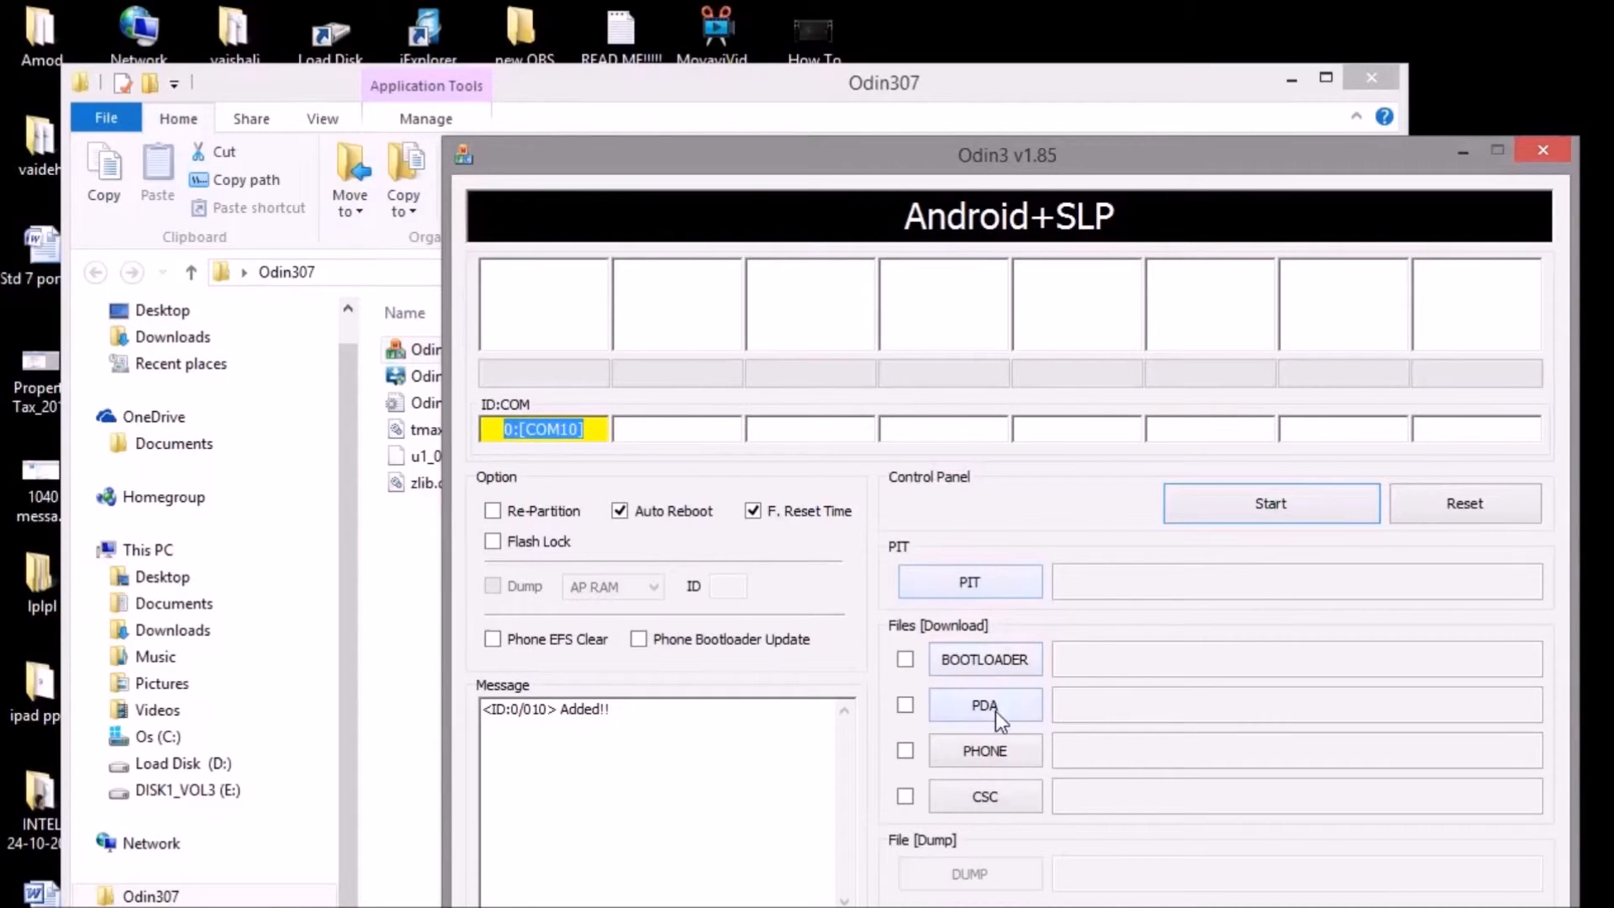
{"action": "mouse_move", "coordinate": [994, 736]}
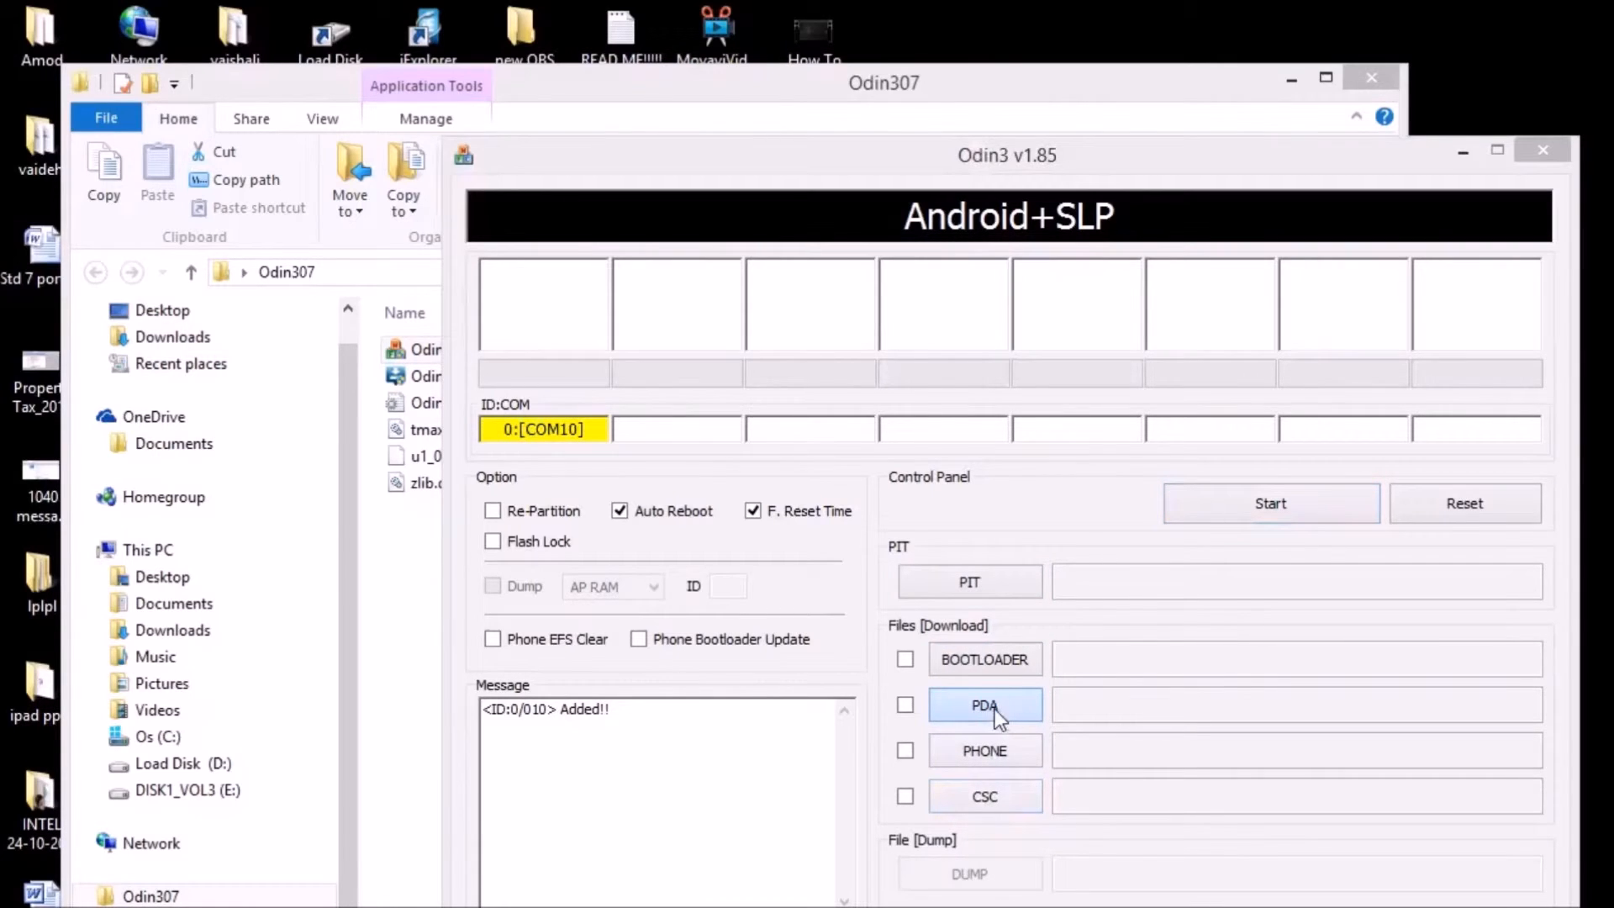
Step: Load PDA_S5360_DDLK2.tar.md5 as PDA and MODEM_S5360_DDLK1.tar.md5 as PHONE
{"action": "left_click", "coordinate": [983, 705]}
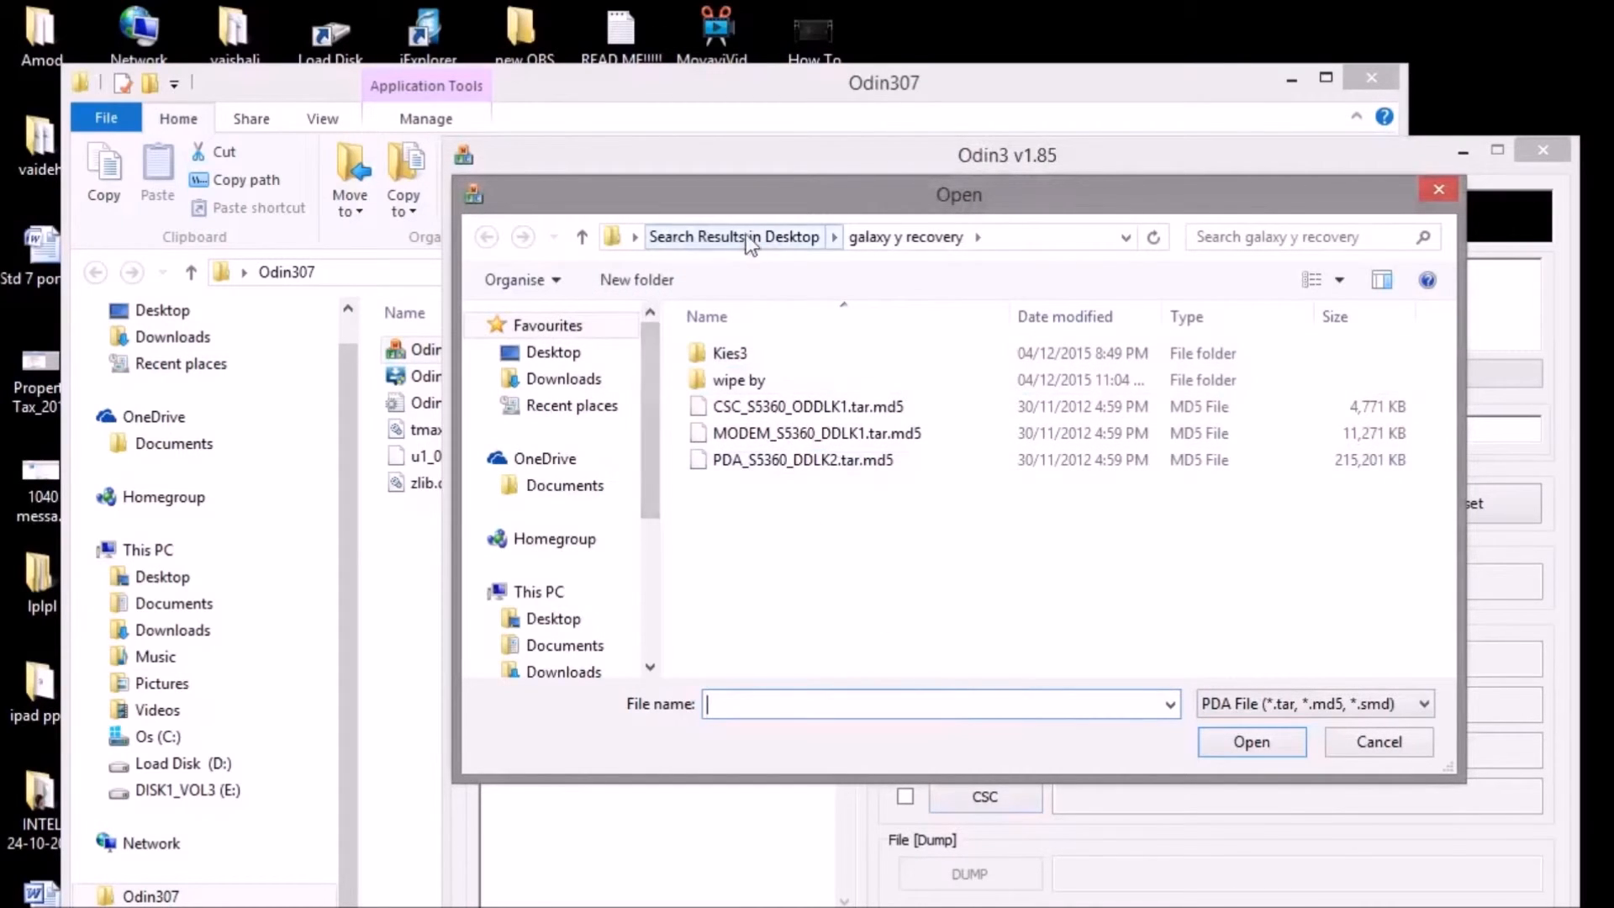
{"action": "mouse_move", "coordinate": [755, 251]}
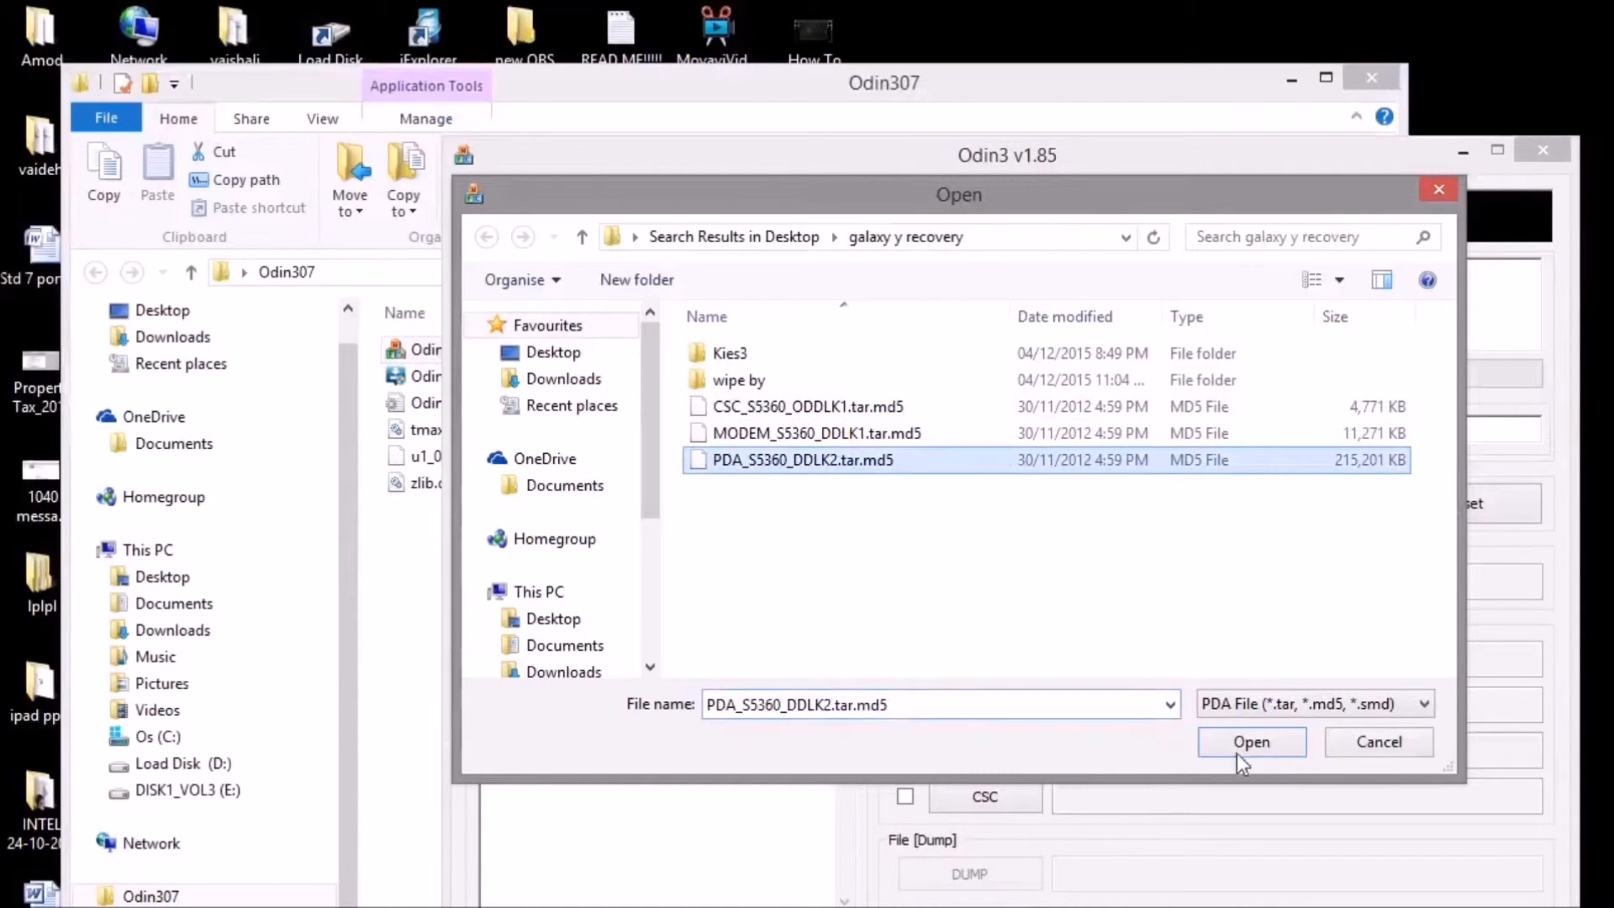
{"action": "left_click", "coordinate": [1251, 742]}
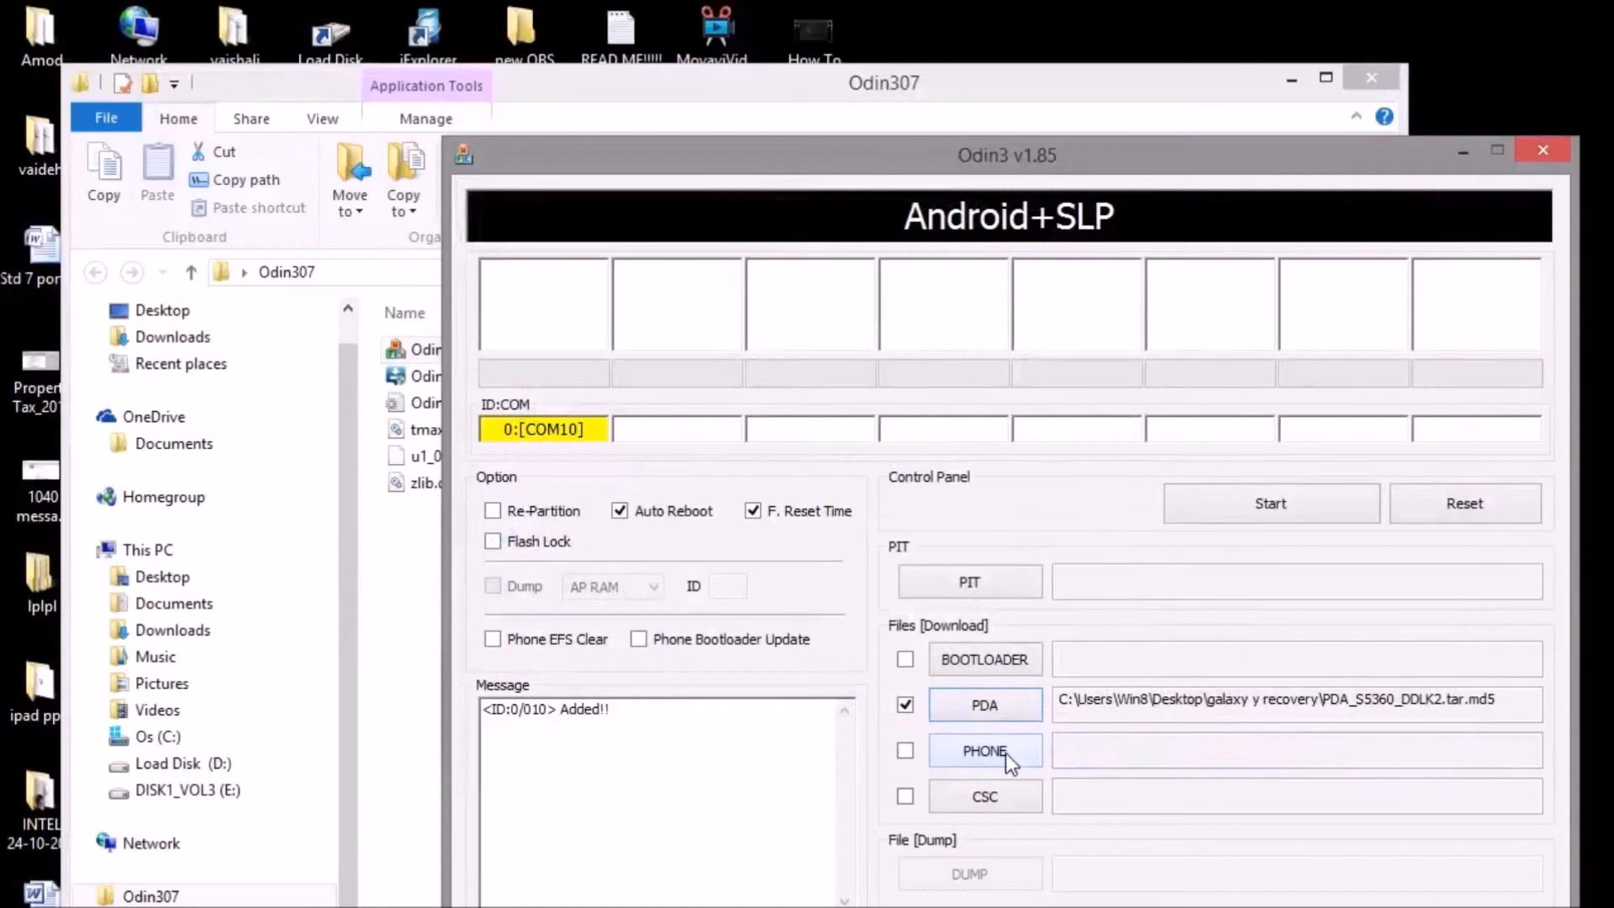
{"action": "left_click", "coordinate": [983, 748]}
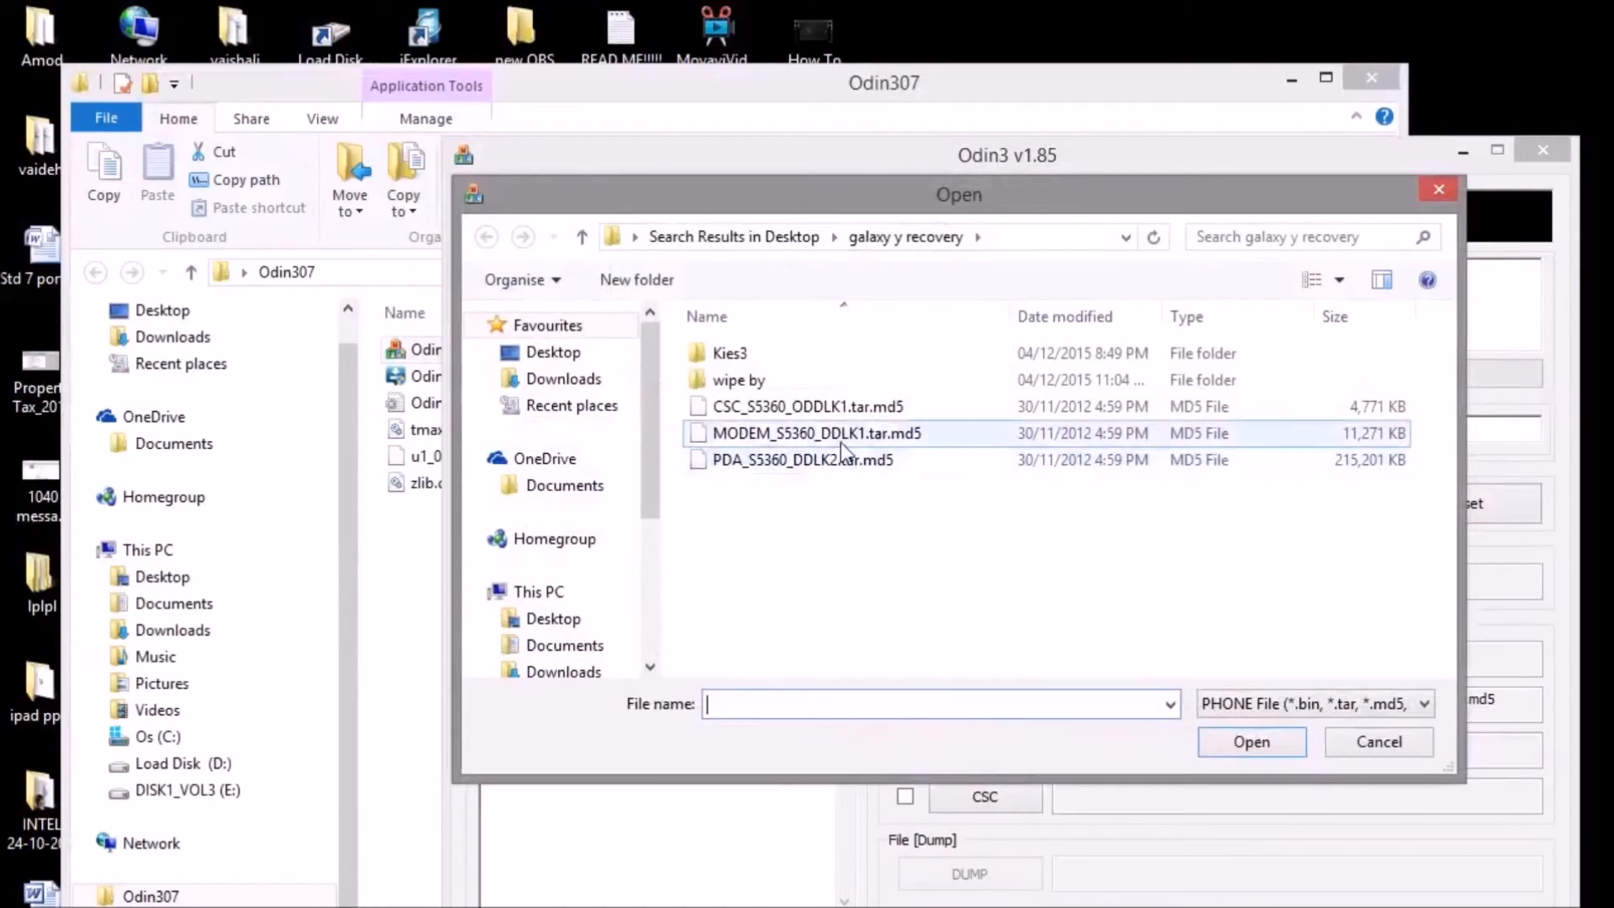
{"action": "left_click", "coordinate": [817, 432]}
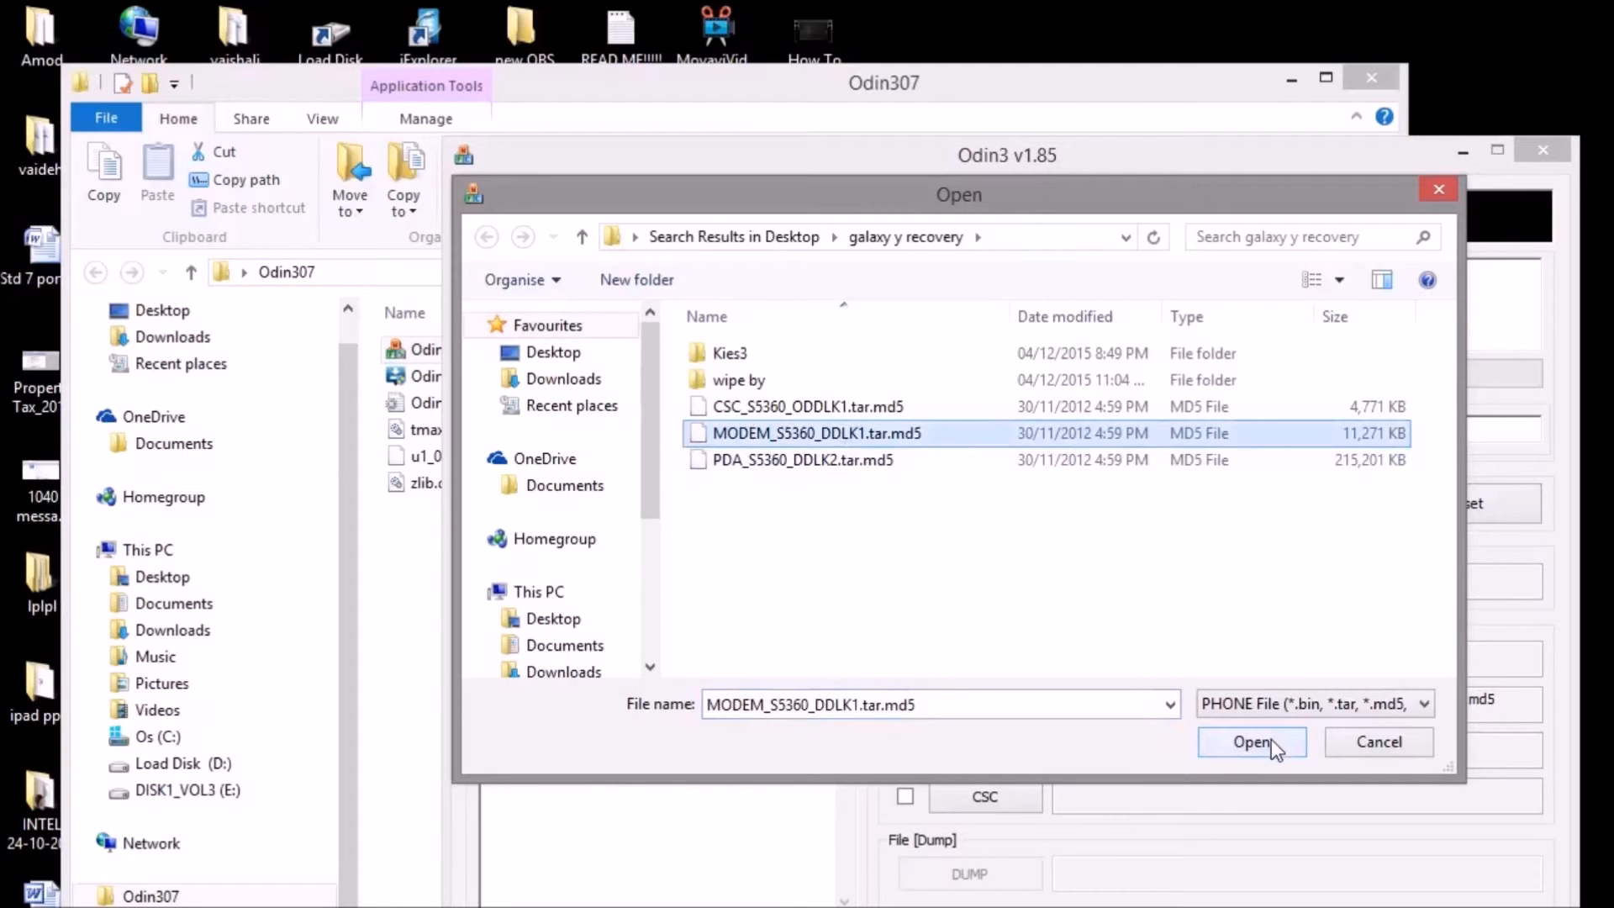
{"action": "left_click", "coordinate": [1252, 742]}
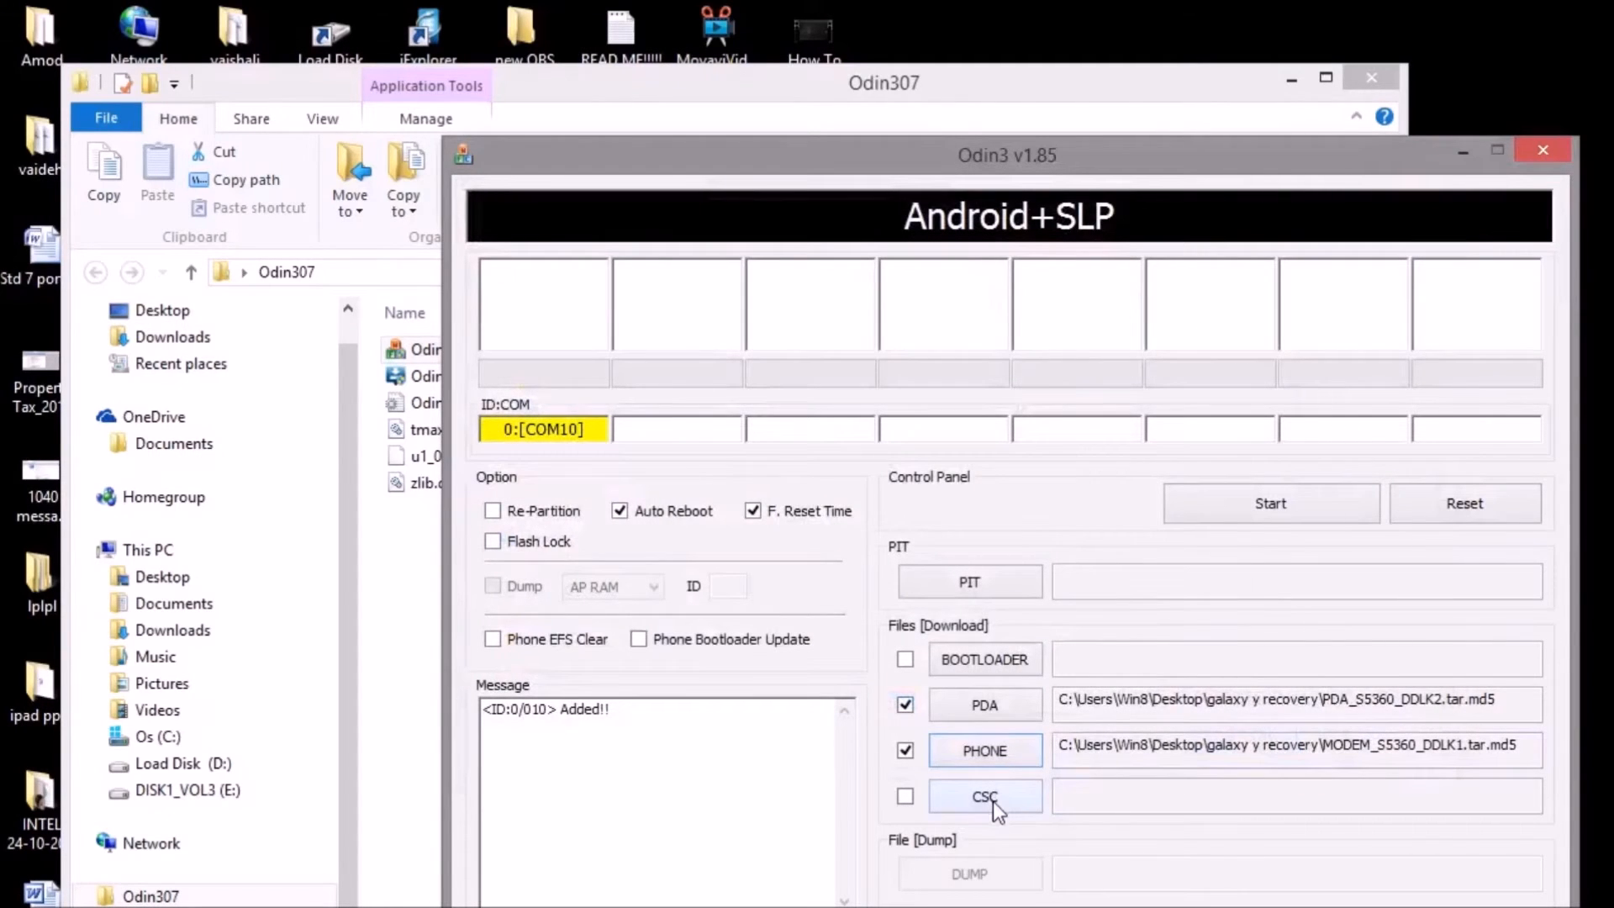
Step: Load CSC_S5360_ODDLK1.tar.md5 from the galaxy y recovery folder as CSC
{"action": "left_click", "coordinate": [983, 796]}
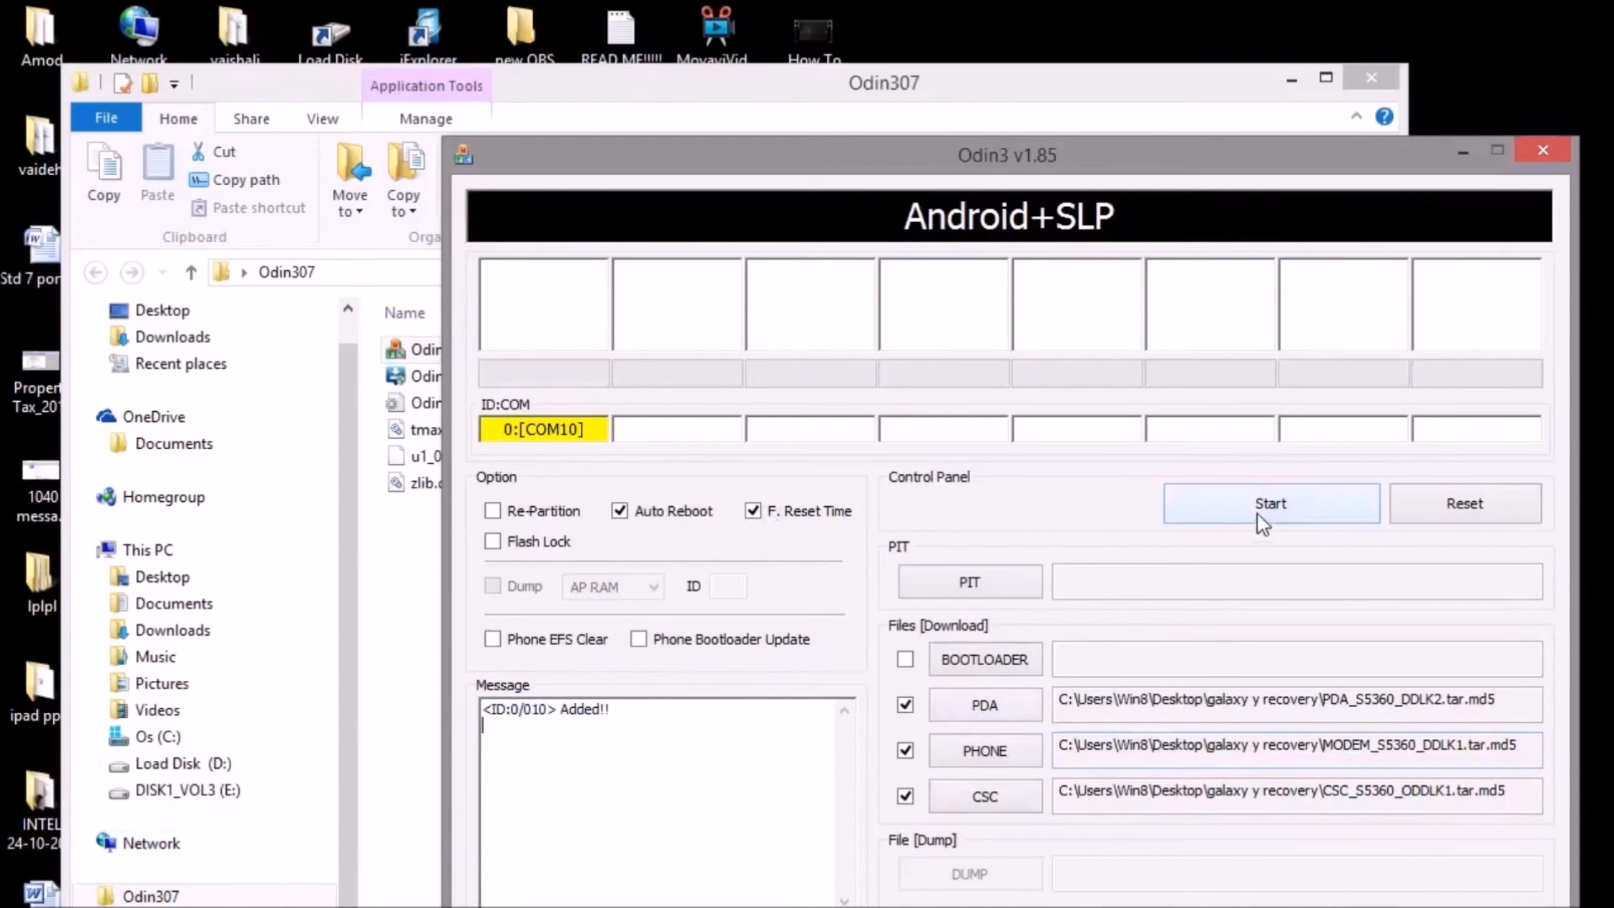
{"action": "mouse_move", "coordinate": [1170, 512]}
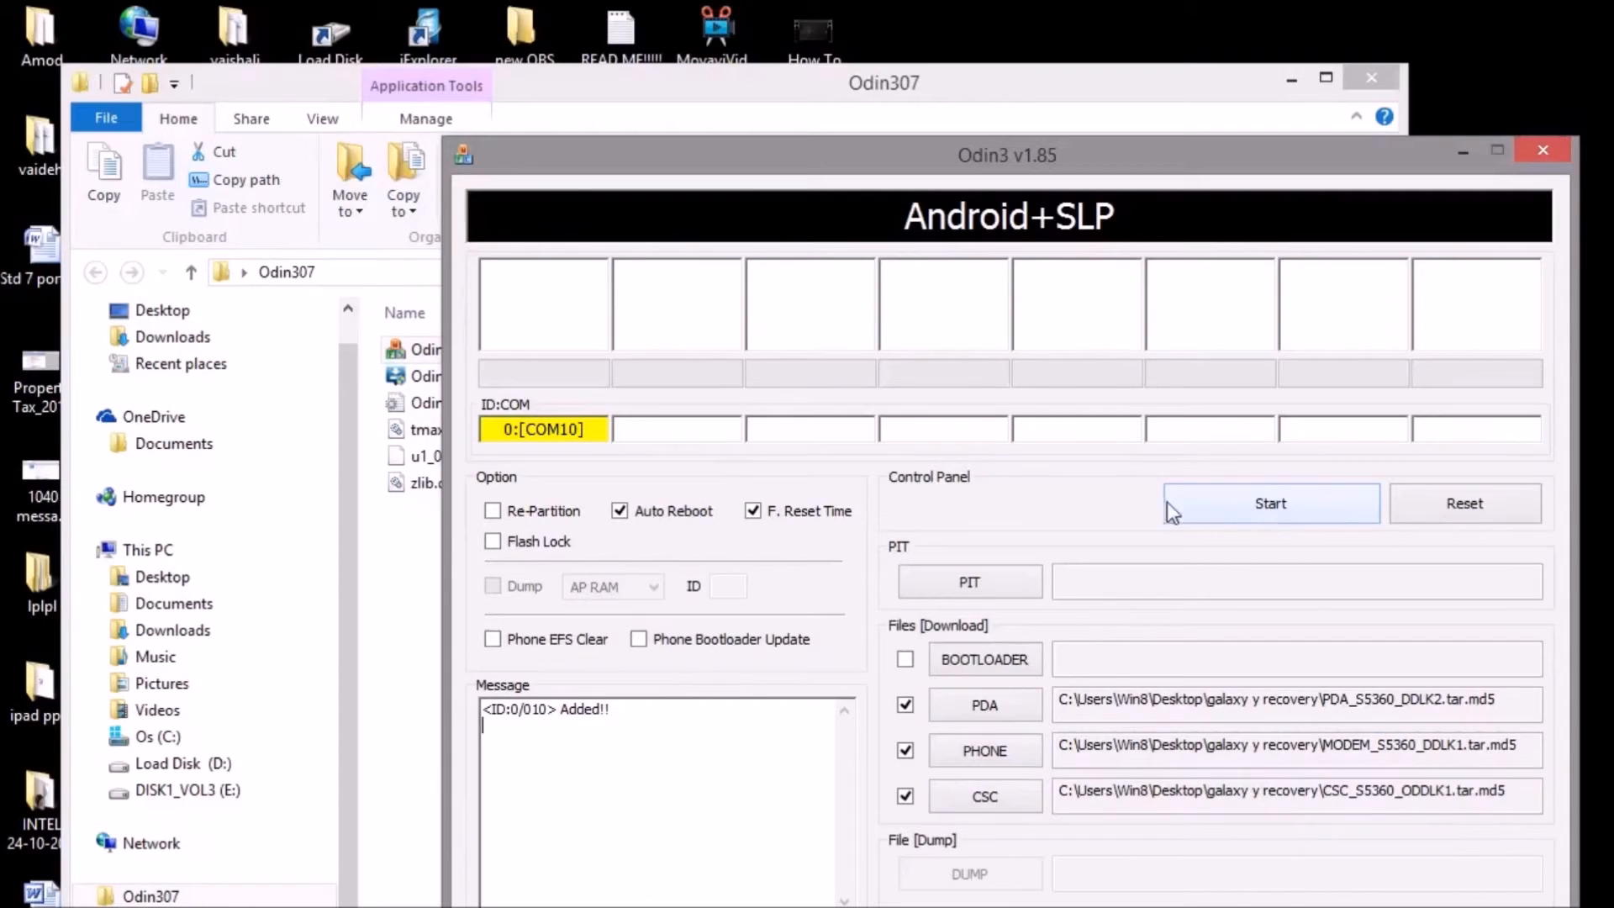
{"action": "mouse_move", "coordinate": [1276, 525]}
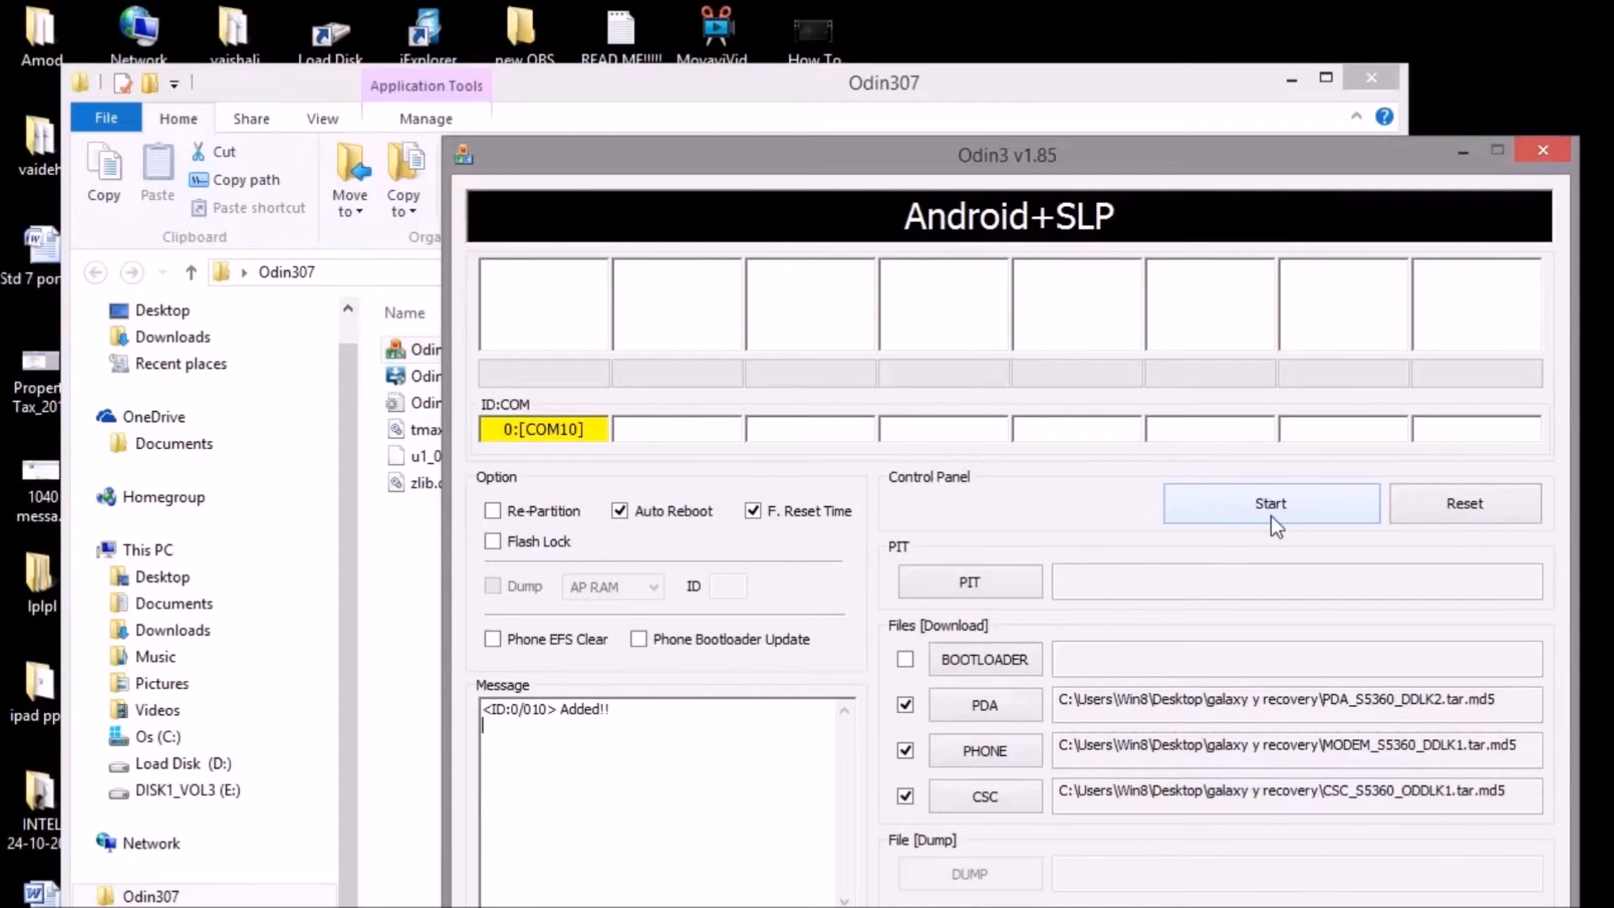
{"action": "mouse_move", "coordinate": [579, 477]}
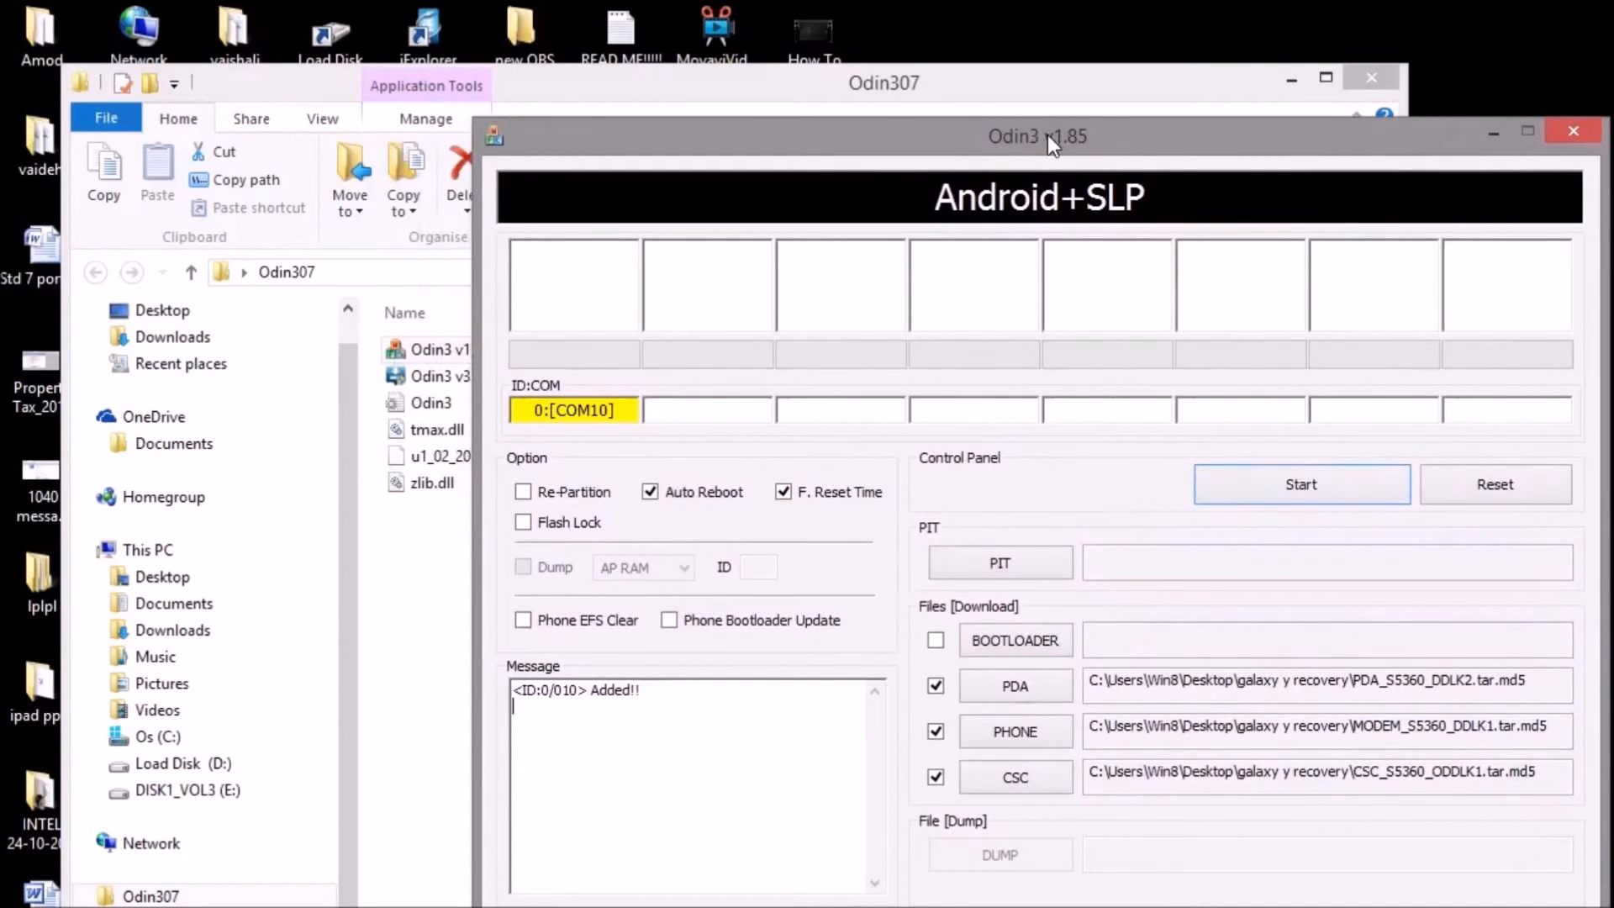
{"action": "mouse_move", "coordinate": [1036, 151]}
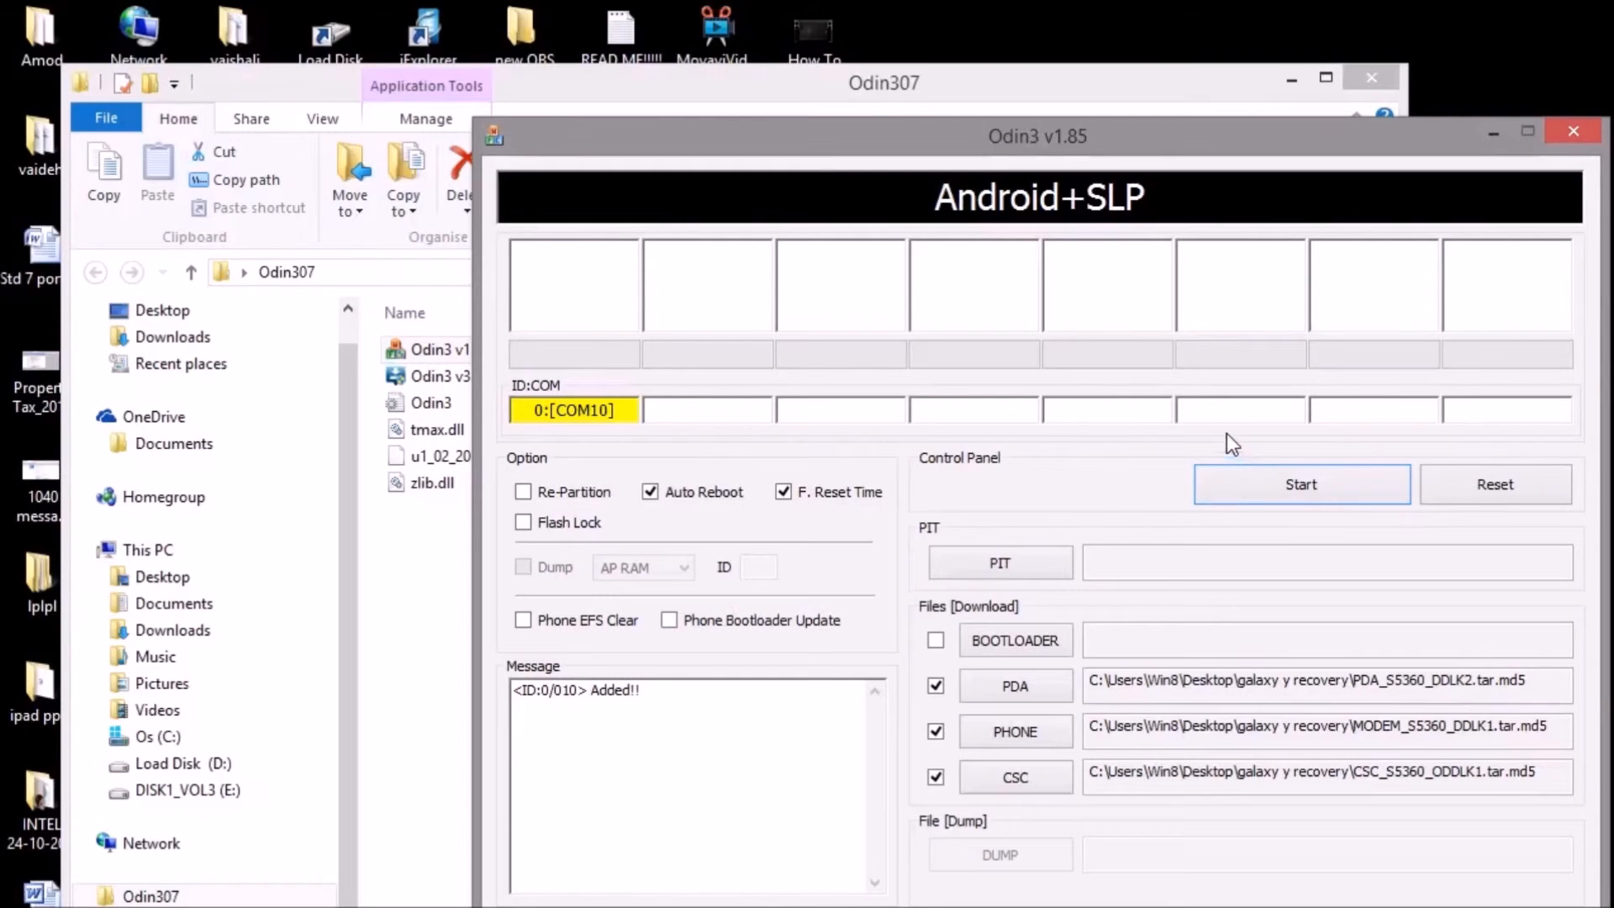
{"action": "mouse_move", "coordinate": [1245, 460]}
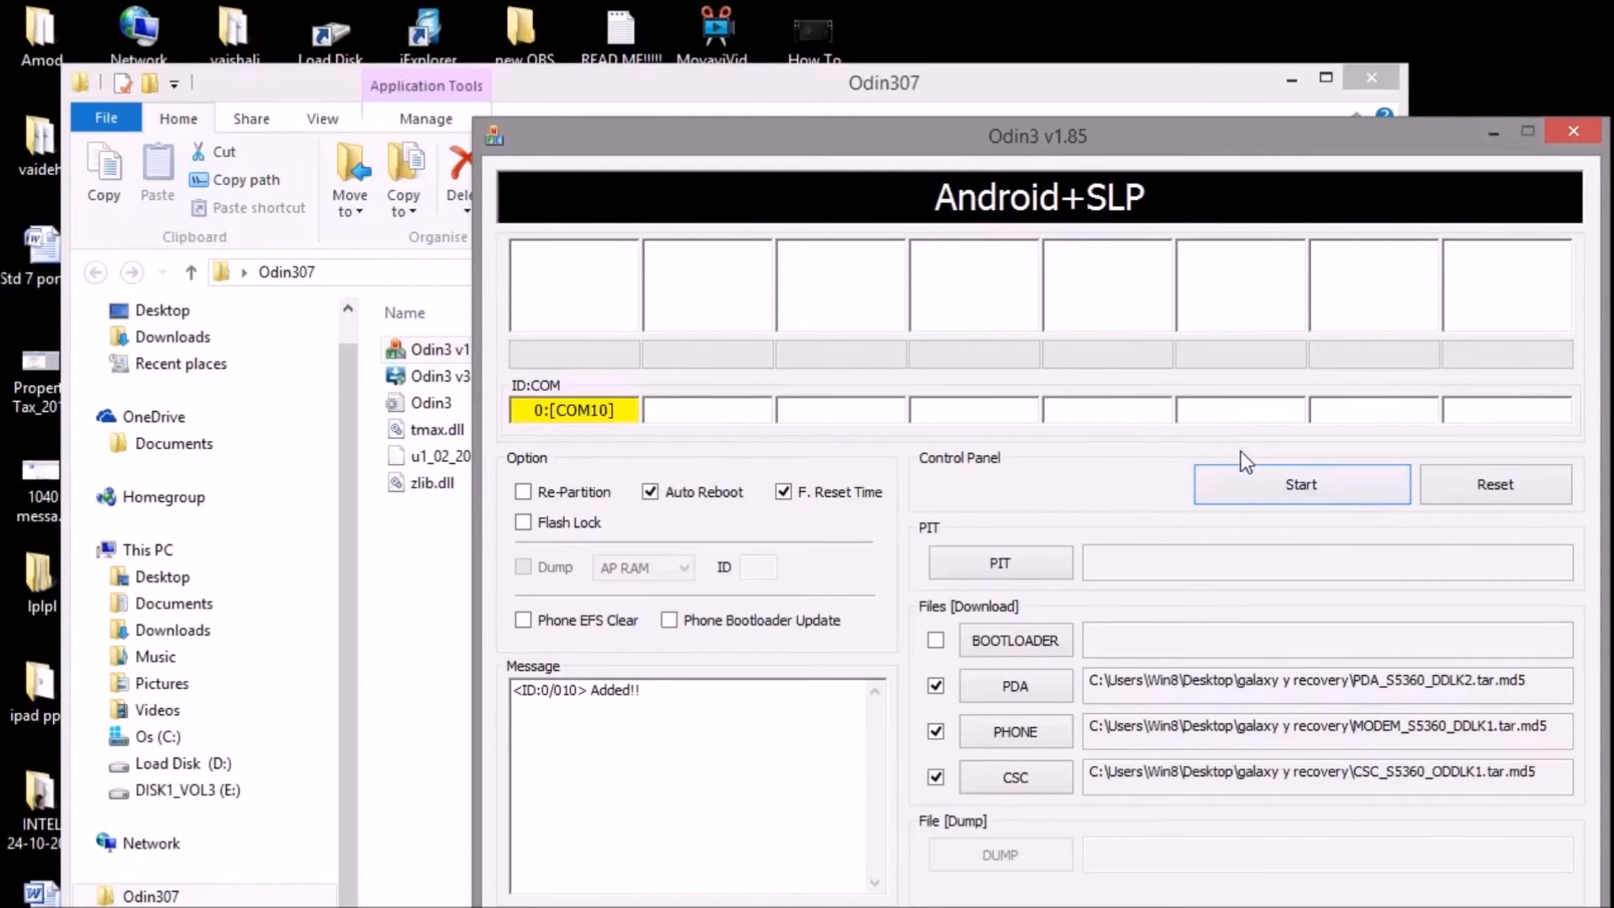
{"action": "mouse_move", "coordinate": [1393, 383]}
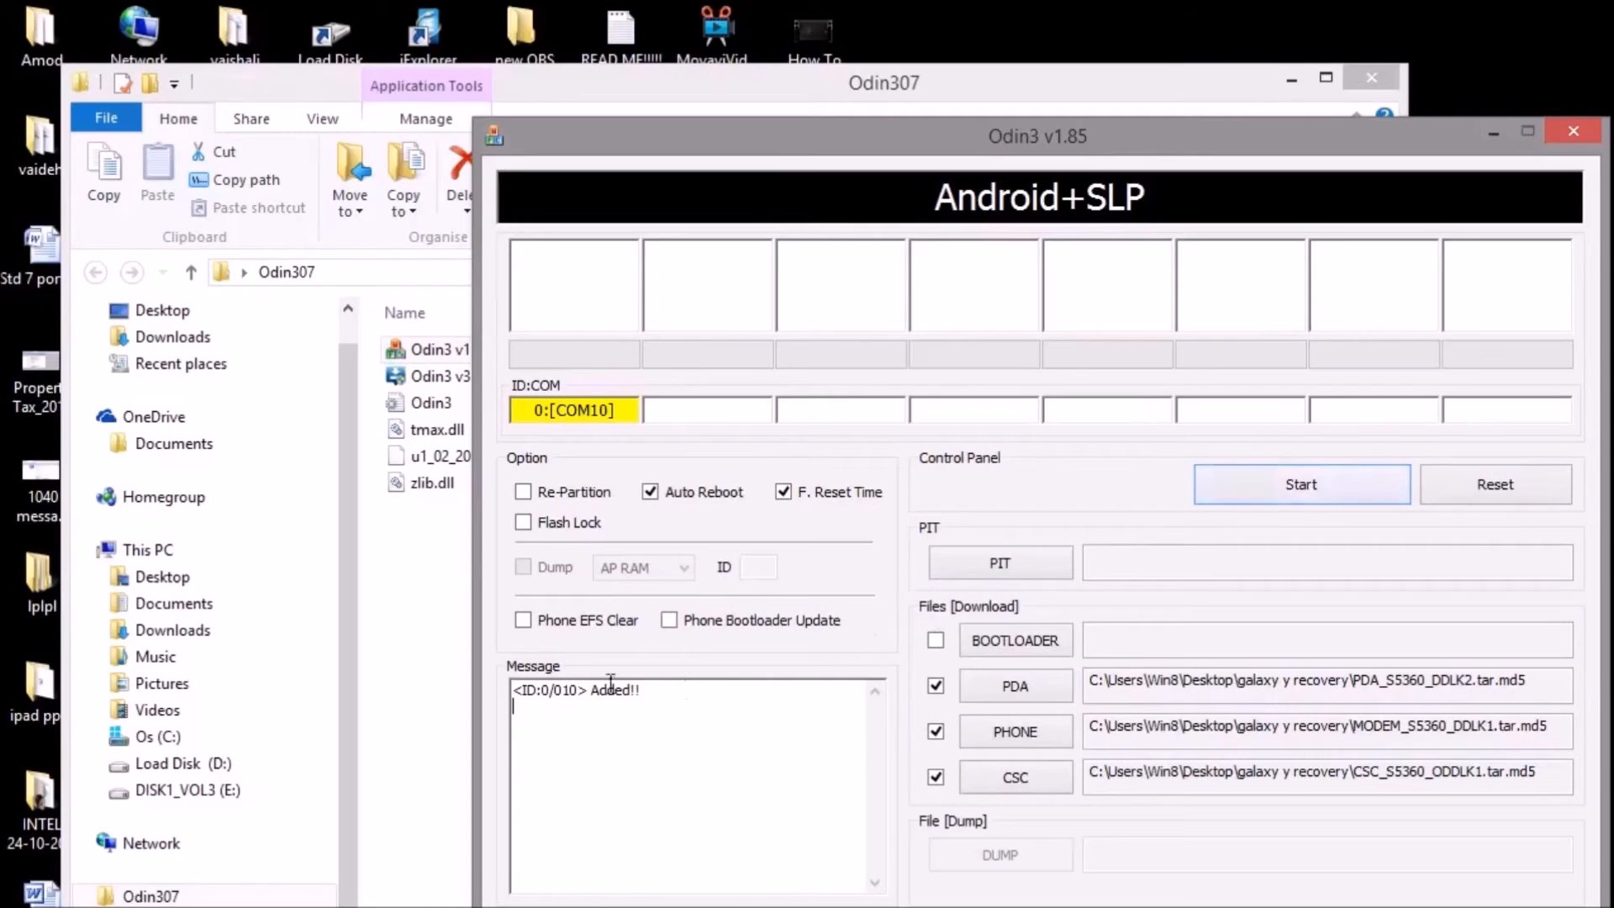
{"action": "mouse_move", "coordinate": [647, 762]}
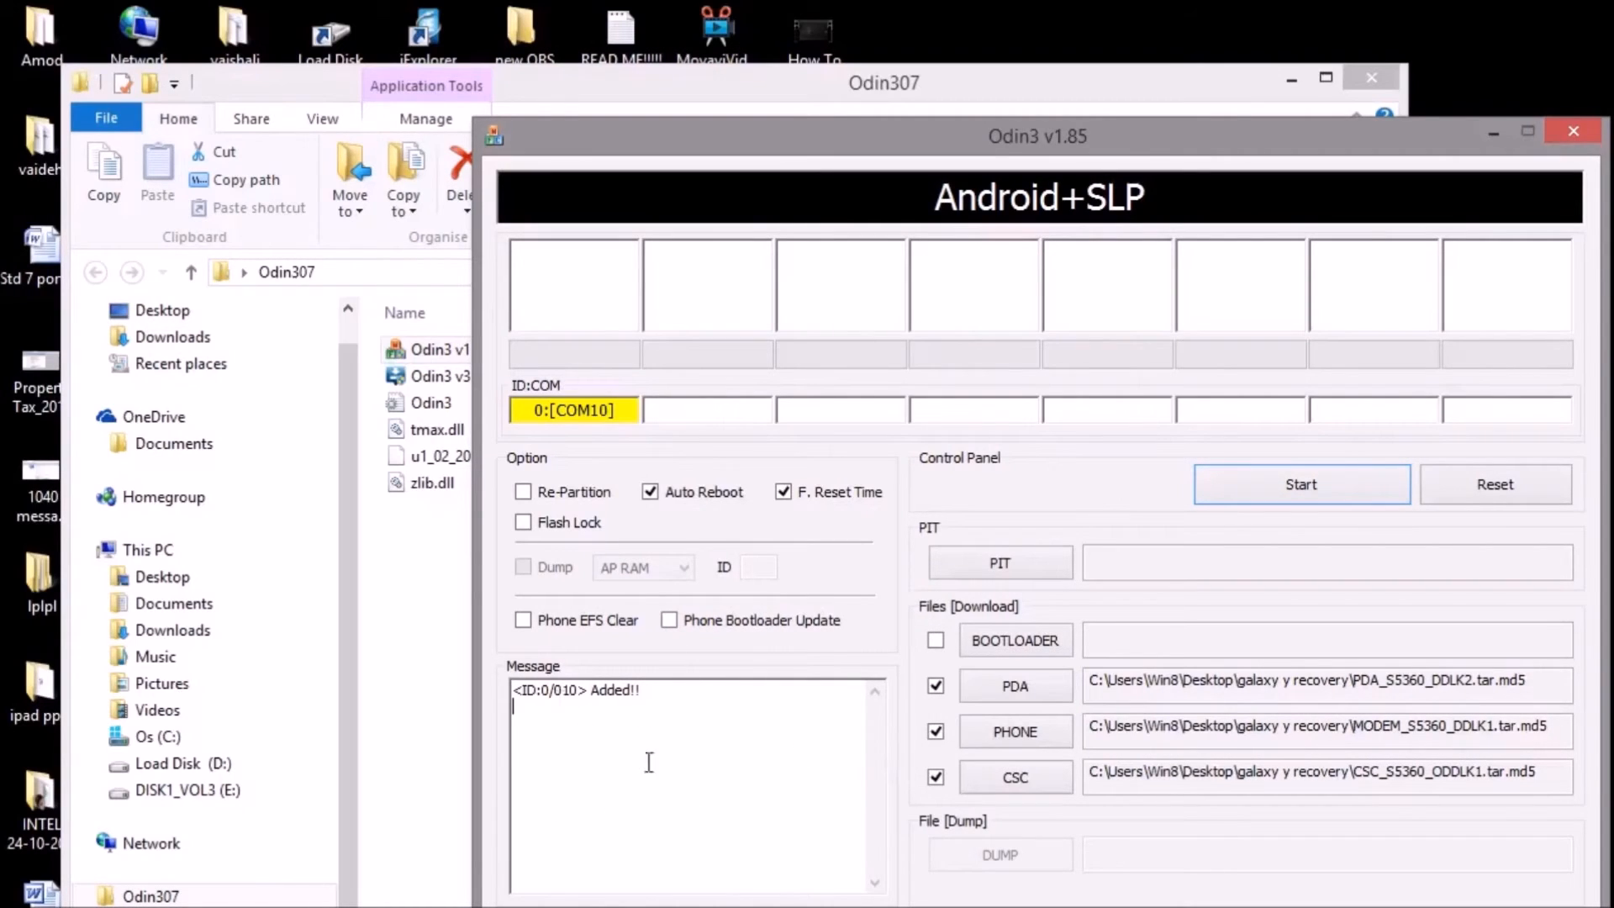
{"action": "mouse_move", "coordinate": [554, 764]}
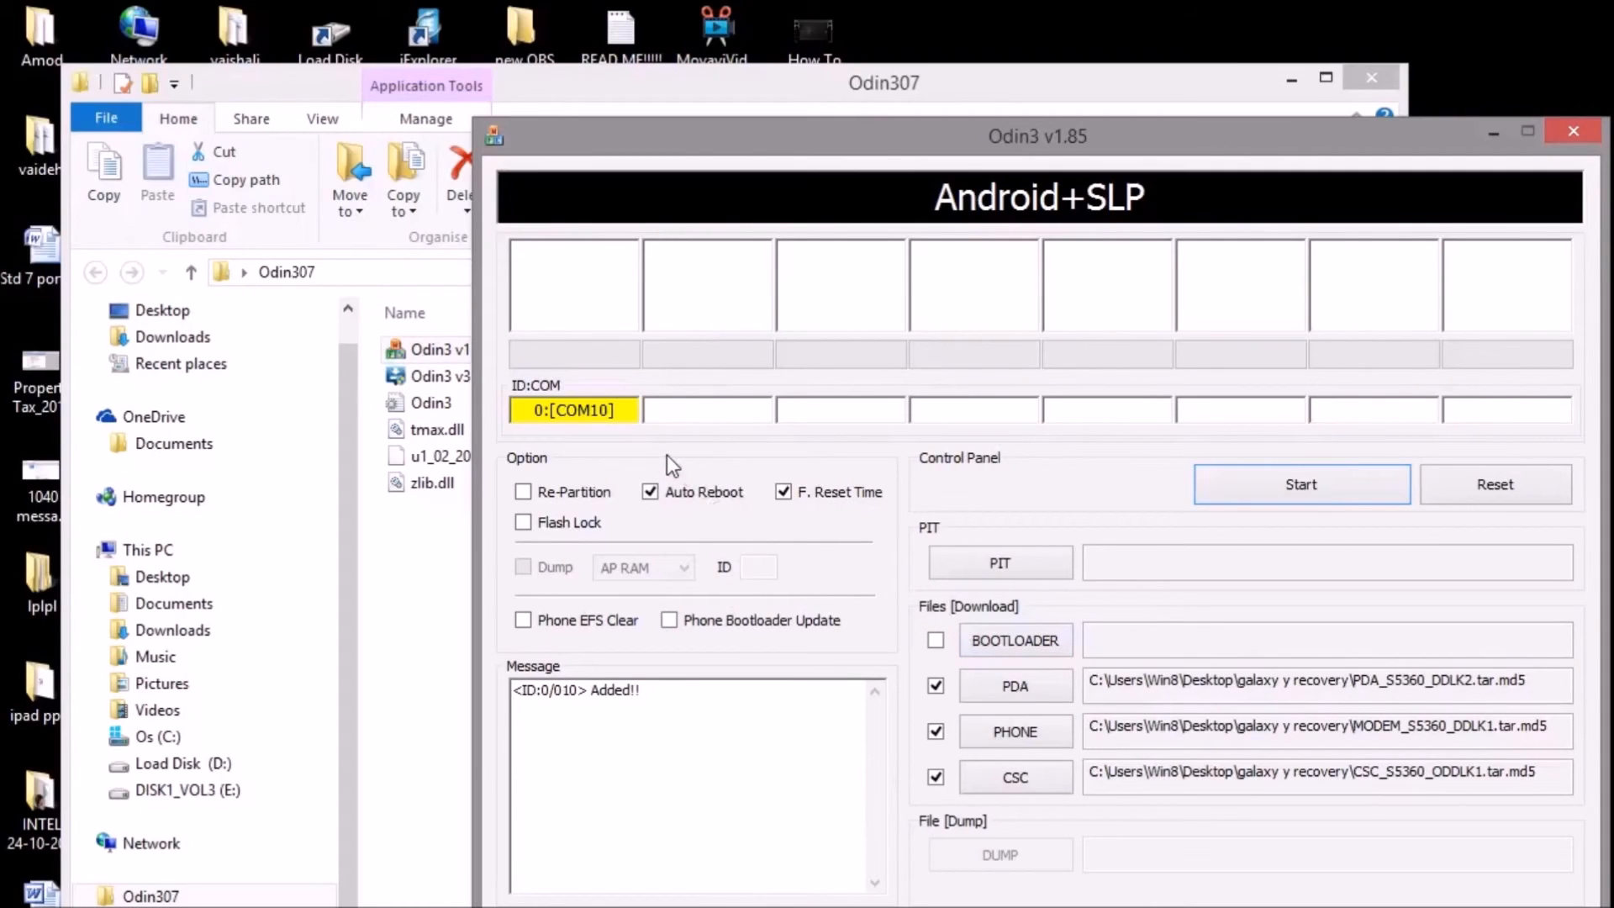
{"action": "mouse_move", "coordinate": [537, 300]}
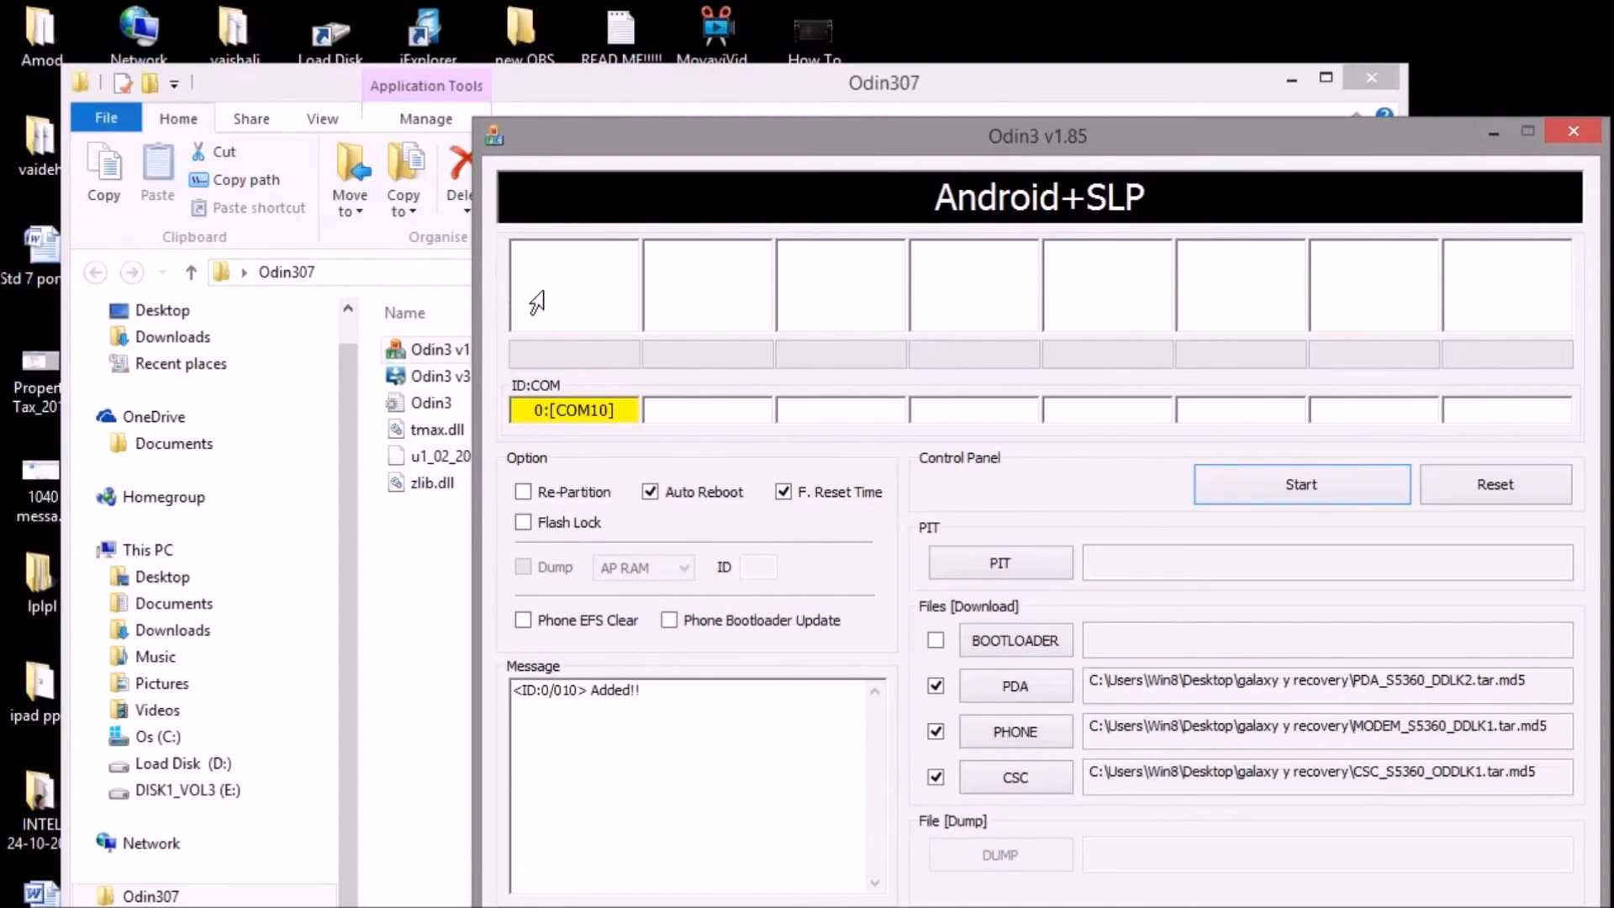
{"action": "left_click", "coordinate": [573, 284]}
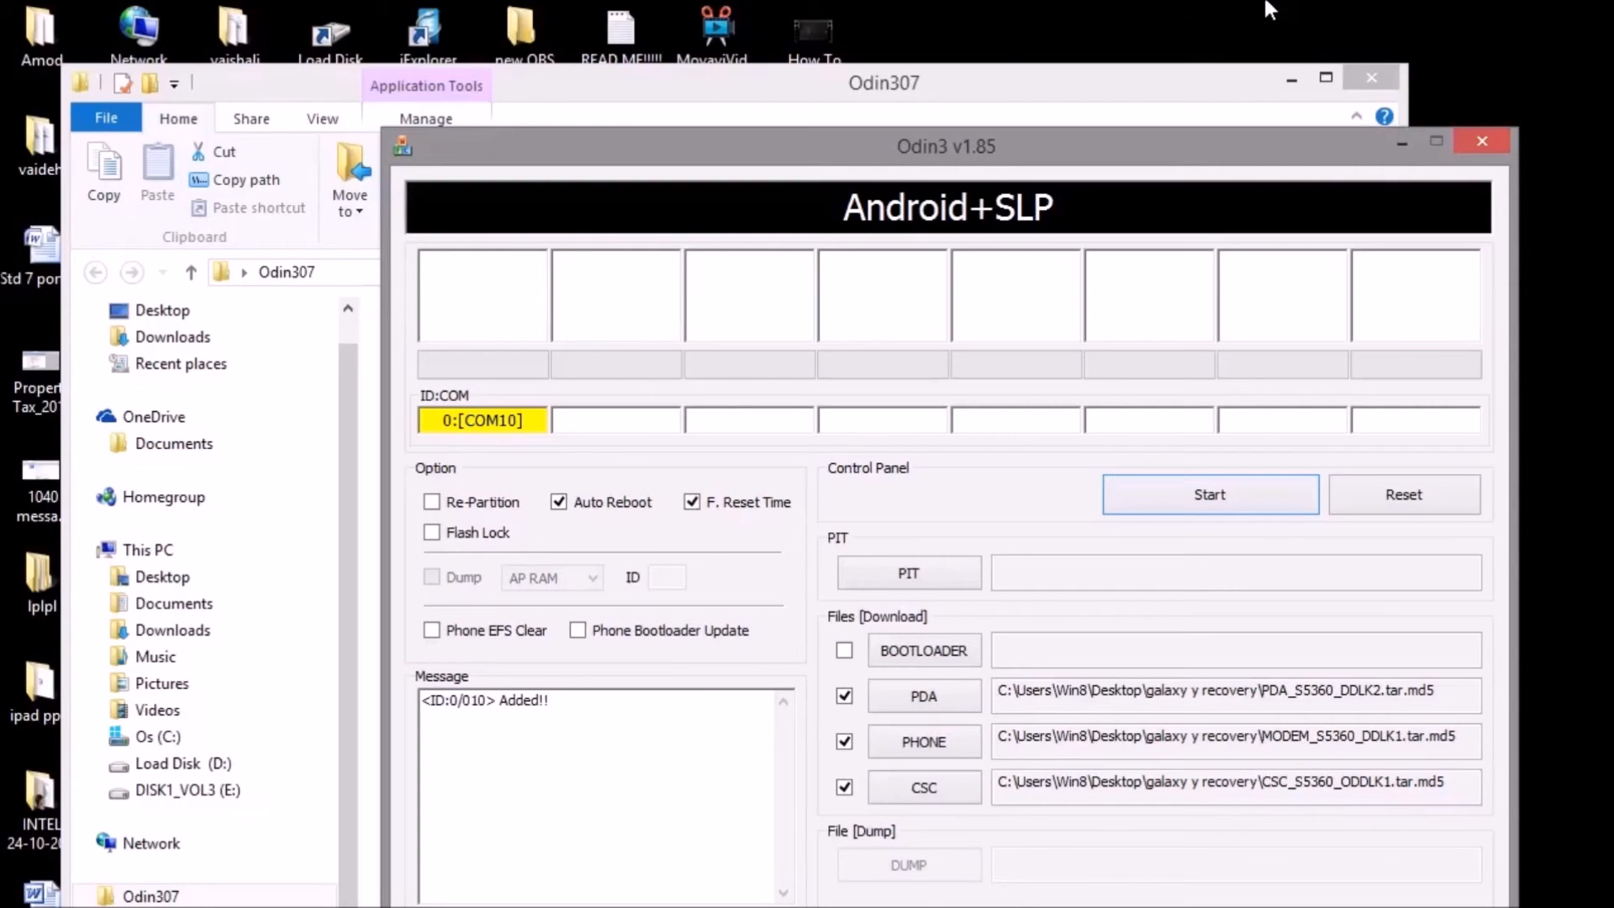
{"action": "left_click", "coordinate": [482, 293]}
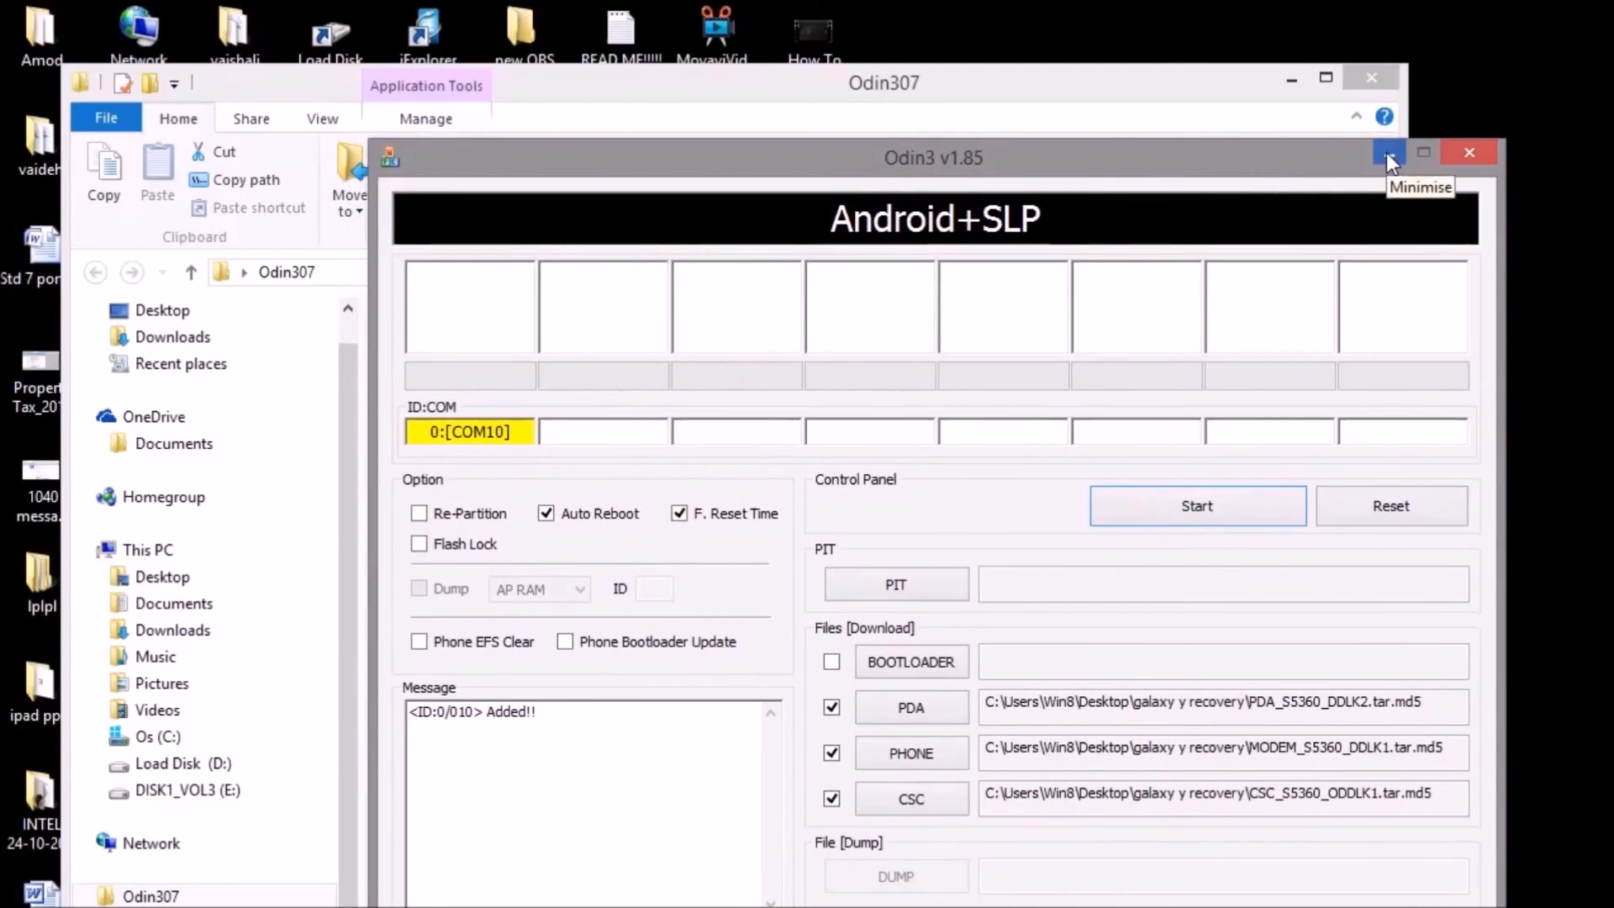
Step: Minimise the Odin3 window to show the desktop
{"action": "left_click", "coordinate": [1388, 151]}
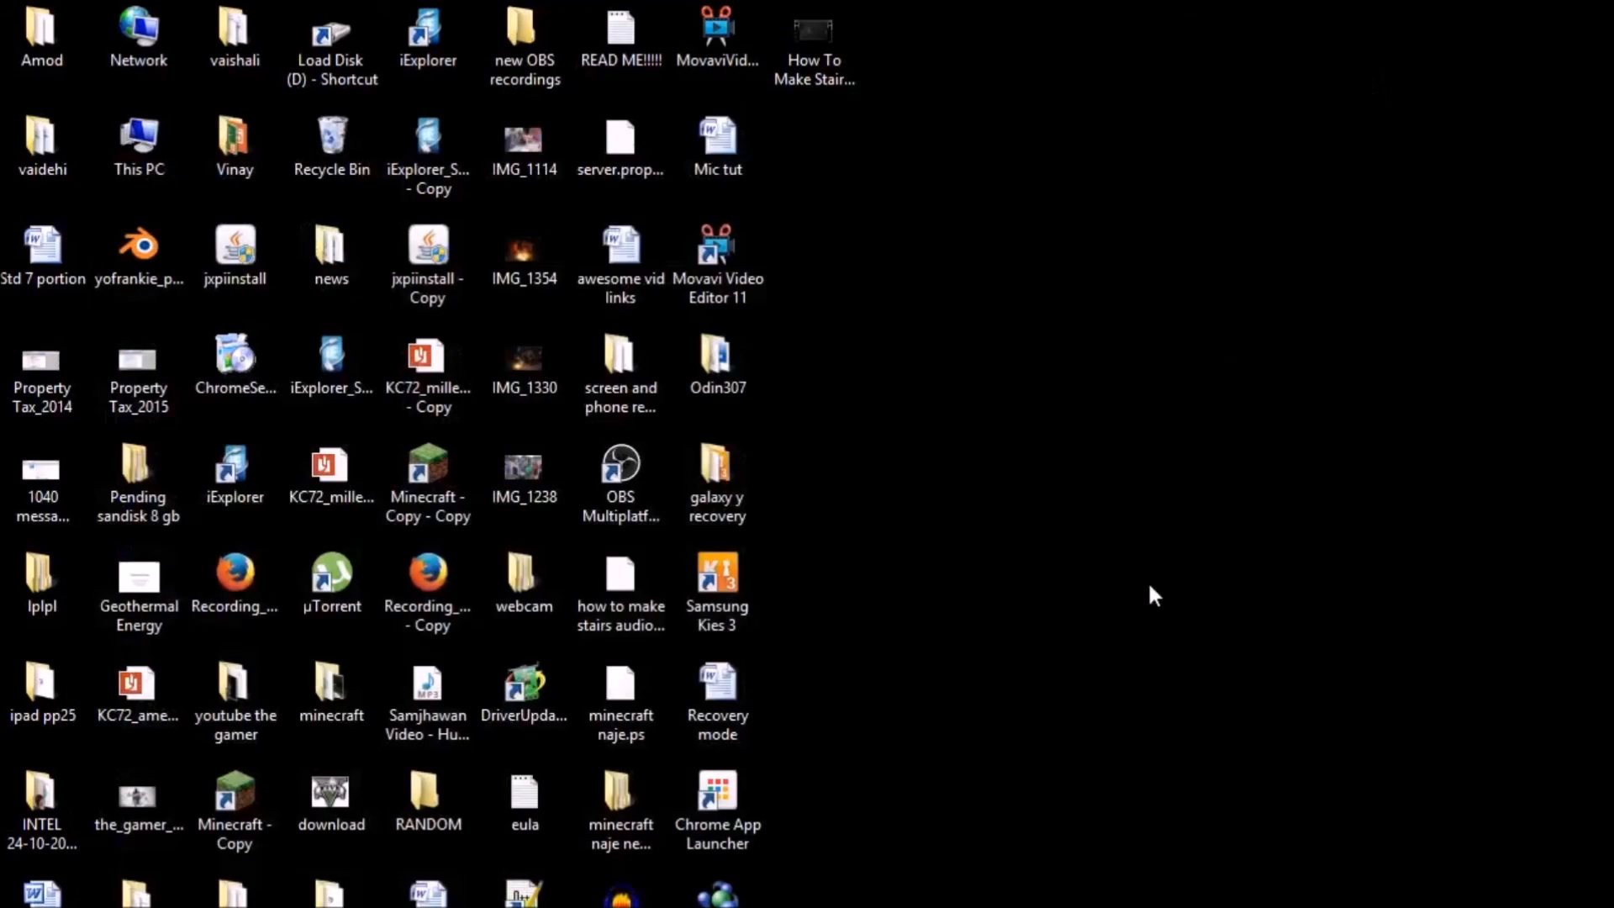
{"action": "mouse_move", "coordinate": [1119, 587]}
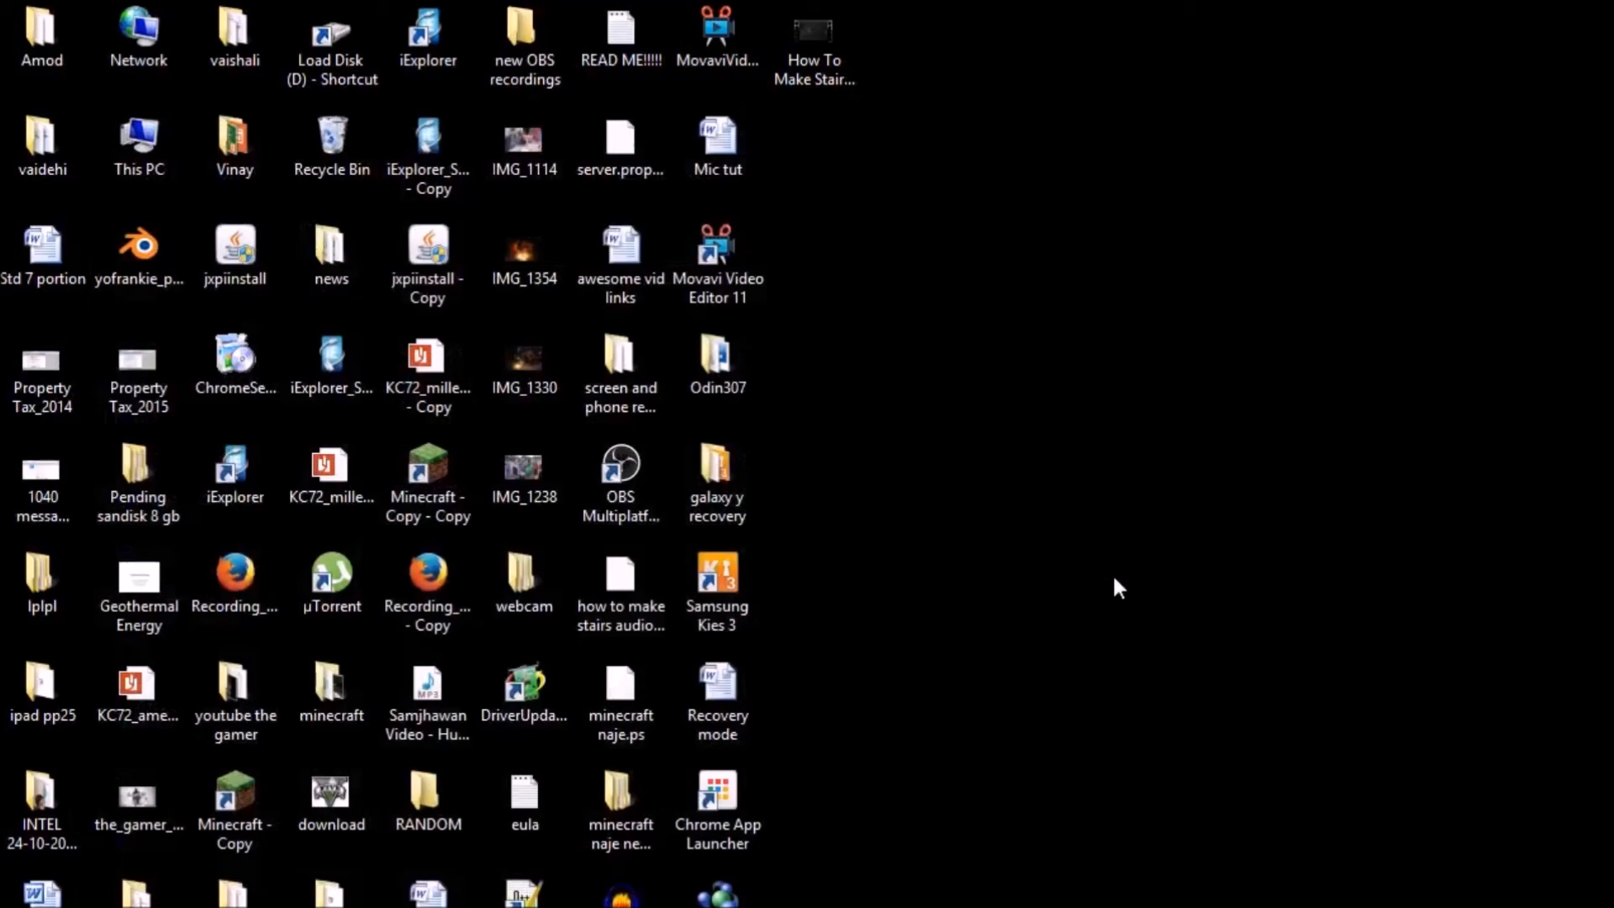
{"action": "mouse_move", "coordinate": [1123, 607]}
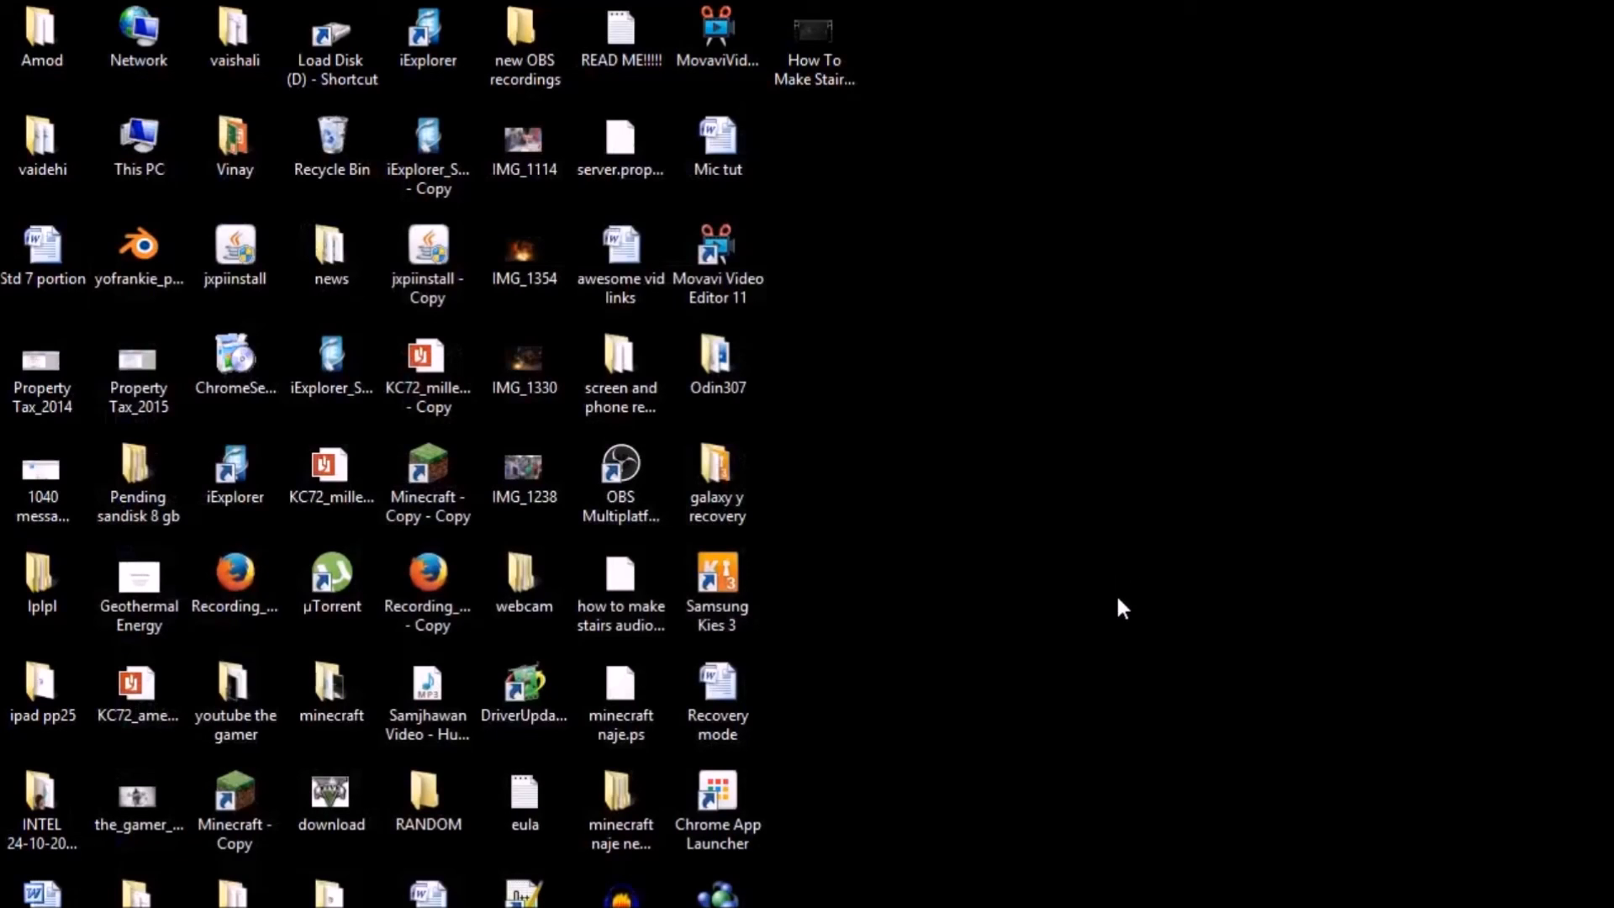